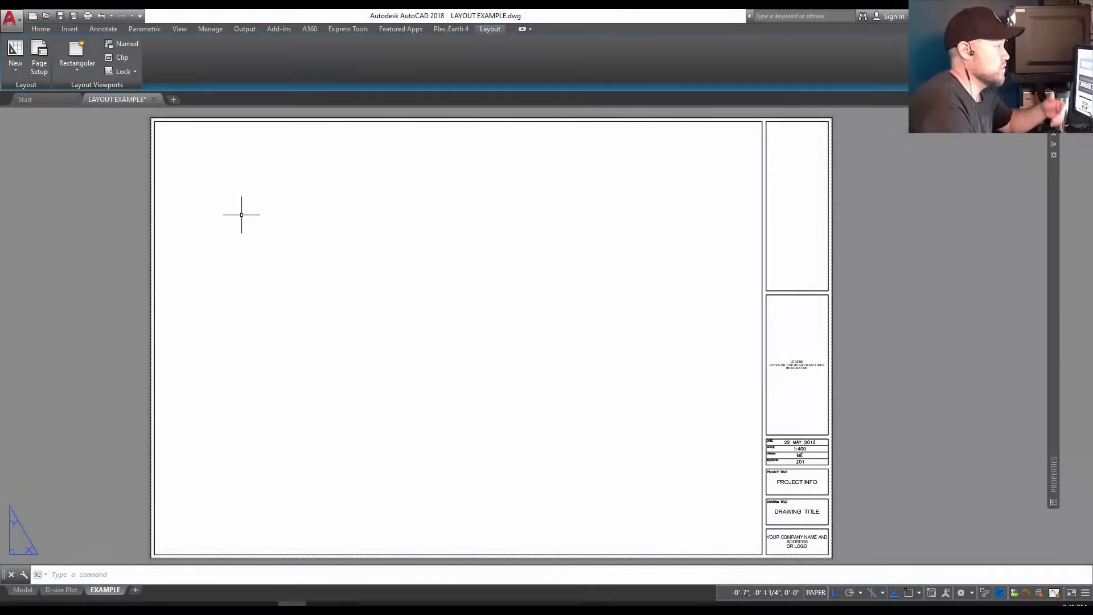
mouse_move(282, 244)
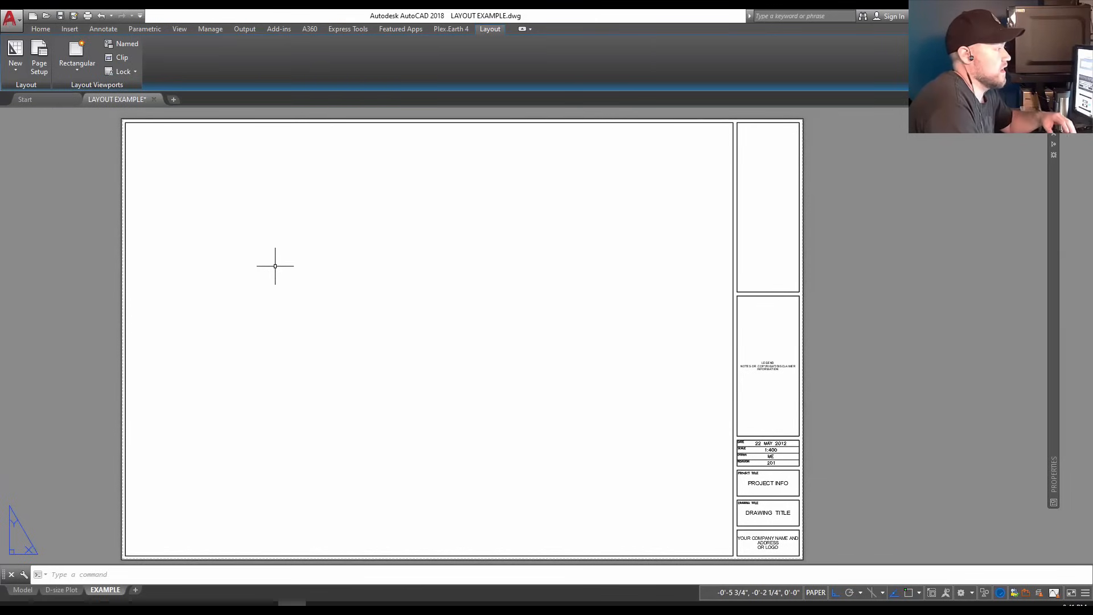
mouse_move(256, 248)
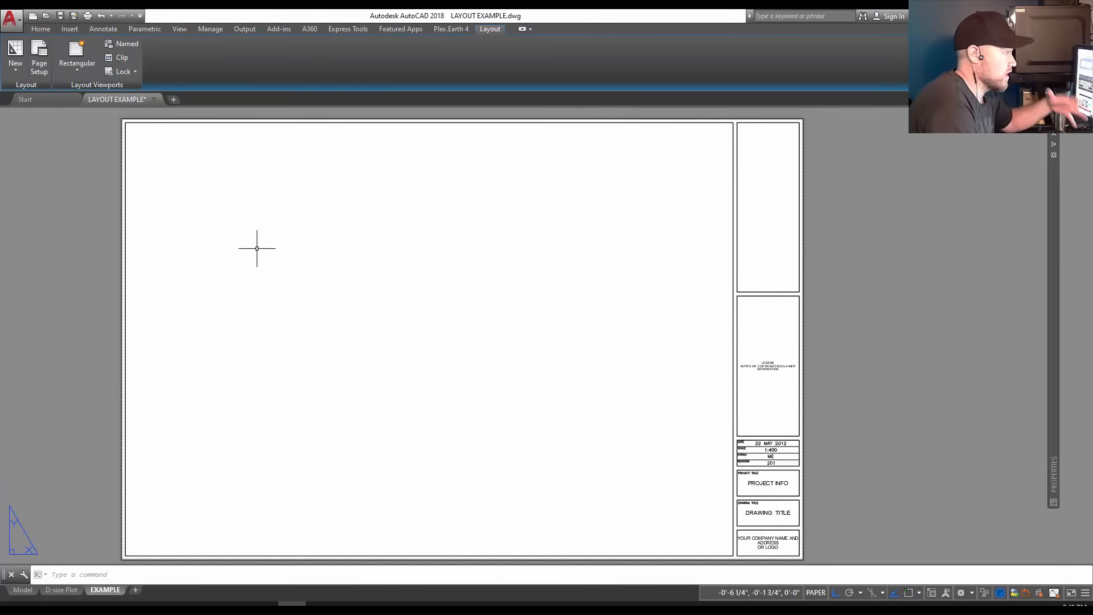
mouse_move(408, 352)
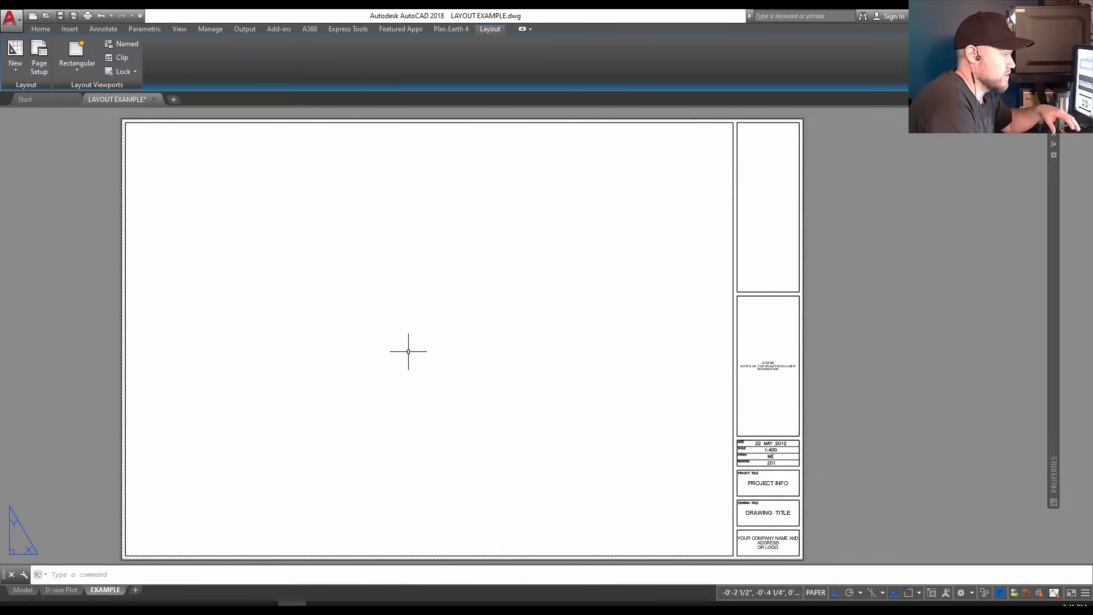
mouse_move(192, 349)
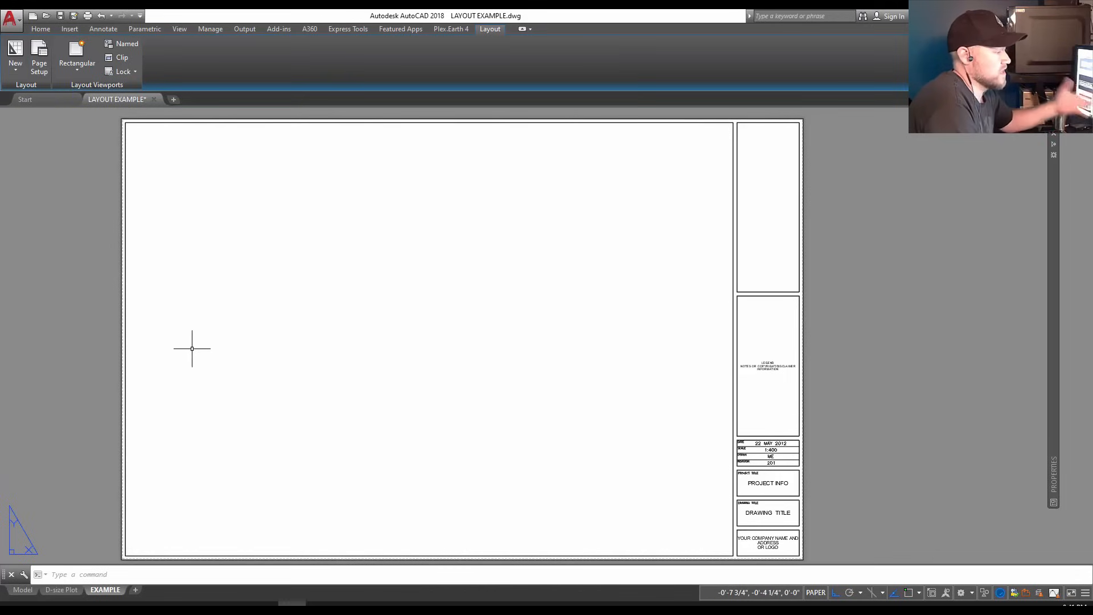
mouse_move(27, 589)
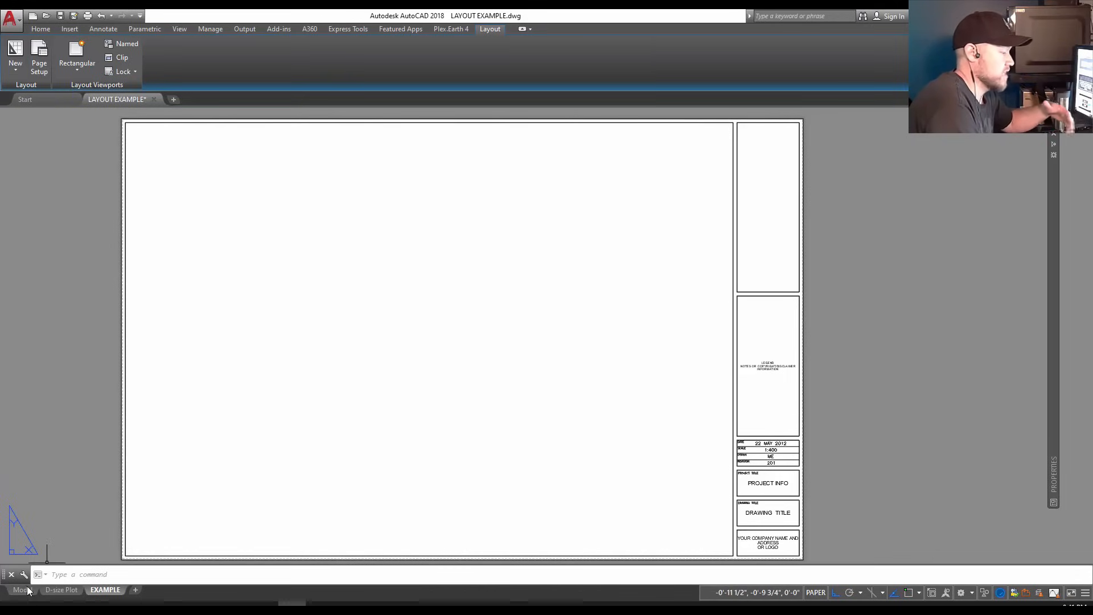
Return to the EXAMPLE layout and place a rectangular viewport near the sheet's top-left
click(23, 590)
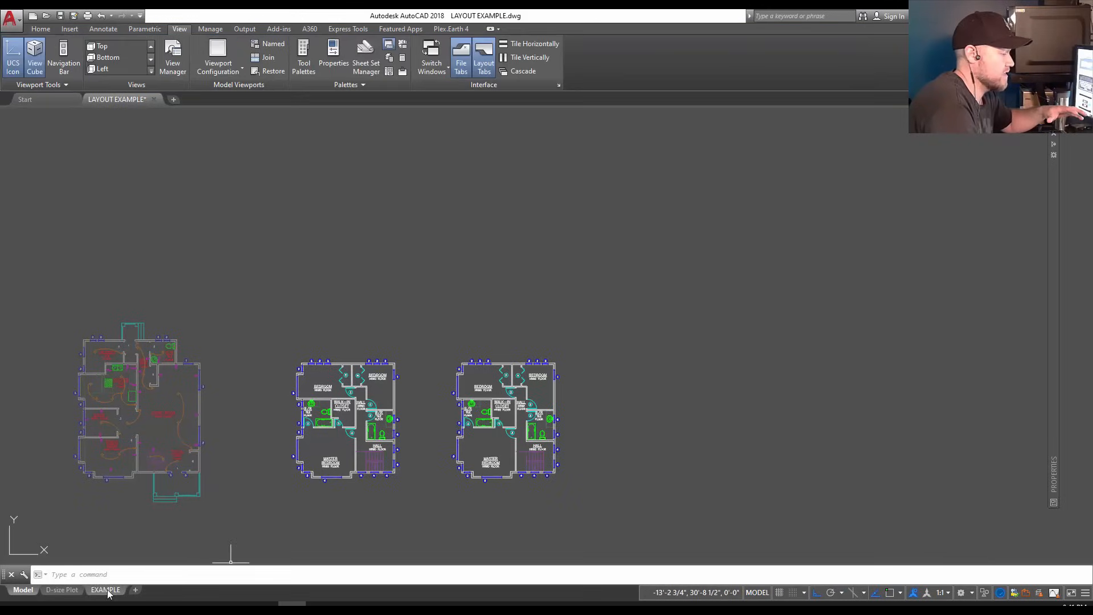
click(105, 590)
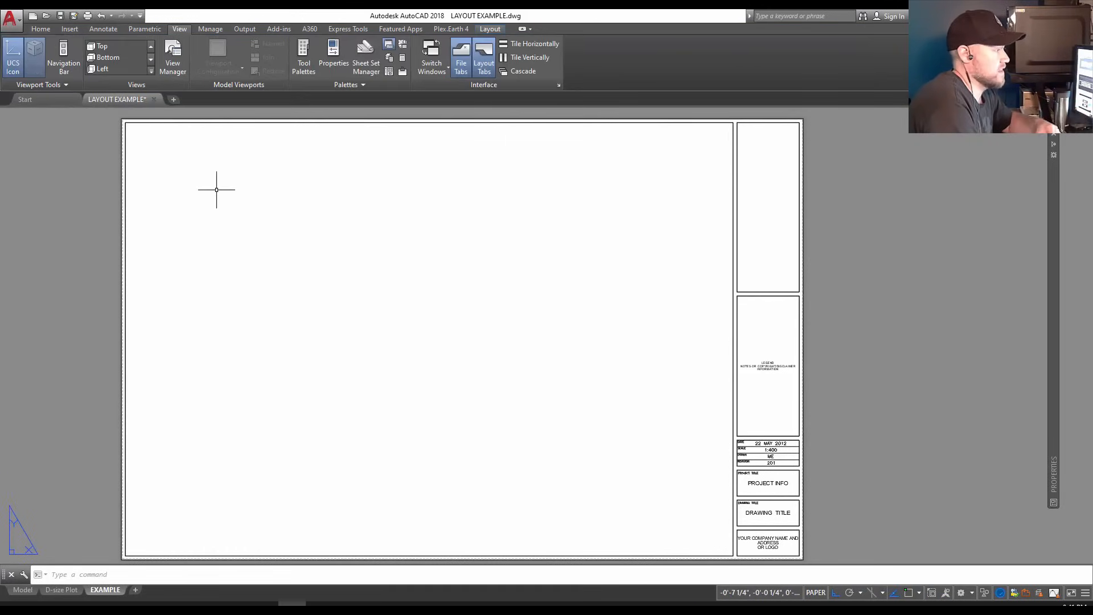
mouse_move(273, 214)
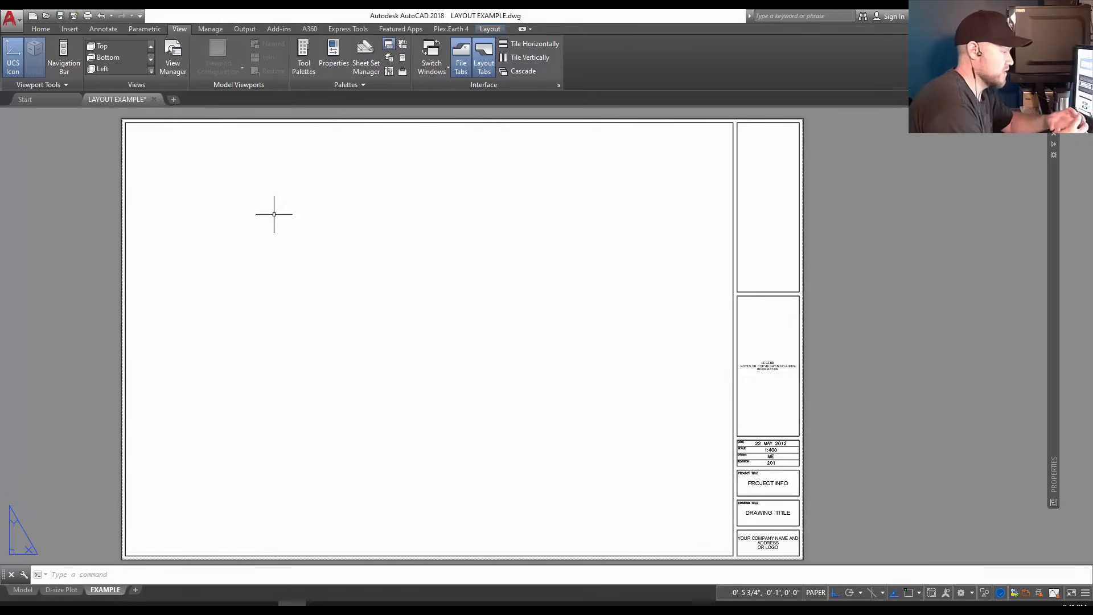
mouse_move(434, 153)
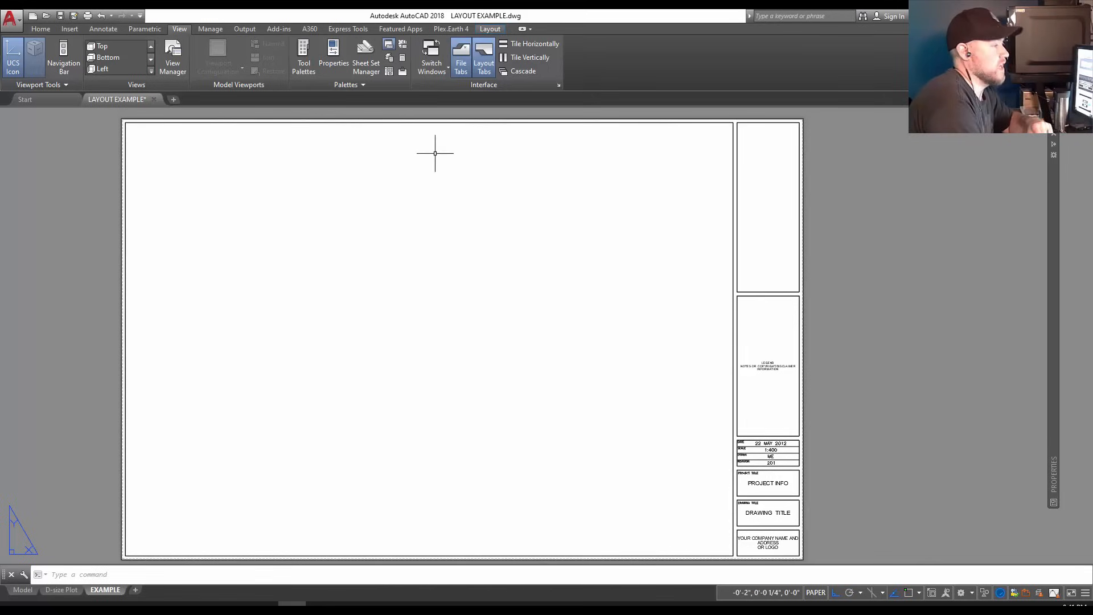
click(489, 28)
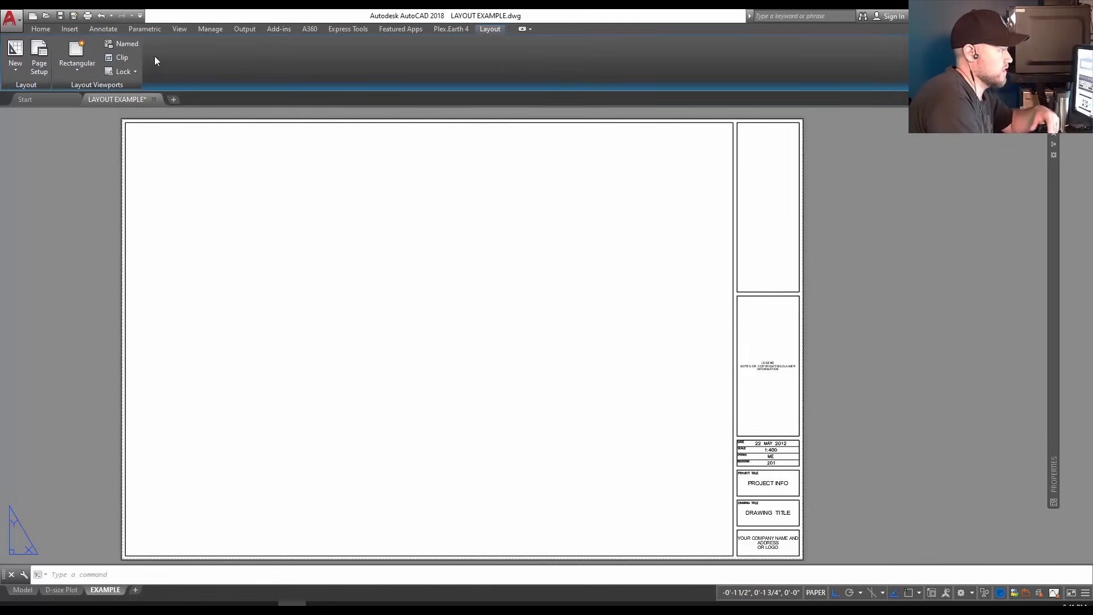
mouse_move(77, 59)
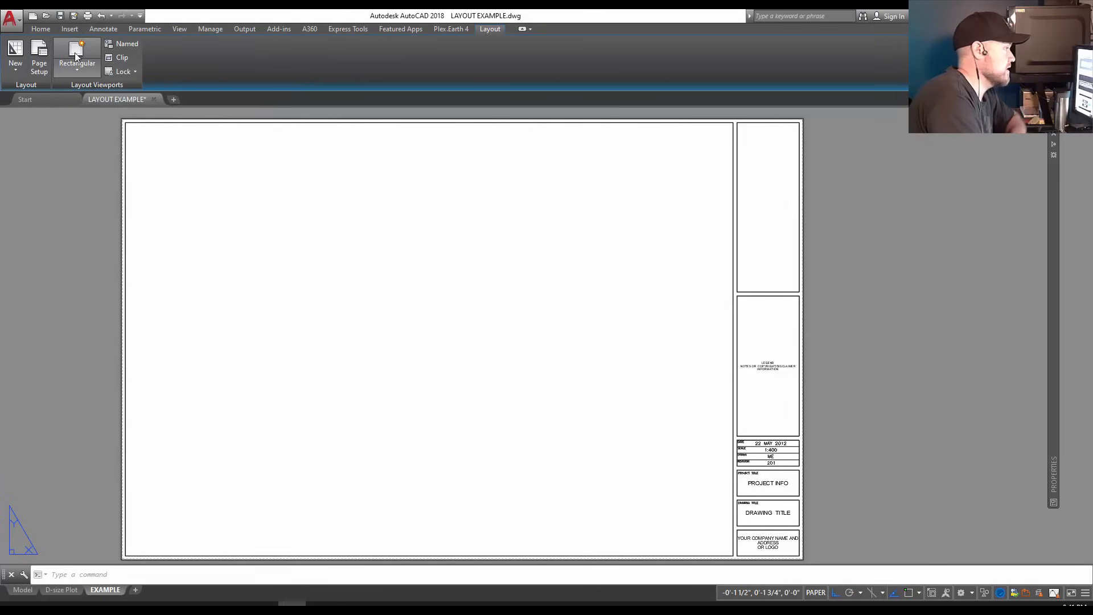
click(77, 59)
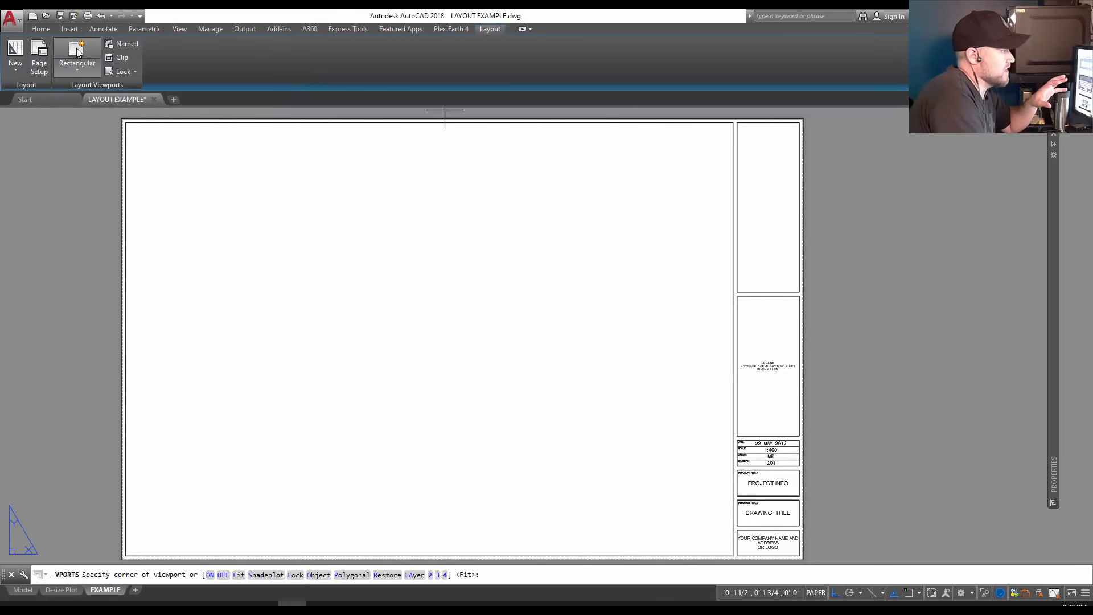
click(141, 144)
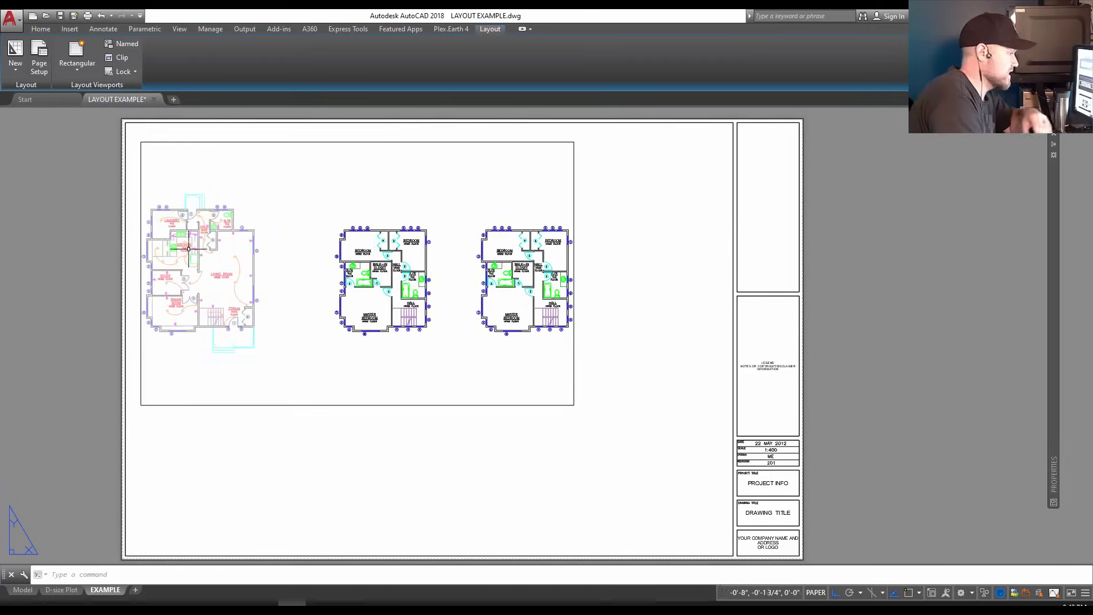
mouse_move(461, 362)
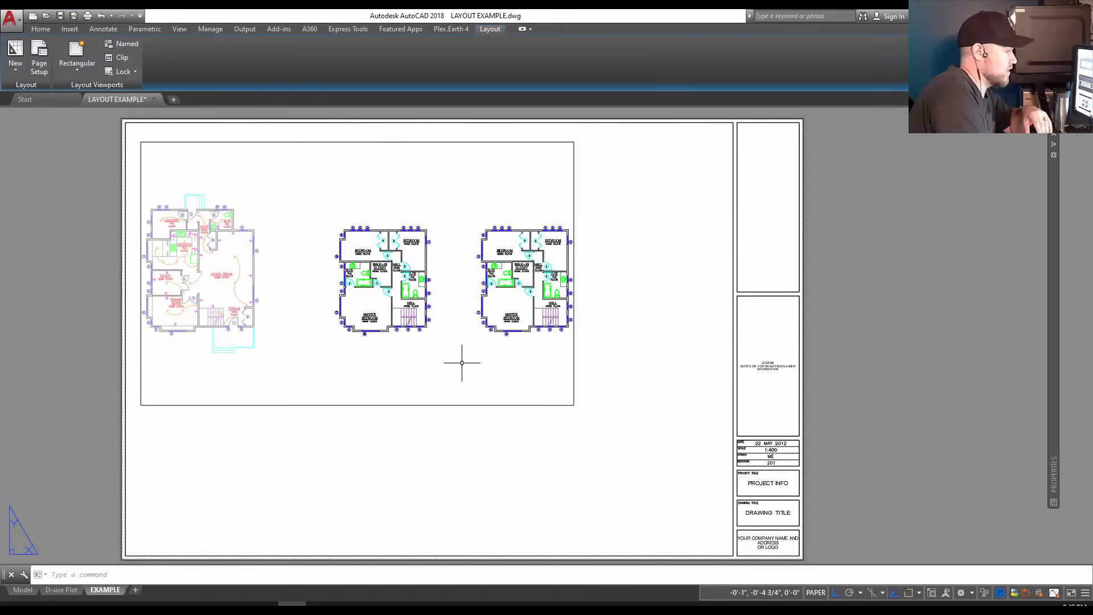
mouse_move(423, 421)
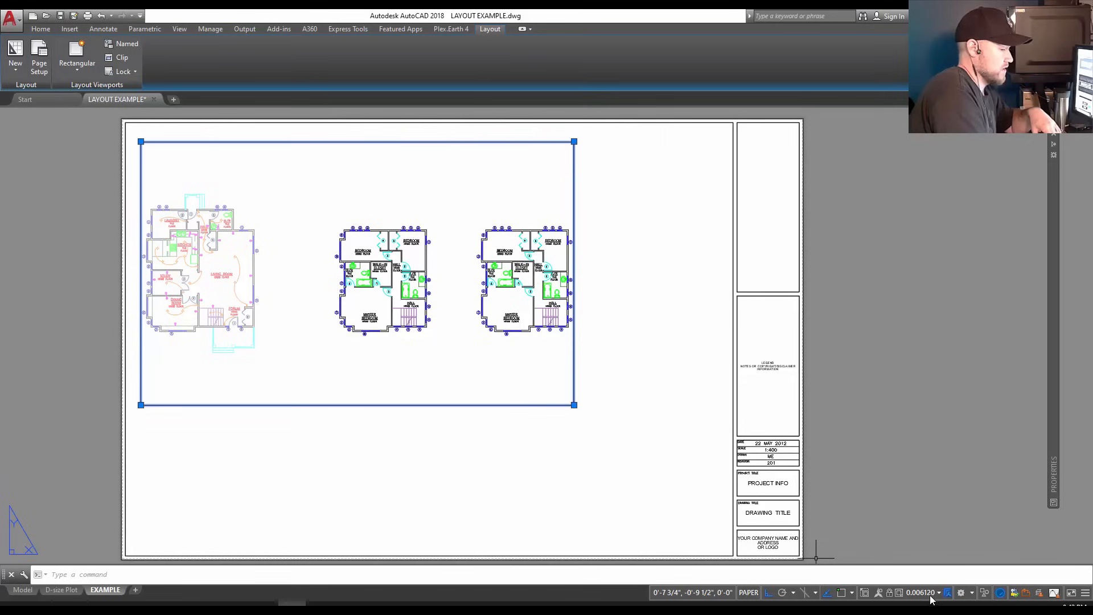
Set the new viewport's scale to 1/8" = 1'-0" from the status-bar scale list
click(923, 592)
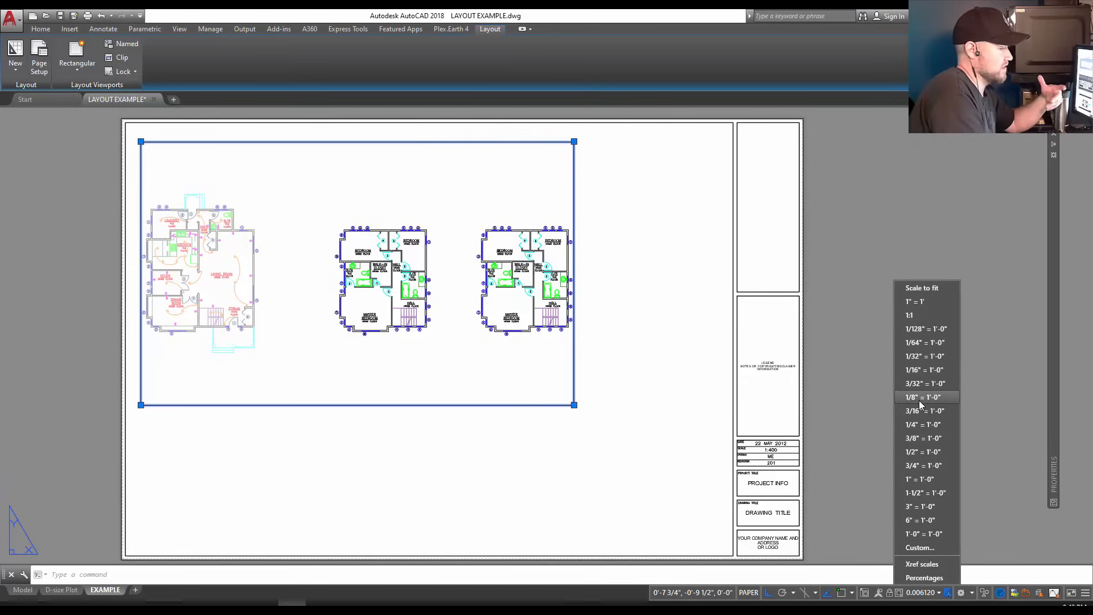
click(921, 396)
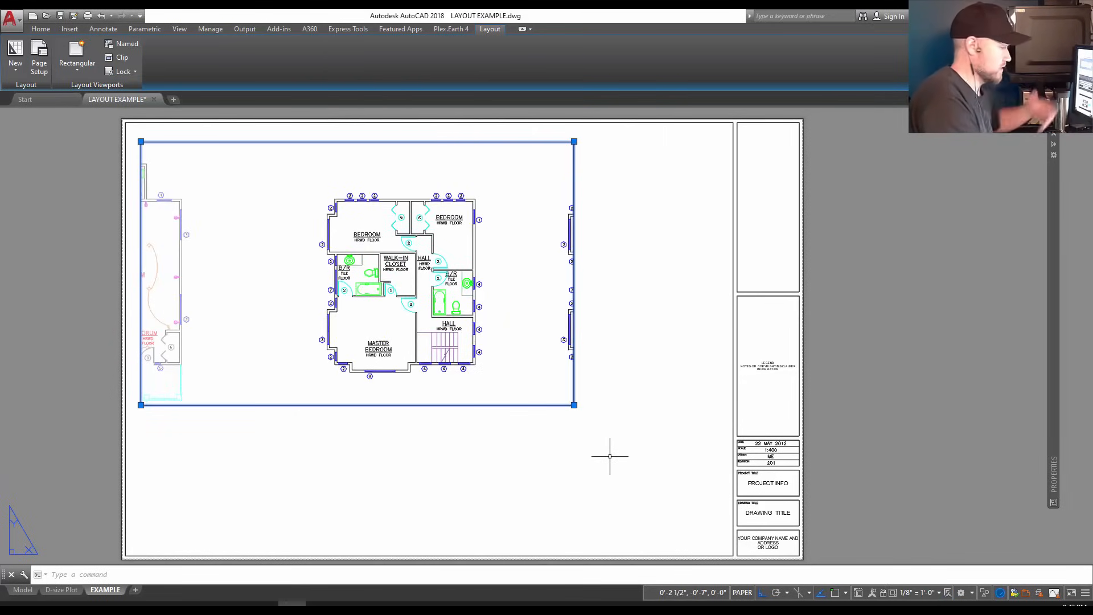
mouse_move(477, 384)
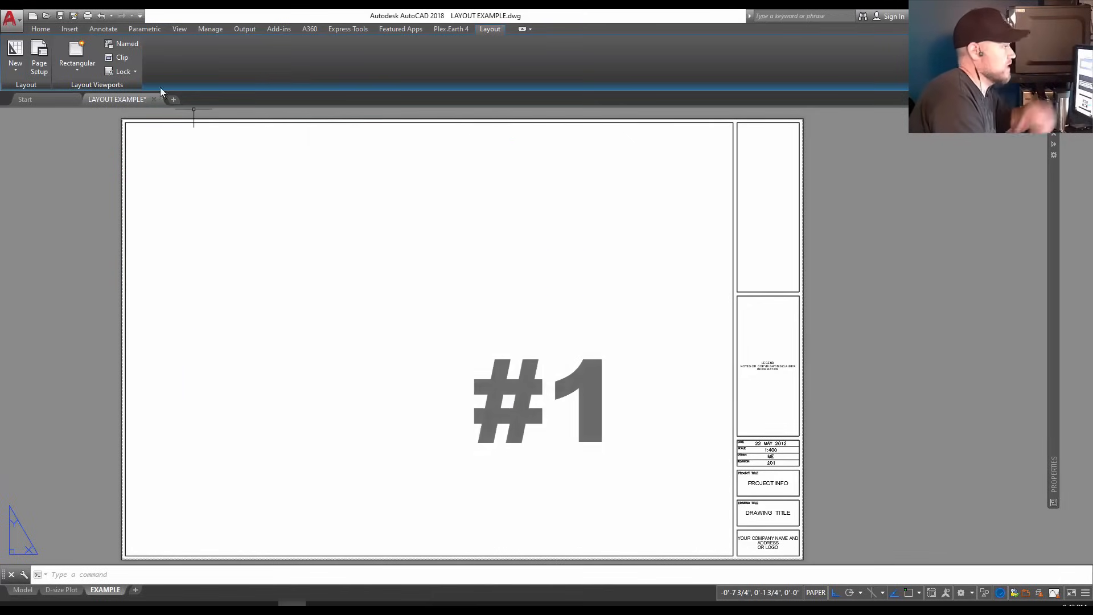
Start a polygonal viewport and place the first corners of its outline on the sheet
click(76, 57)
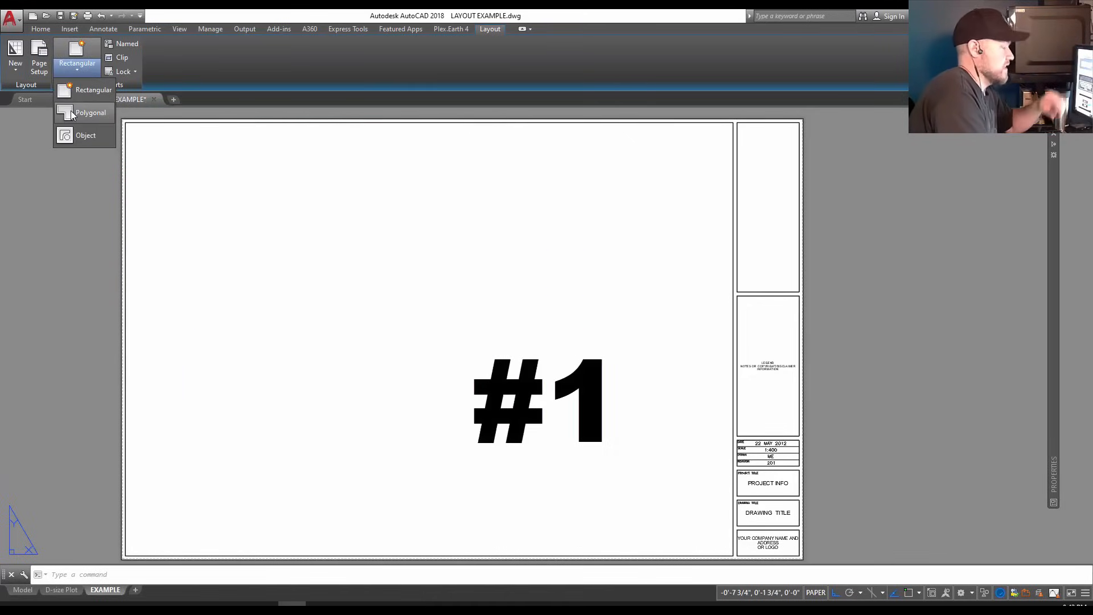
mouse_move(85, 136)
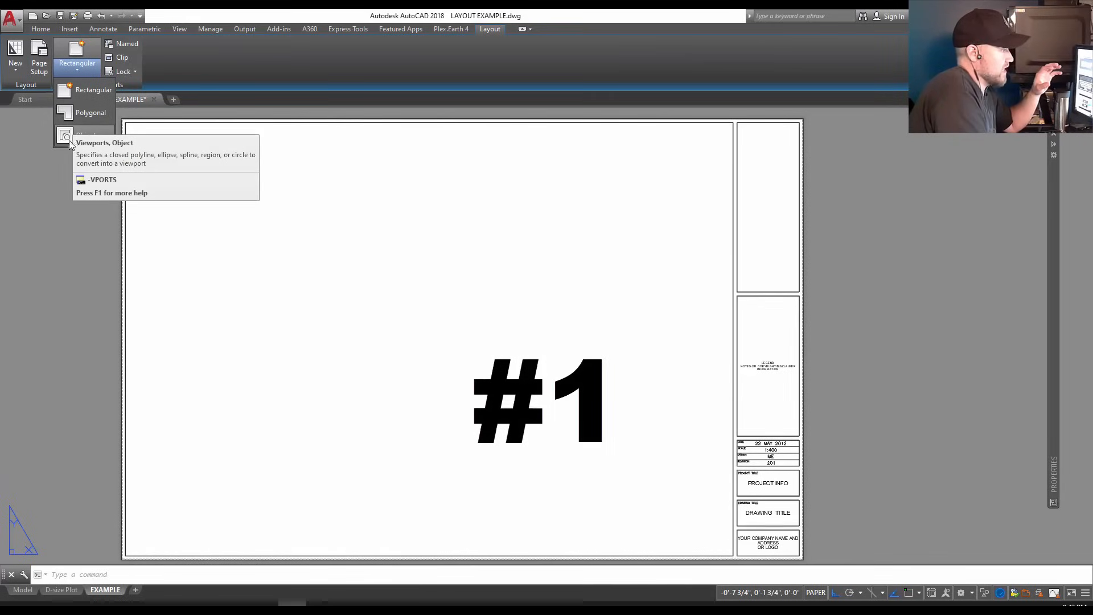
mouse_move(90, 113)
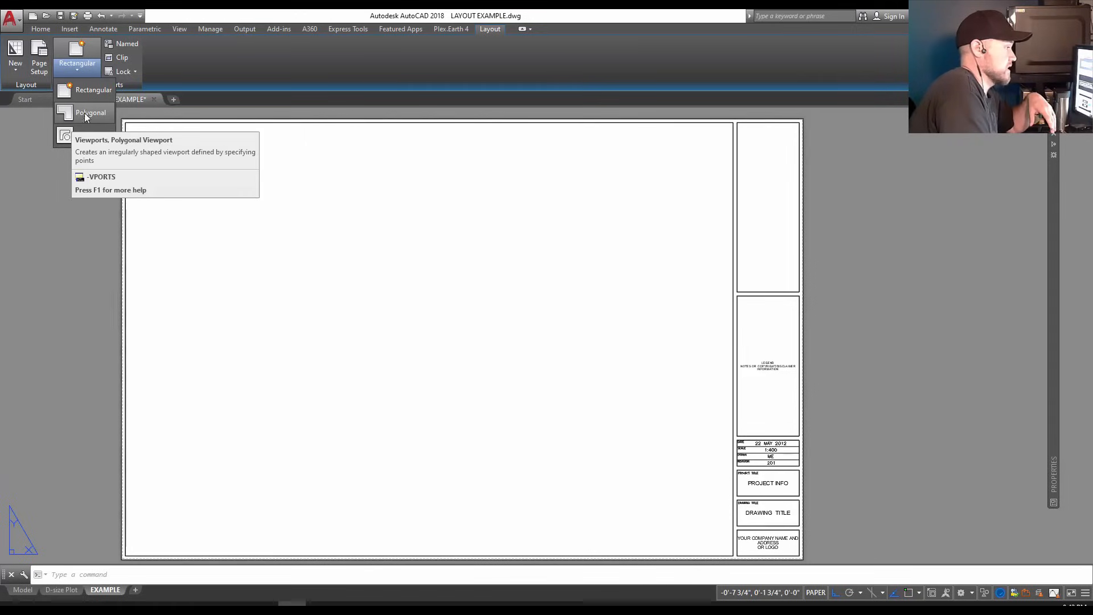
click(90, 113)
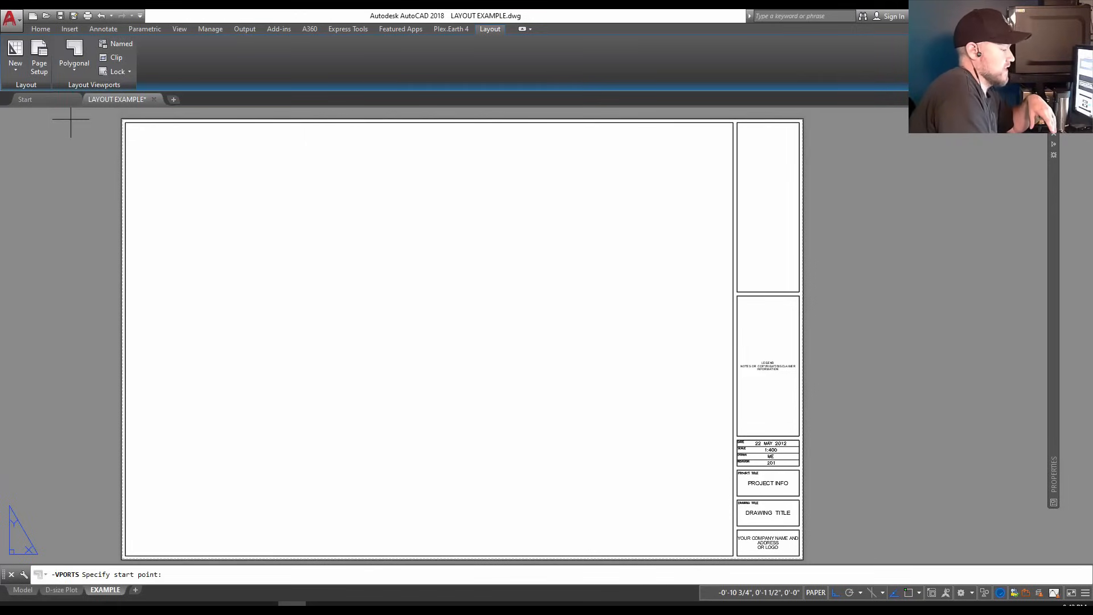
click(183, 161)
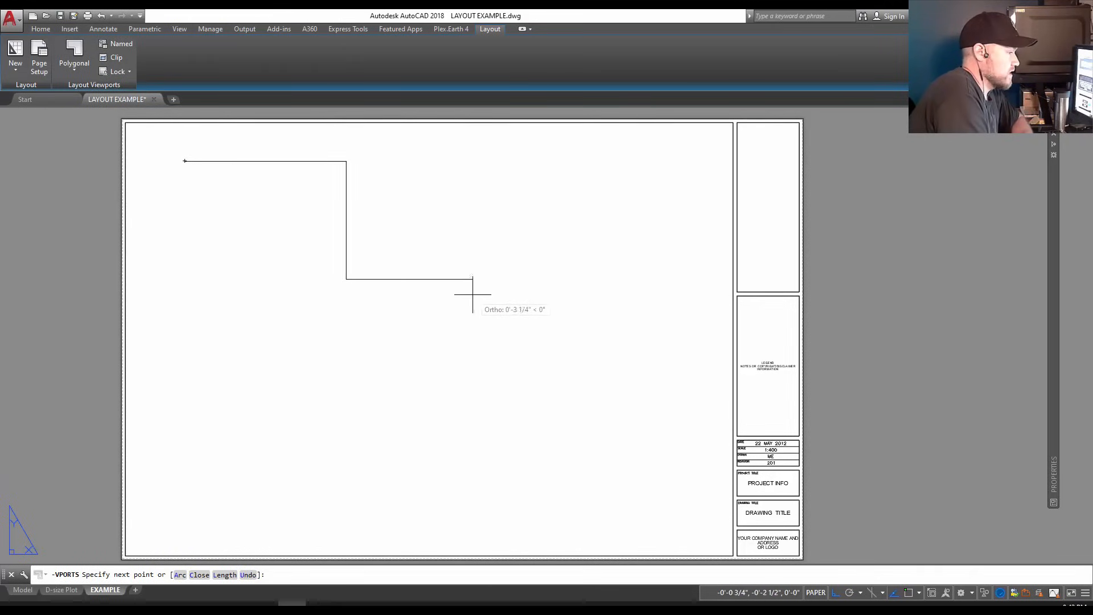
click(472, 285)
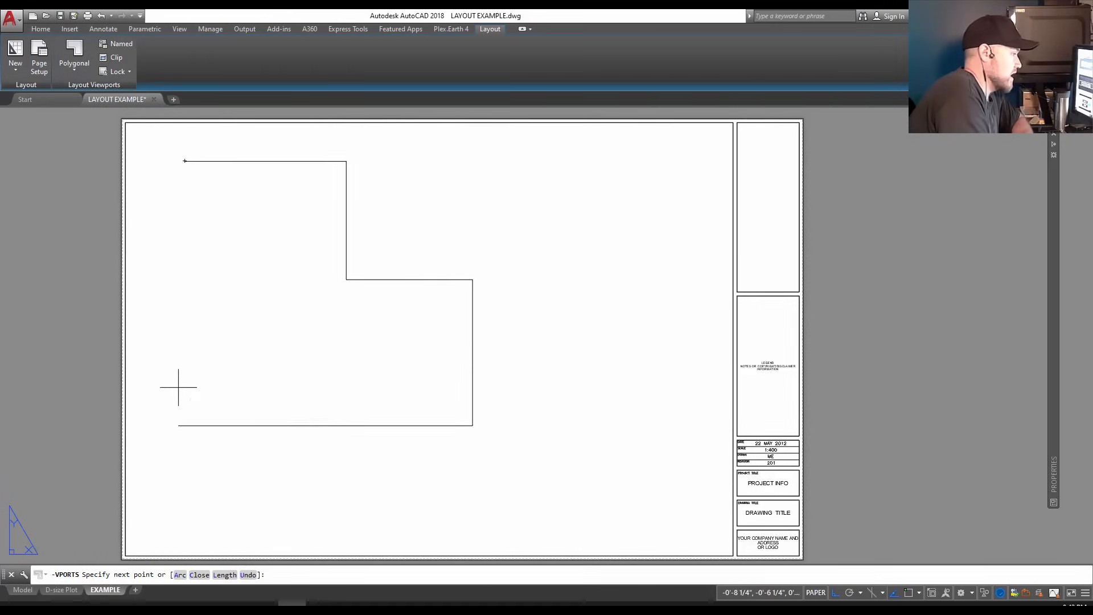
mouse_move(190, 193)
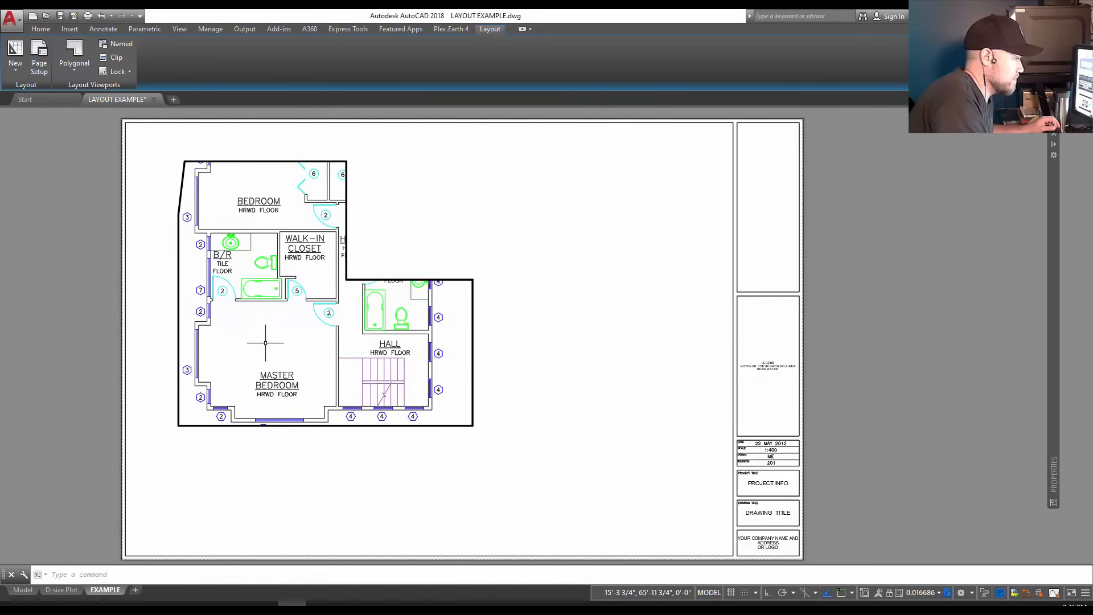
mouse_move(451, 222)
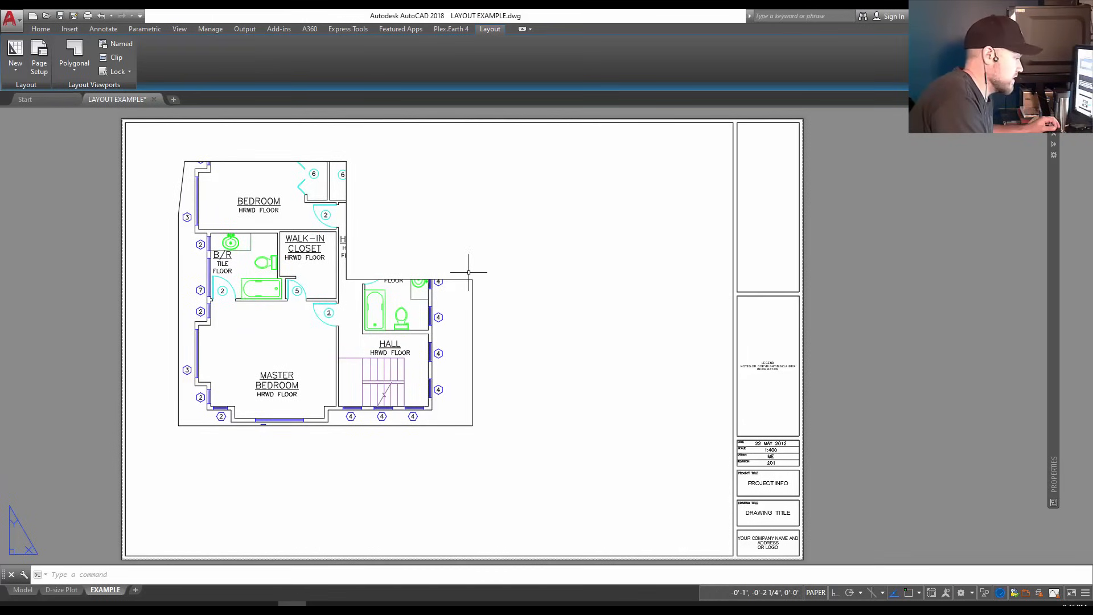
mouse_move(400, 249)
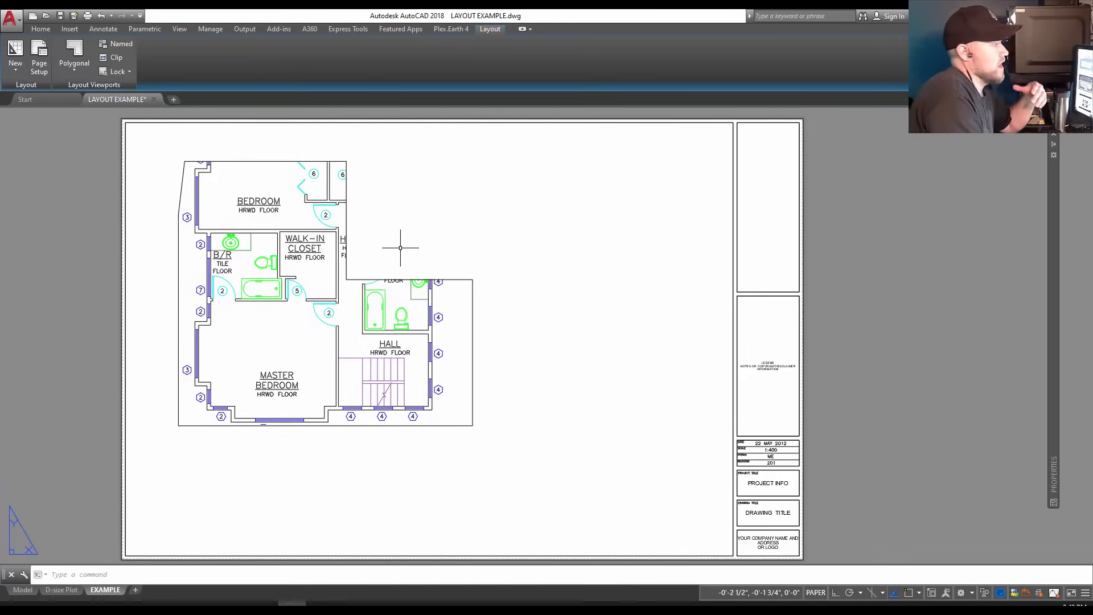
mouse_move(374, 230)
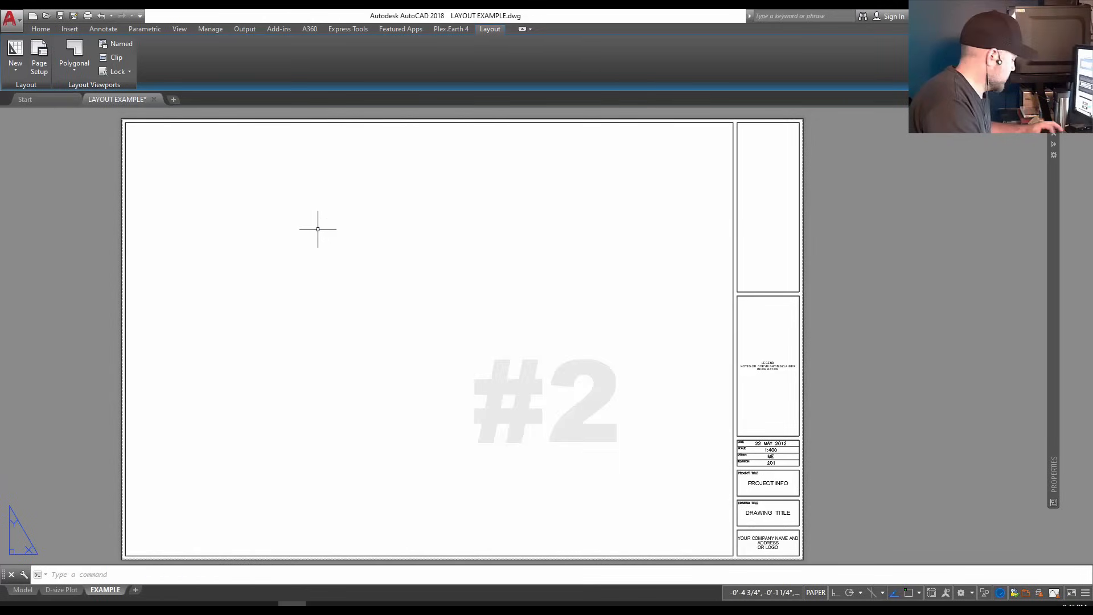
mouse_move(259, 207)
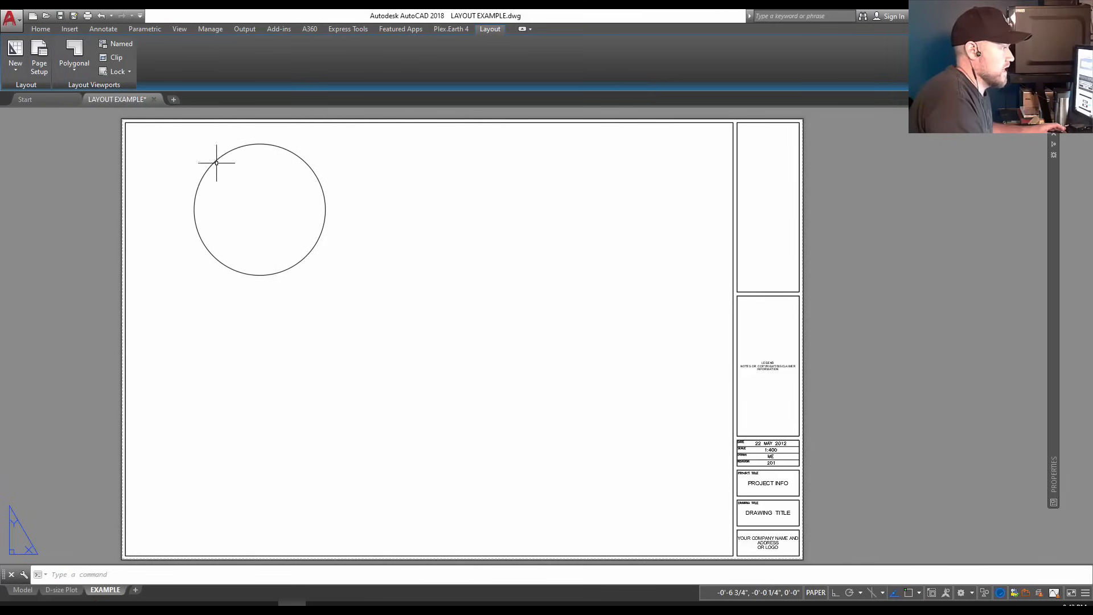
Turn the drawn circle into an object viewport framing the upper-floor plan, then begin a polyline (PL)
click(74, 59)
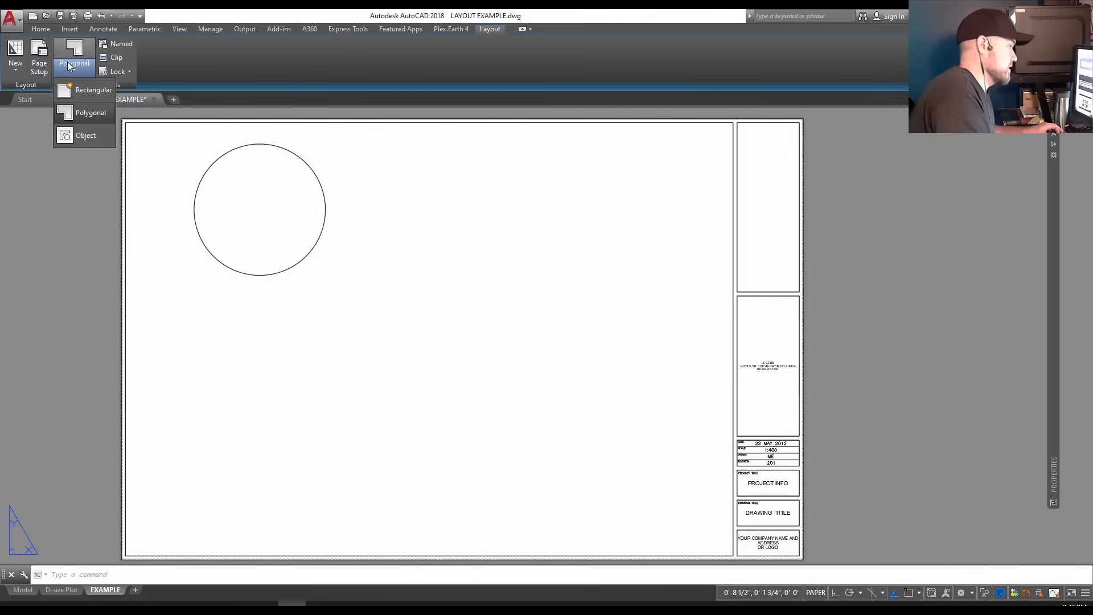
mouse_move(86, 135)
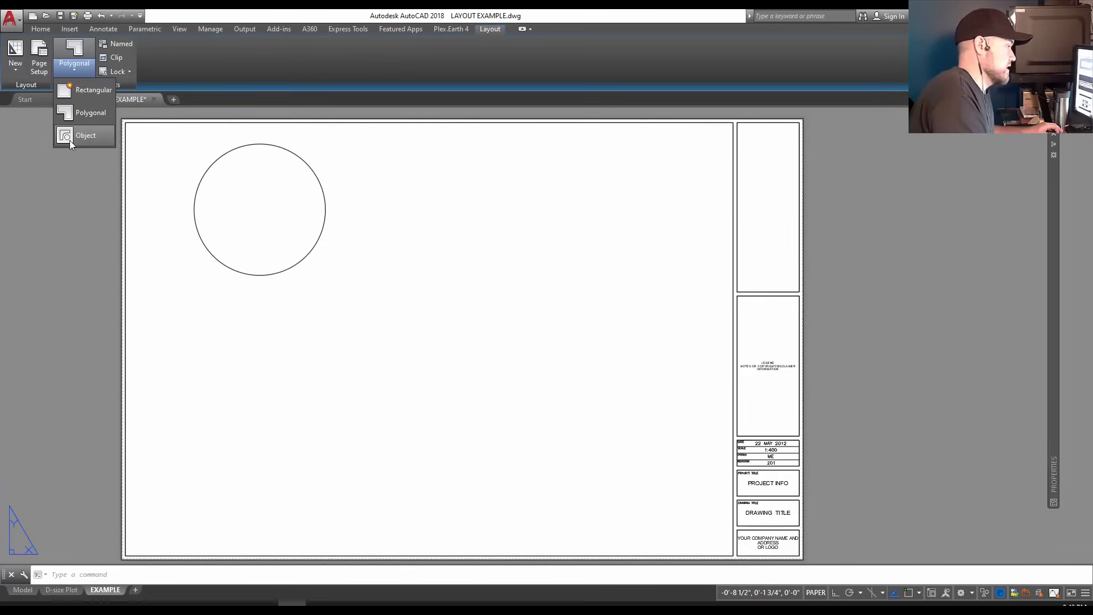
click(85, 135)
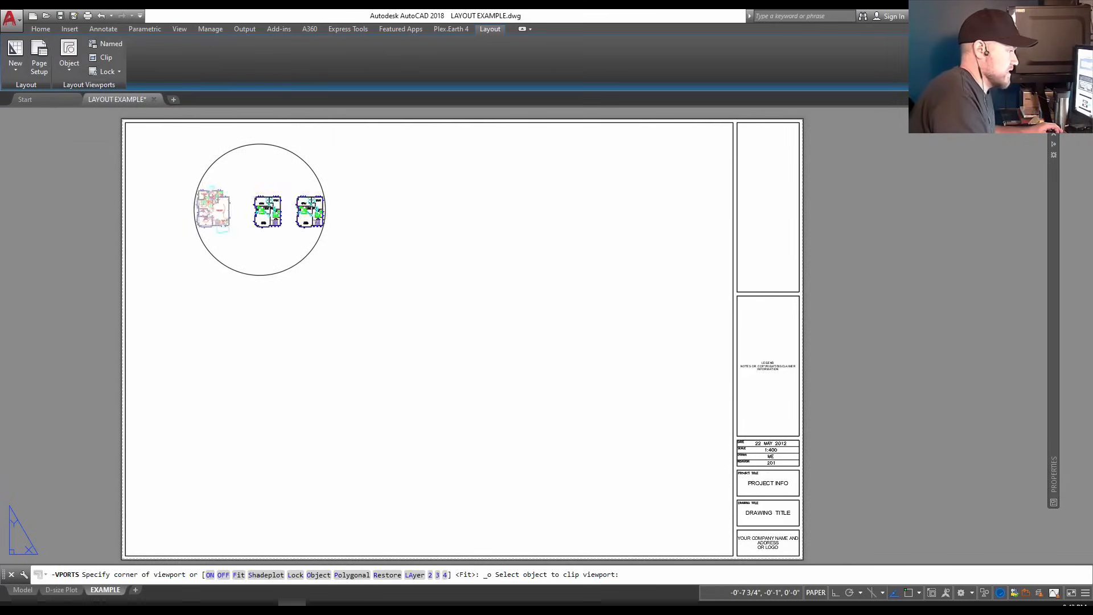
click(260, 260)
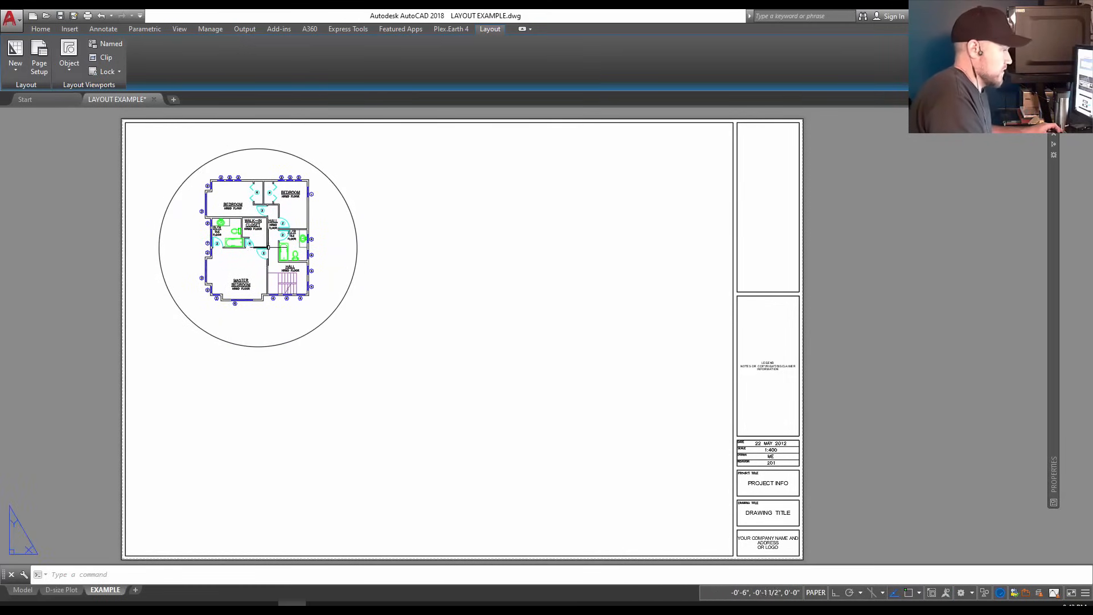
mouse_move(277, 173)
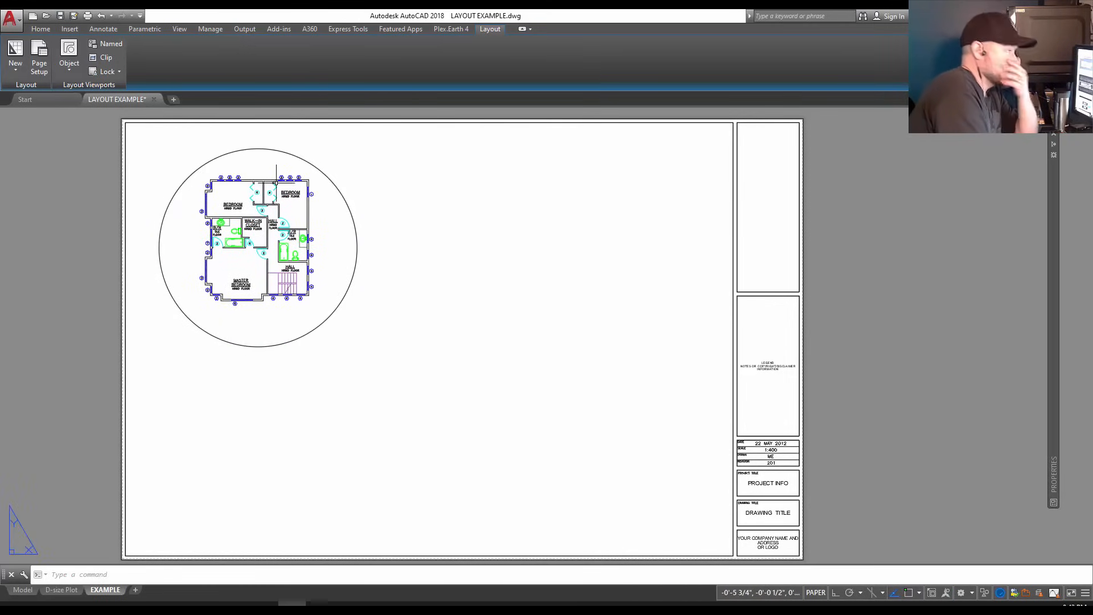
text(PL)
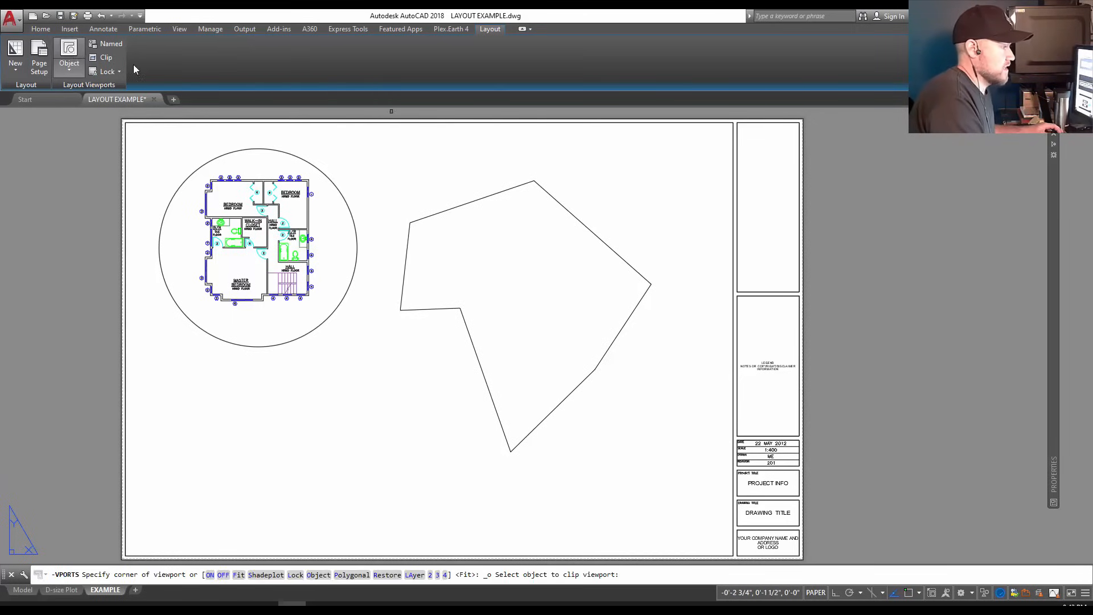
click(526, 315)
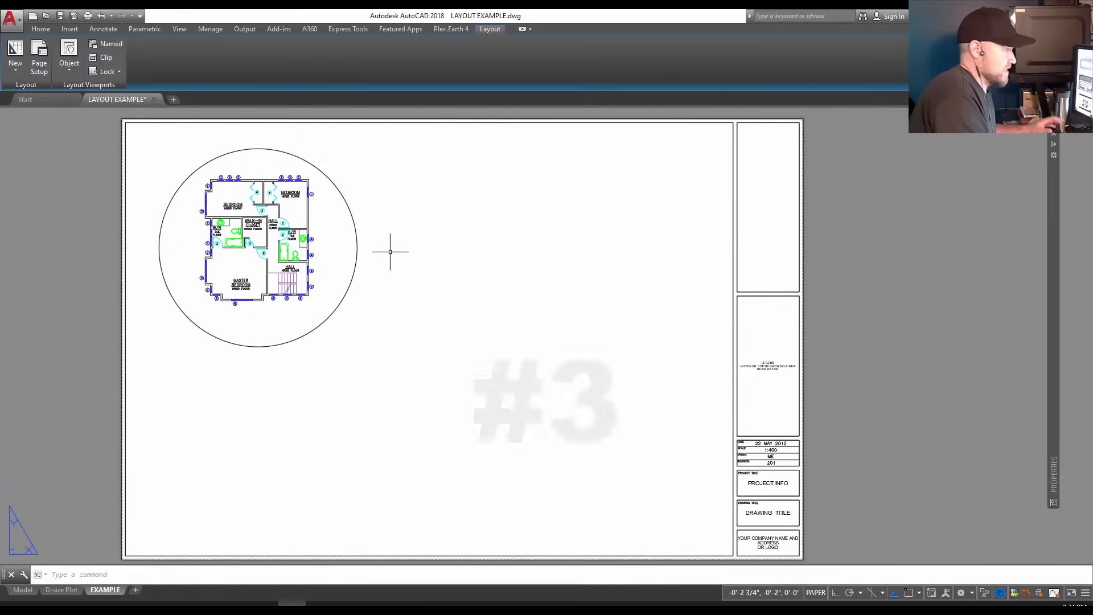
Create a large rectangular viewport spanning the sheet and turn object snap off with F3
click(69, 59)
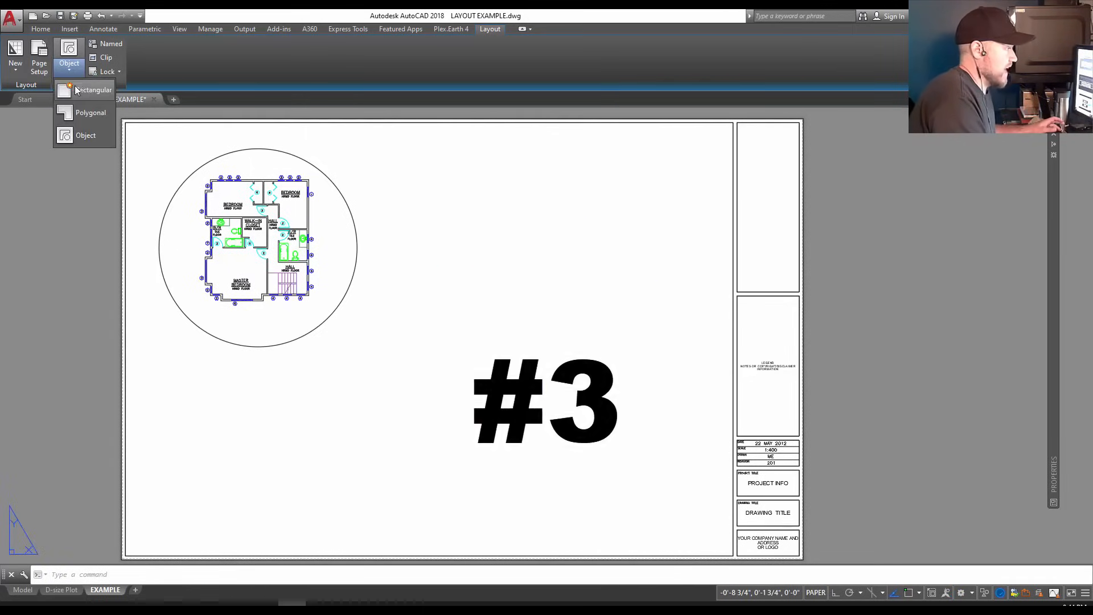
click(92, 90)
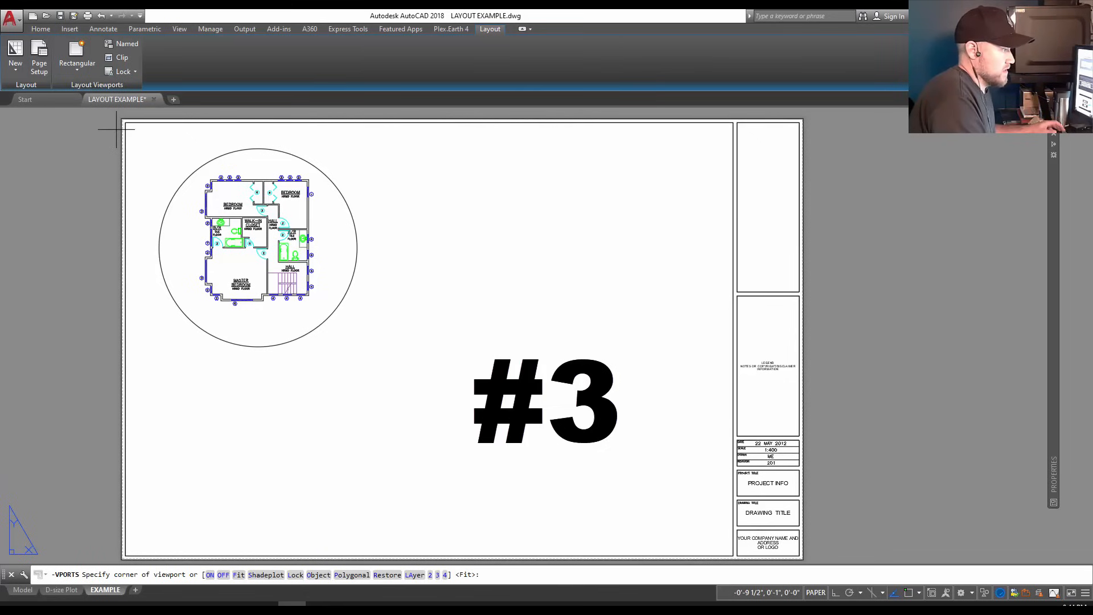
click(126, 125)
text(P)
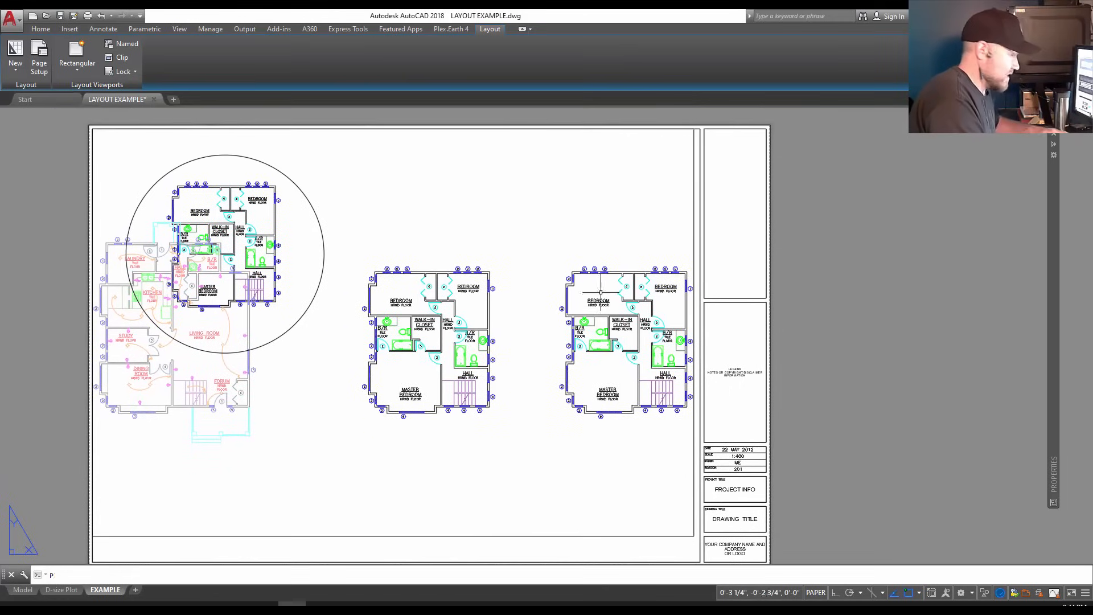
click(561, 266)
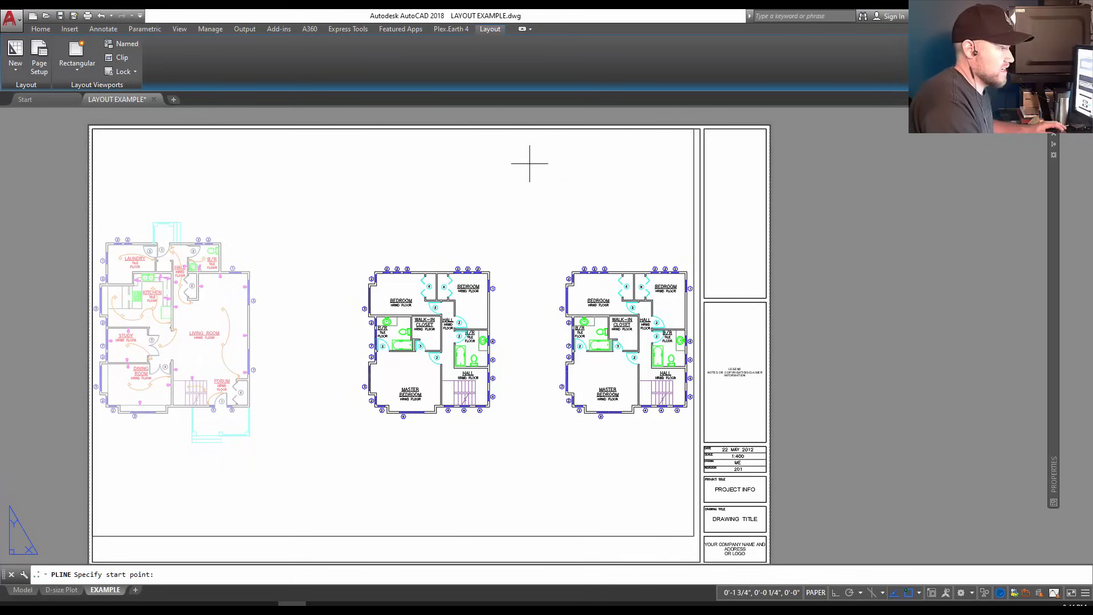
key(f3)
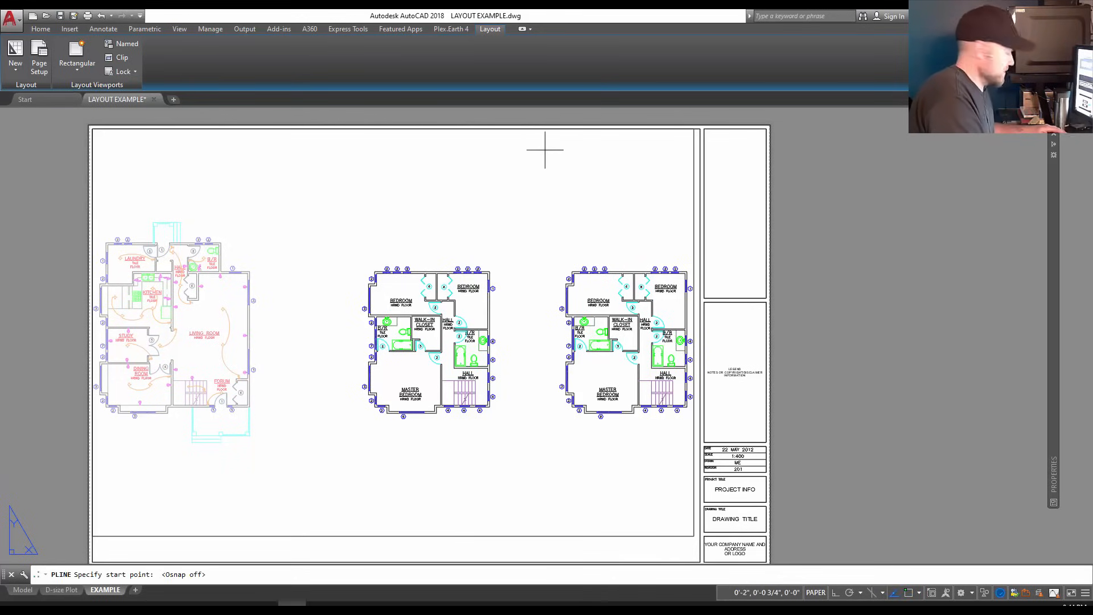
Write a placeholder MTEXT block 'SDFDF' at the sheet's upper right and close the editor
text(MT)
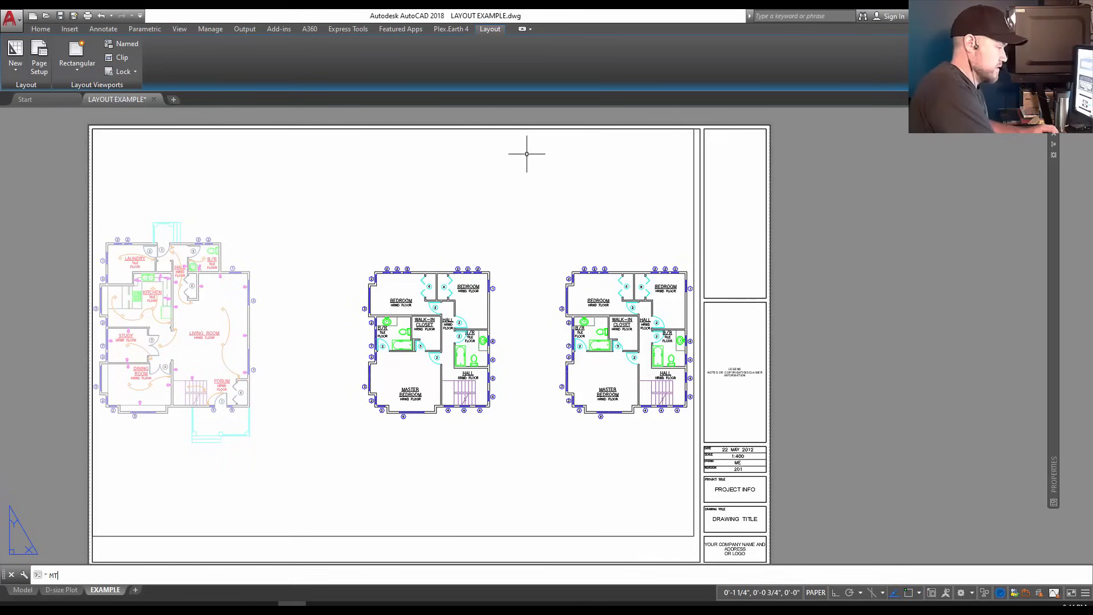
click(551, 147)
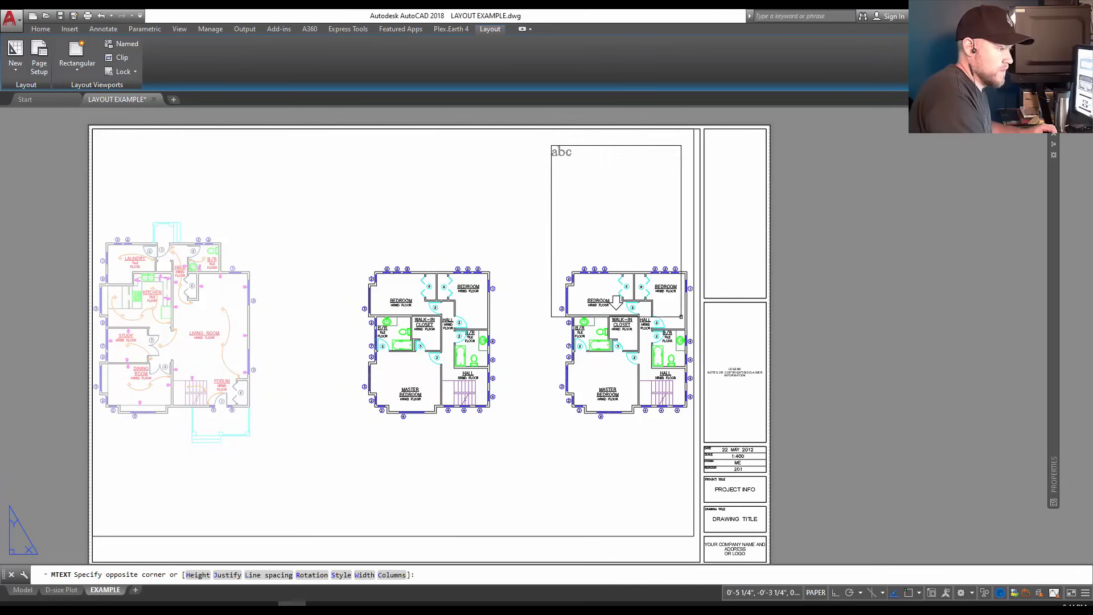
text(SDFDFGSDFGDFGDFG)
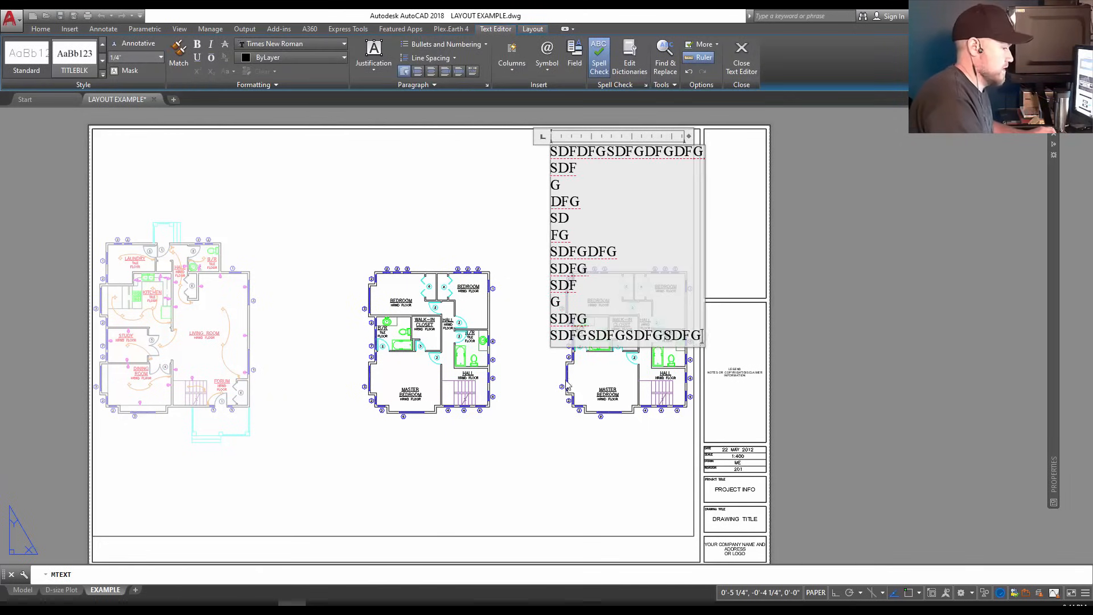
click(741, 57)
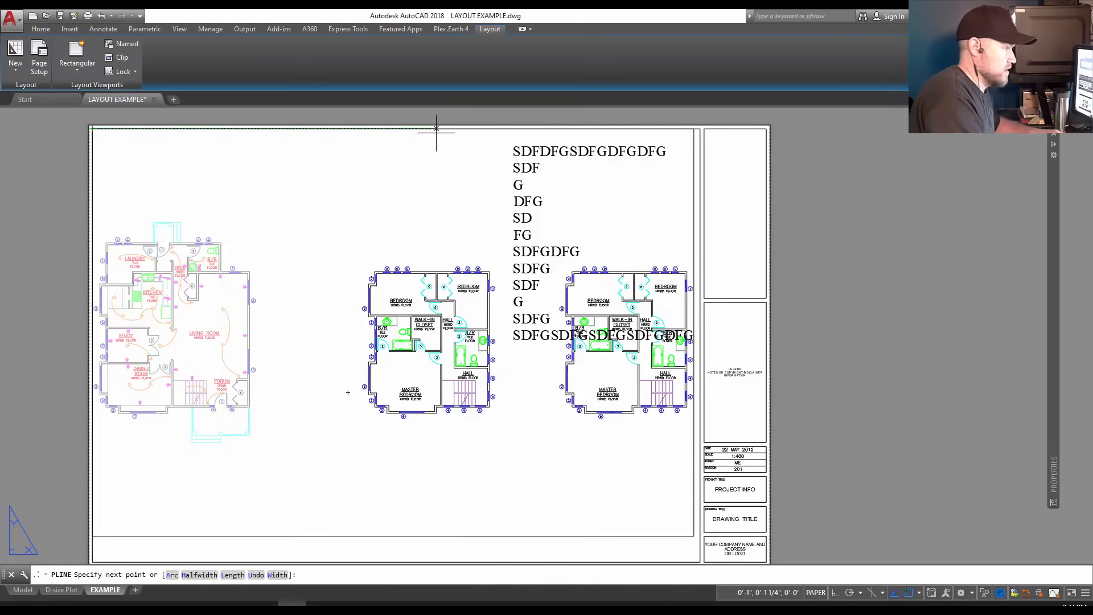
Close a polyline outline around the placeholder text block
click(502, 129)
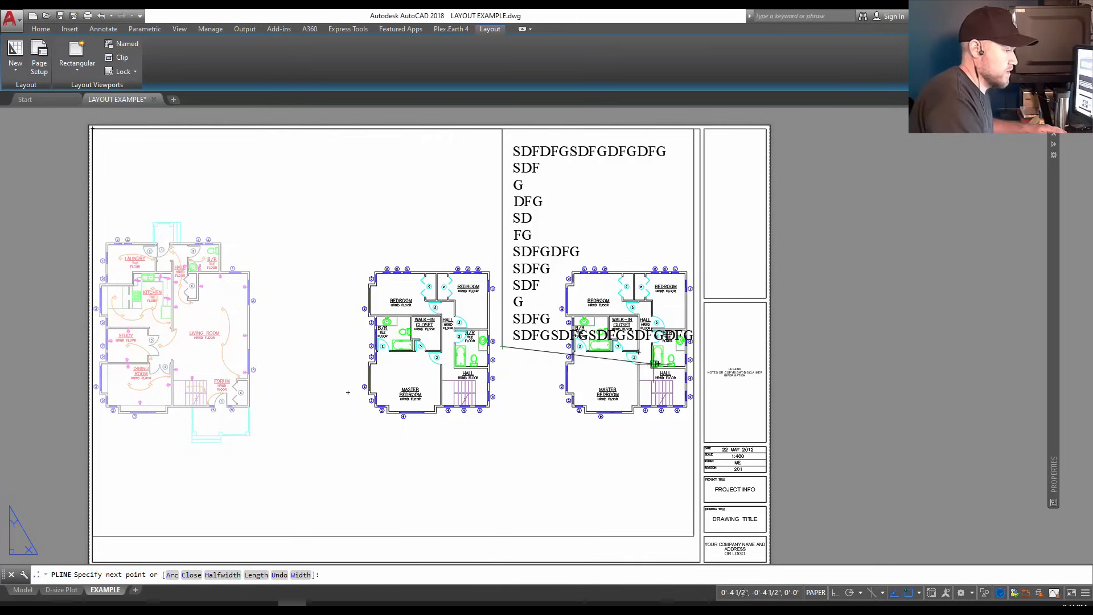
click(694, 536)
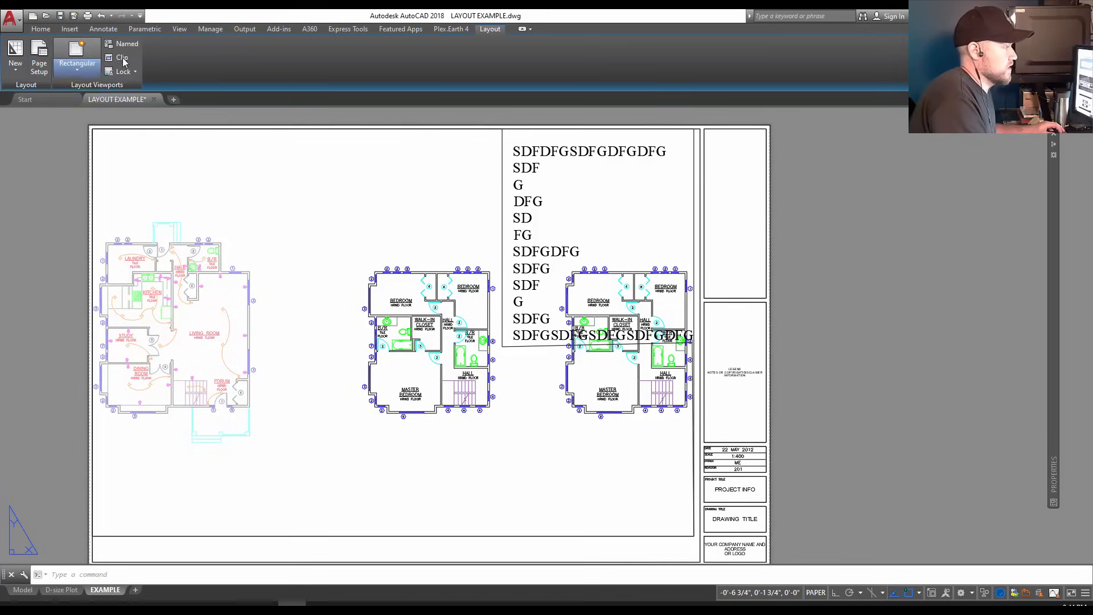
Start the viewport Clip command to reshape a viewport to the polyline boundary
click(122, 57)
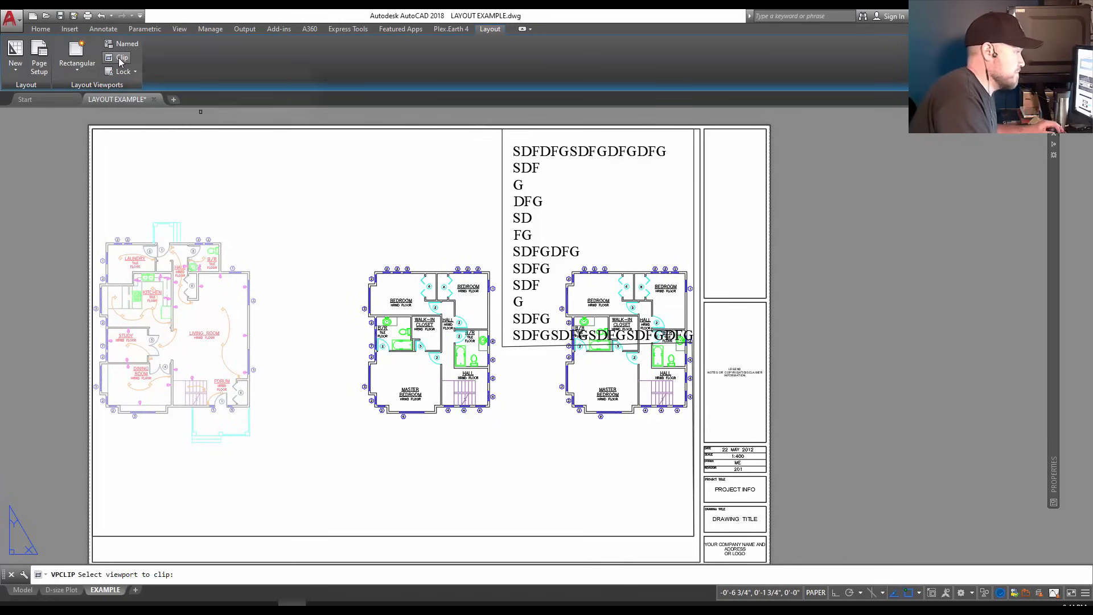
mouse_move(490, 182)
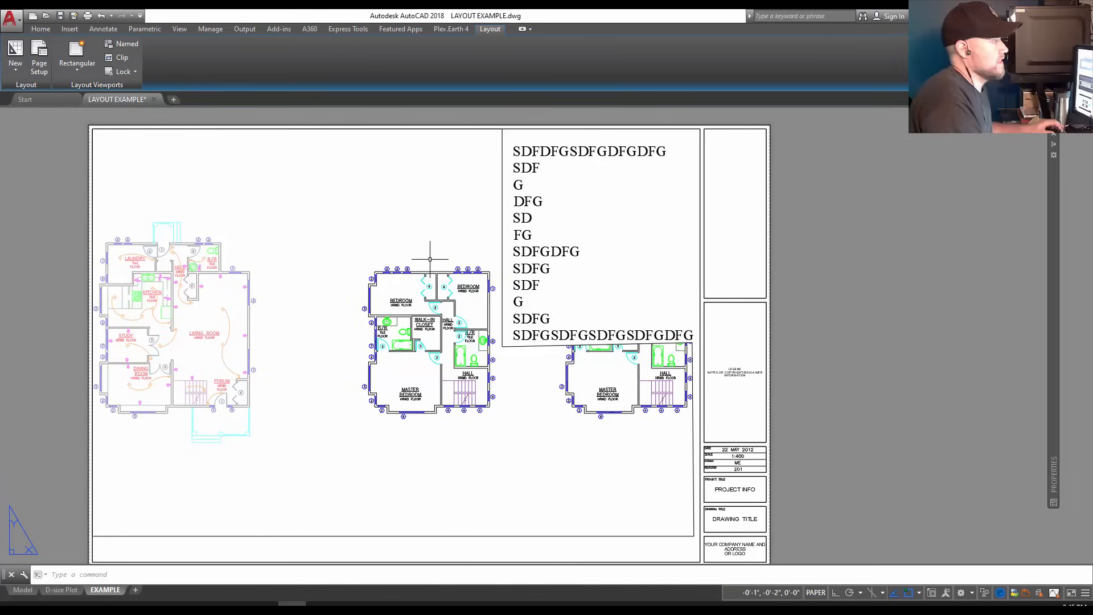
mouse_move(554, 280)
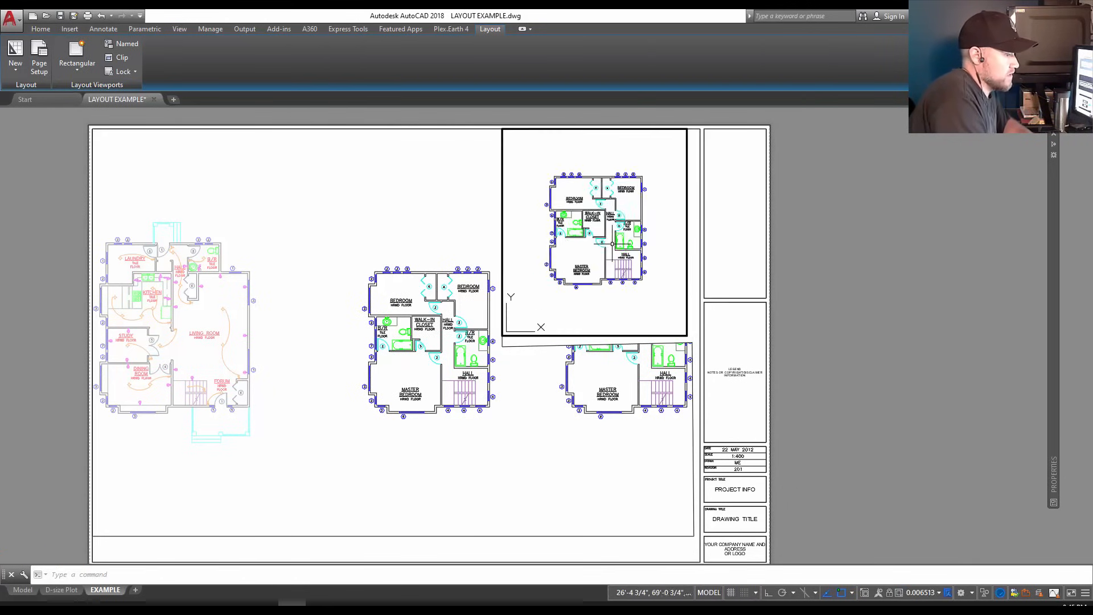
Zoom in inside the upper-right viewport on the hall and tiled bathroom
scroll(up, 3)
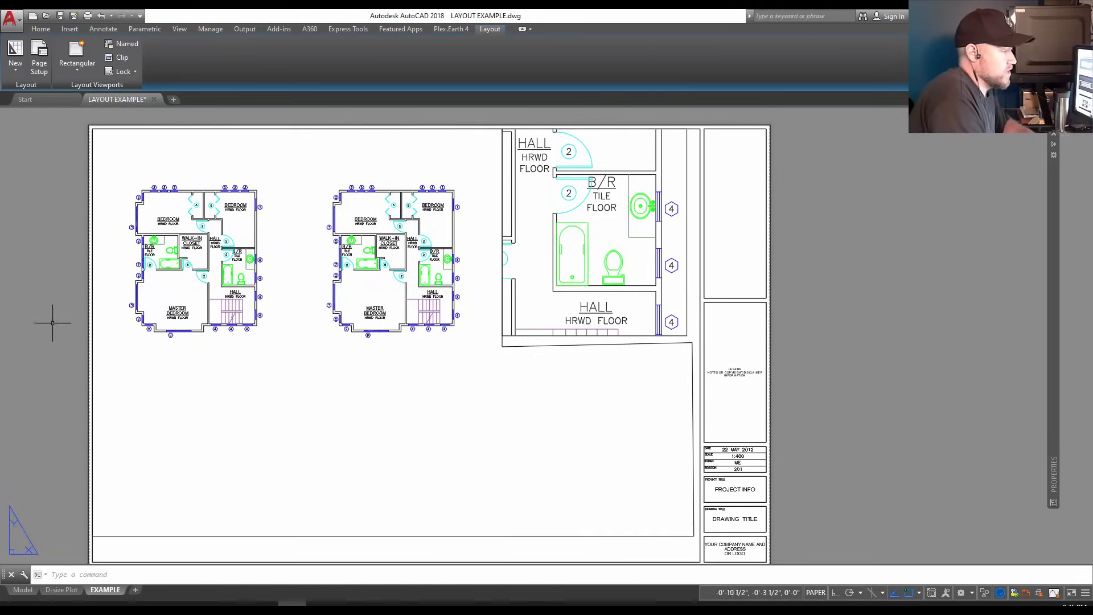
mouse_move(188, 310)
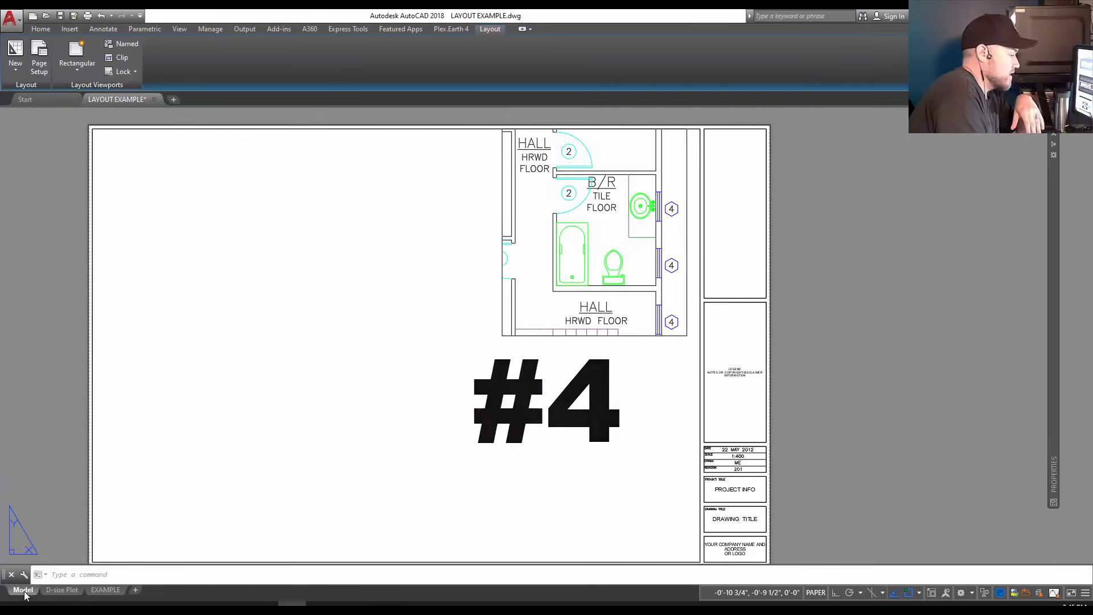
Switch to model space and bring up the View Manager dialog
click(23, 590)
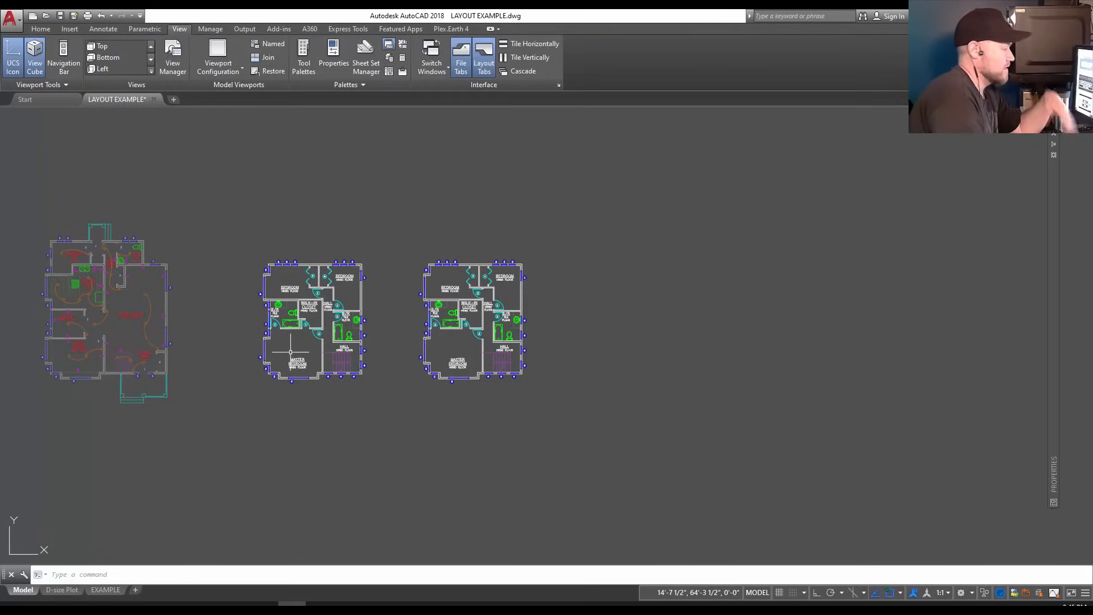
mouse_move(374, 271)
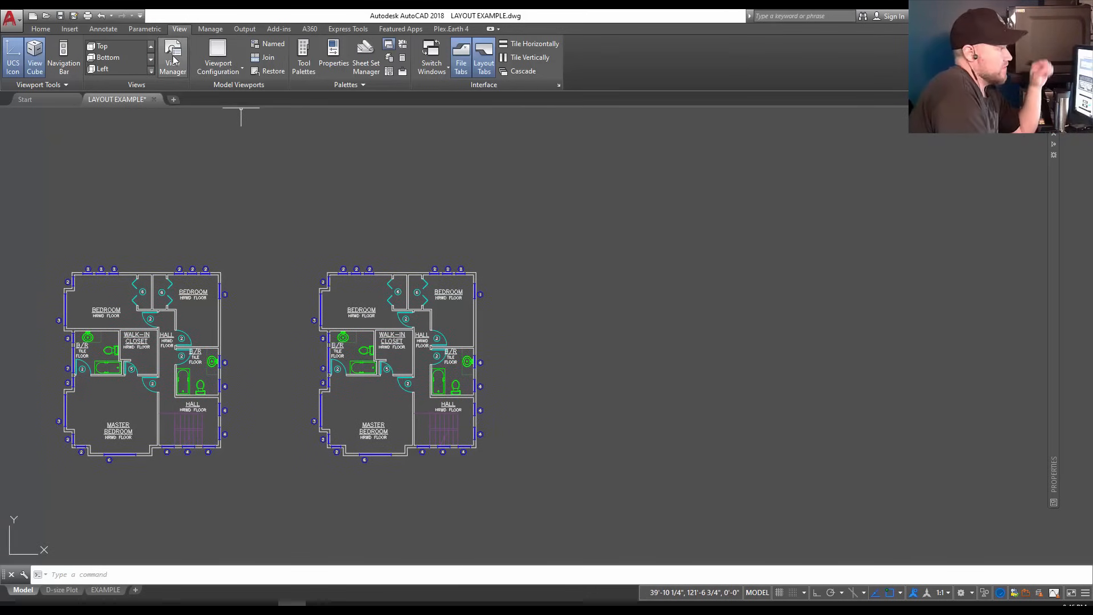
click(172, 57)
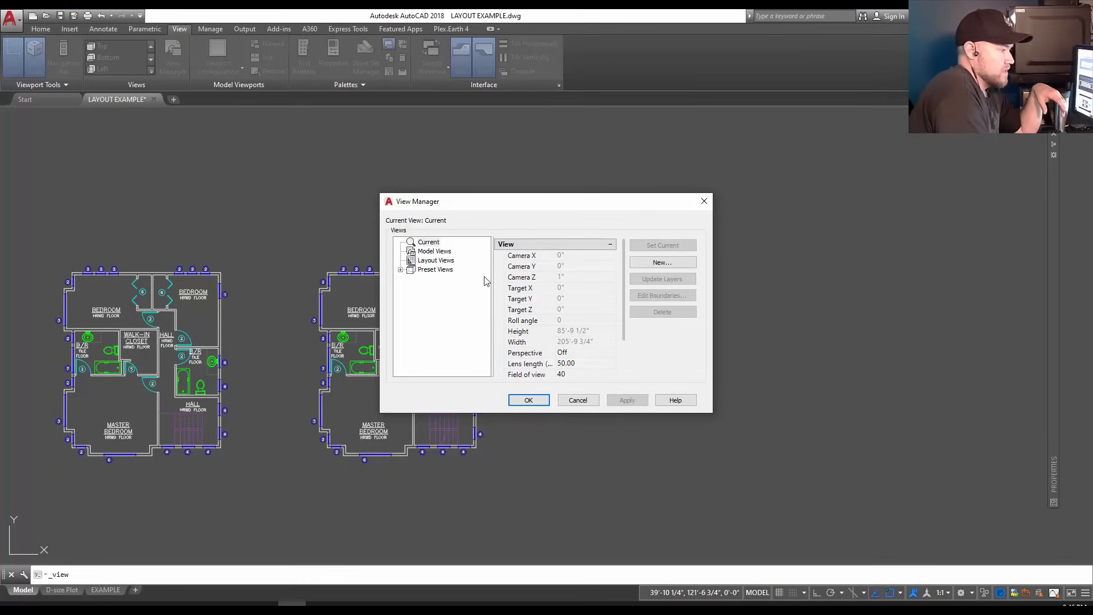
Create a new model view named 2ND FLOOR PLAN in View Manager
click(434, 250)
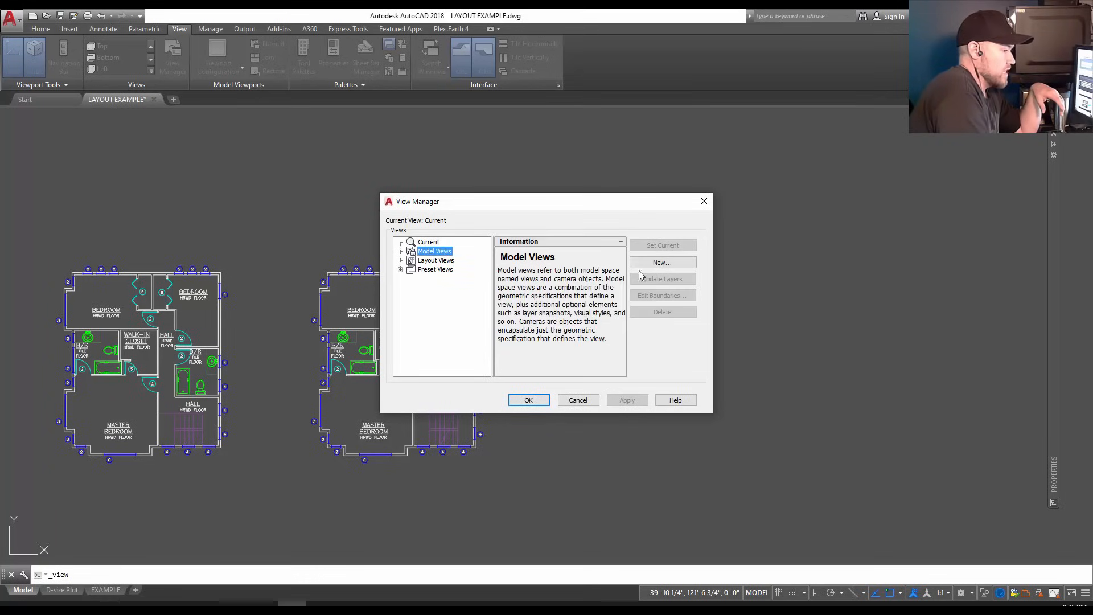
click(661, 262)
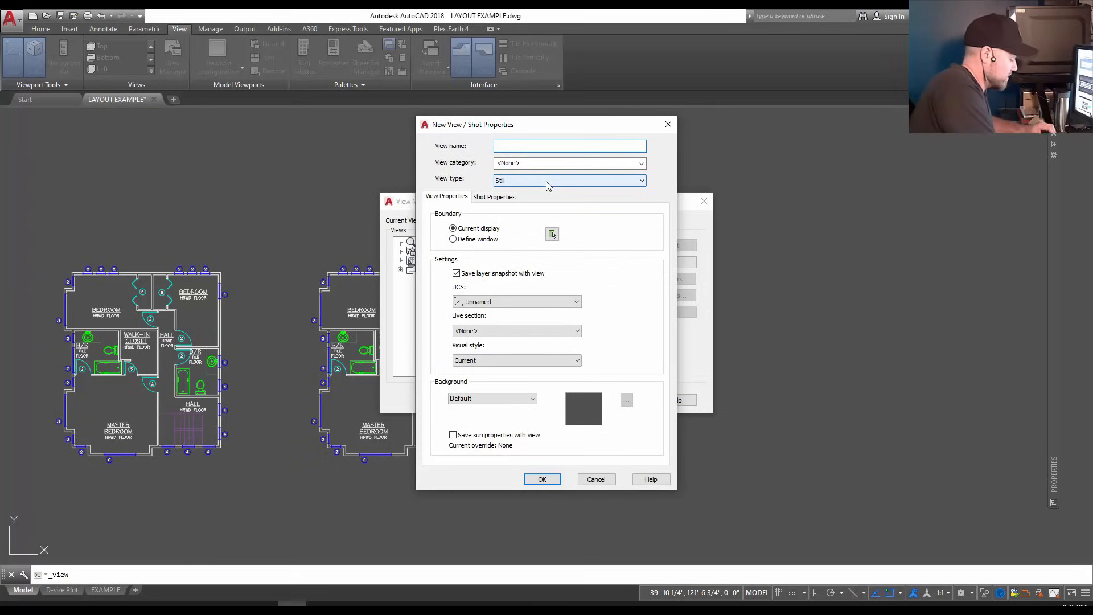
text(FL)
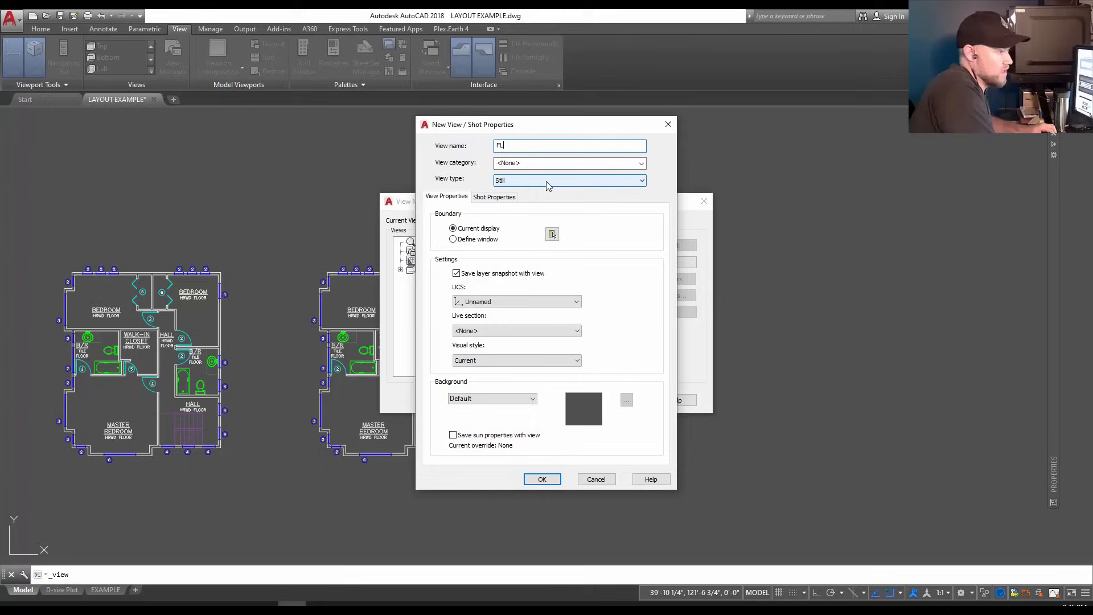
text(2N)
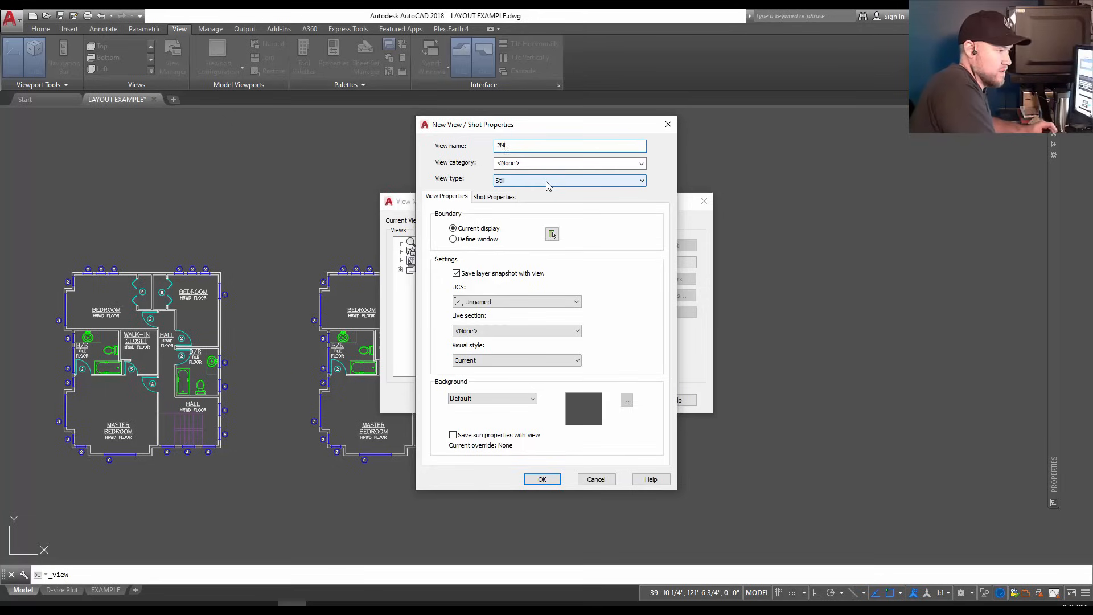
text(ND FLOOR P)
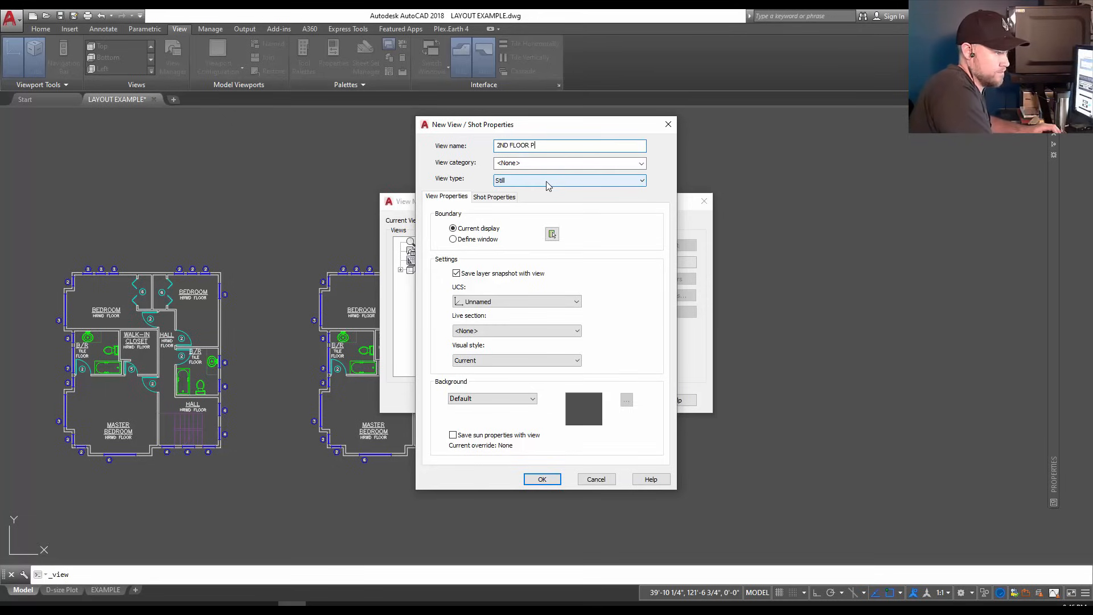
text(LAN)
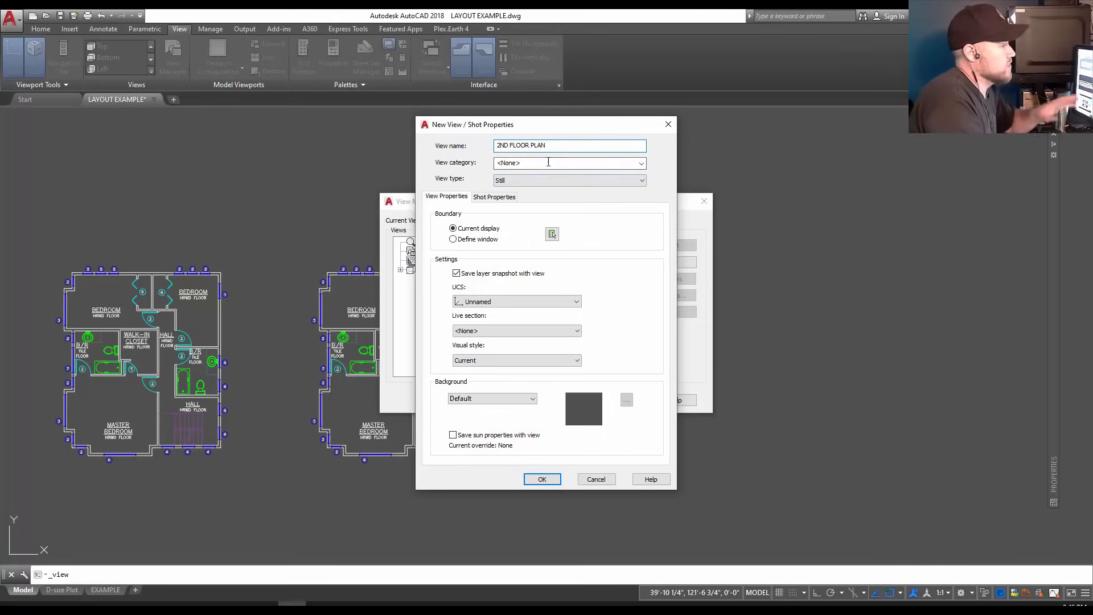
mouse_move(472, 244)
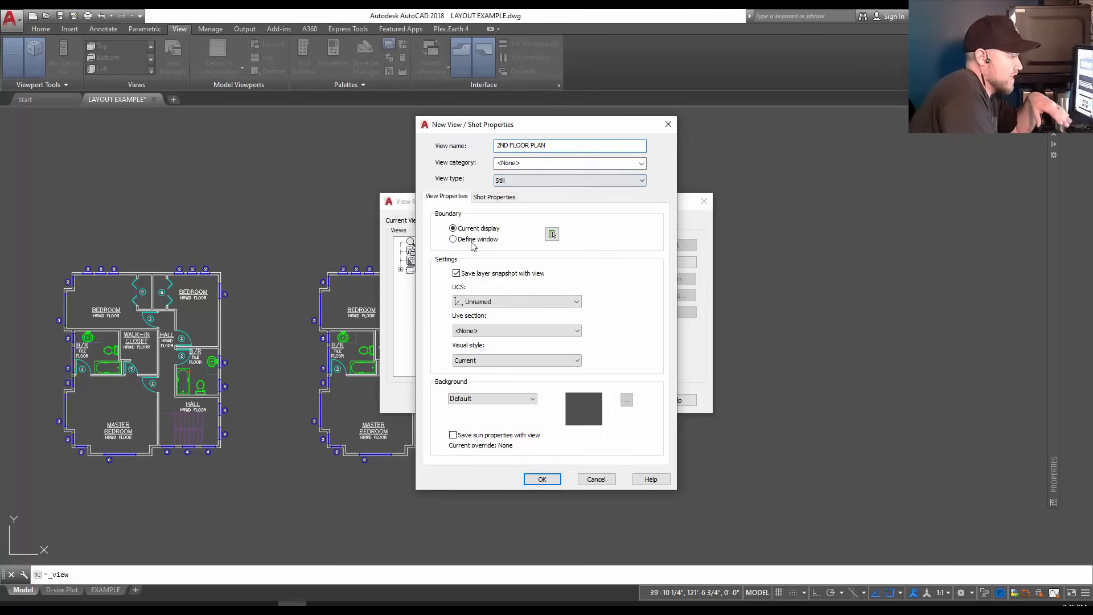
mouse_move(455, 239)
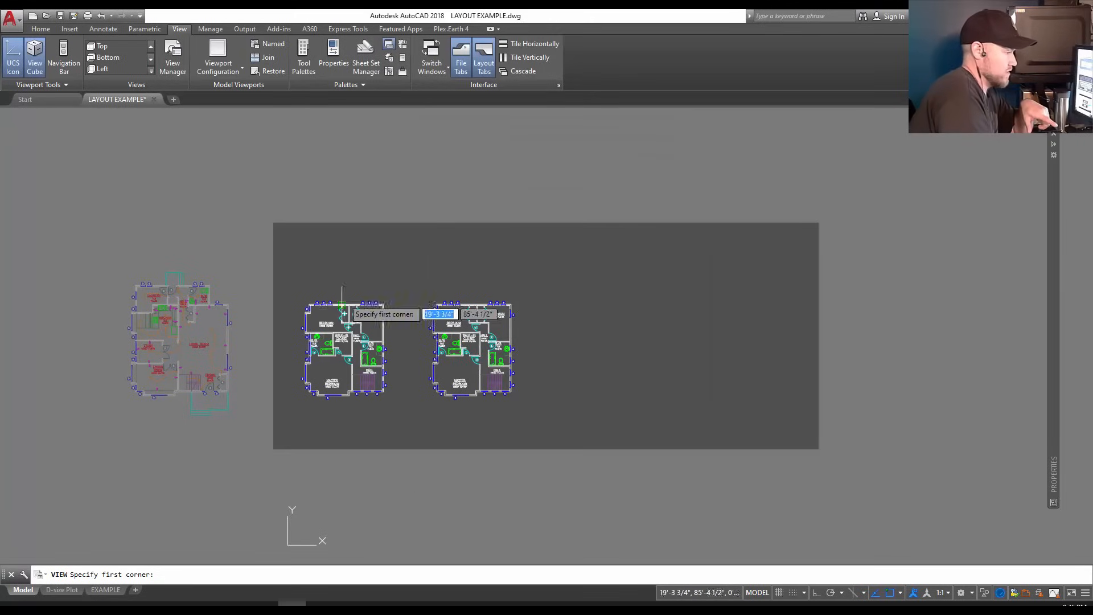
mouse_move(425, 289)
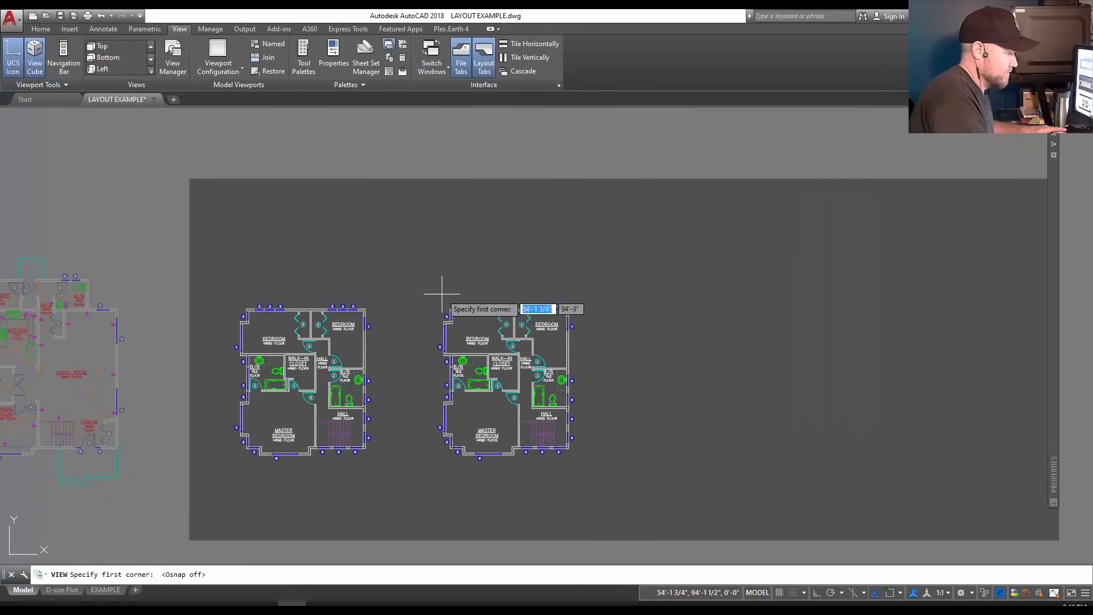
Define the view's window around the right-hand second-floor plan and save it
click(441, 290)
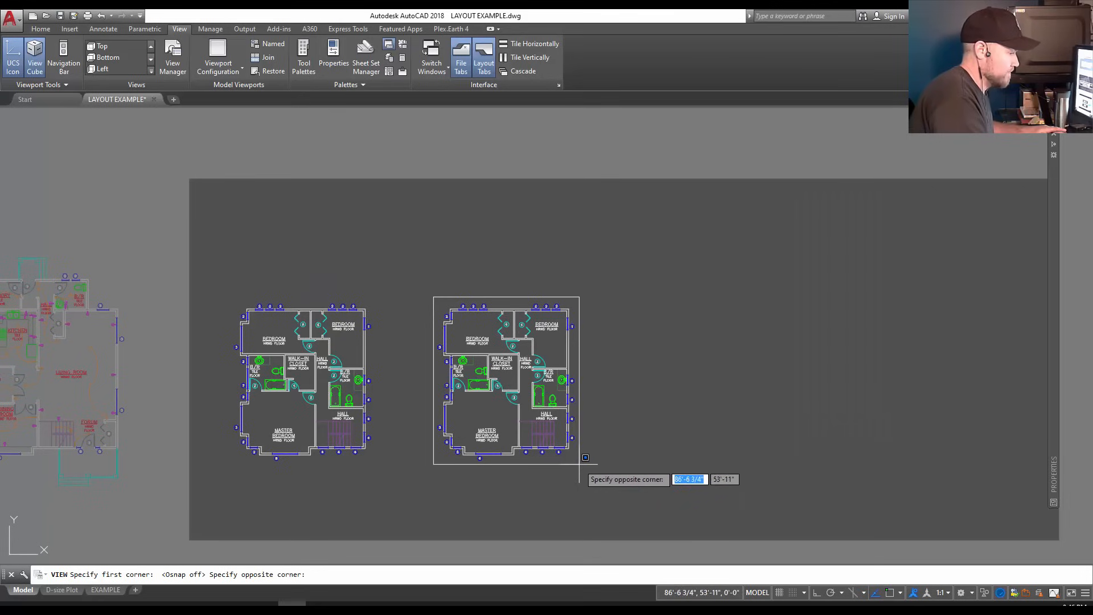
mouse_move(588, 458)
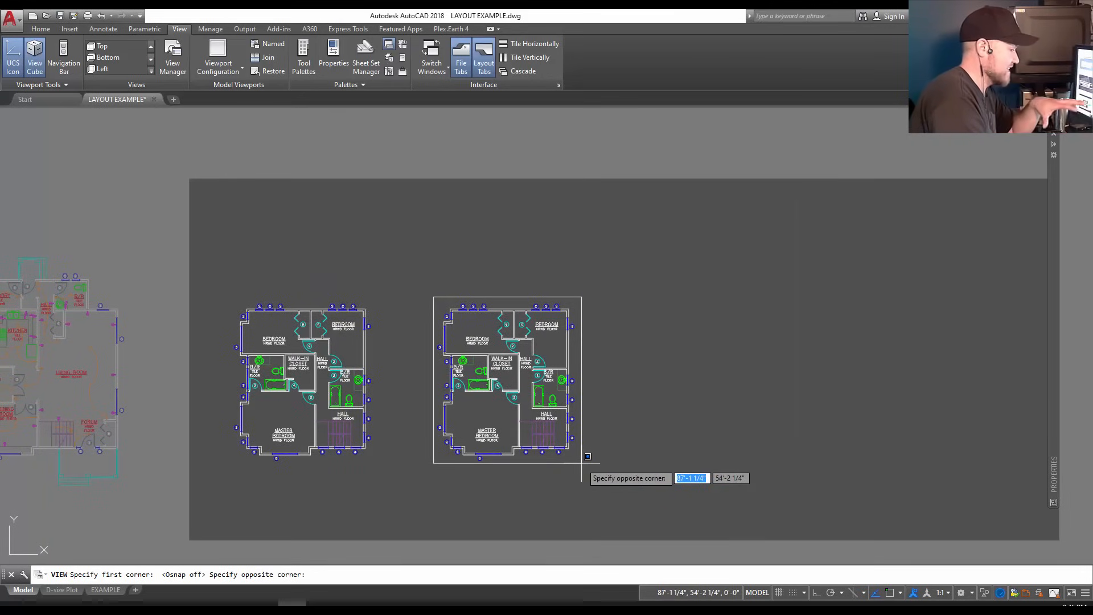
click(587, 457)
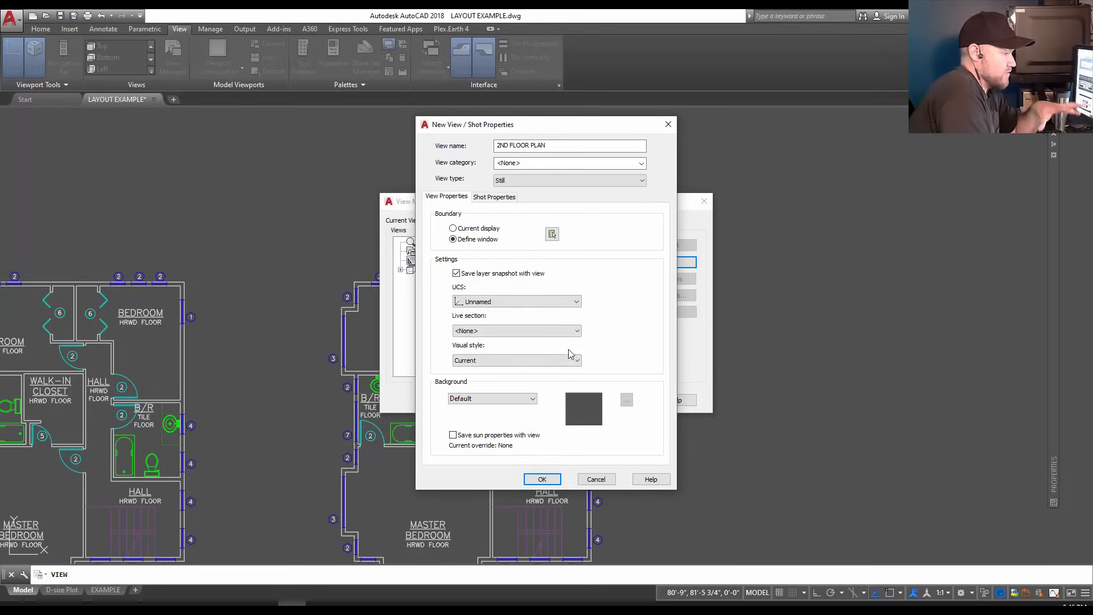
click(542, 479)
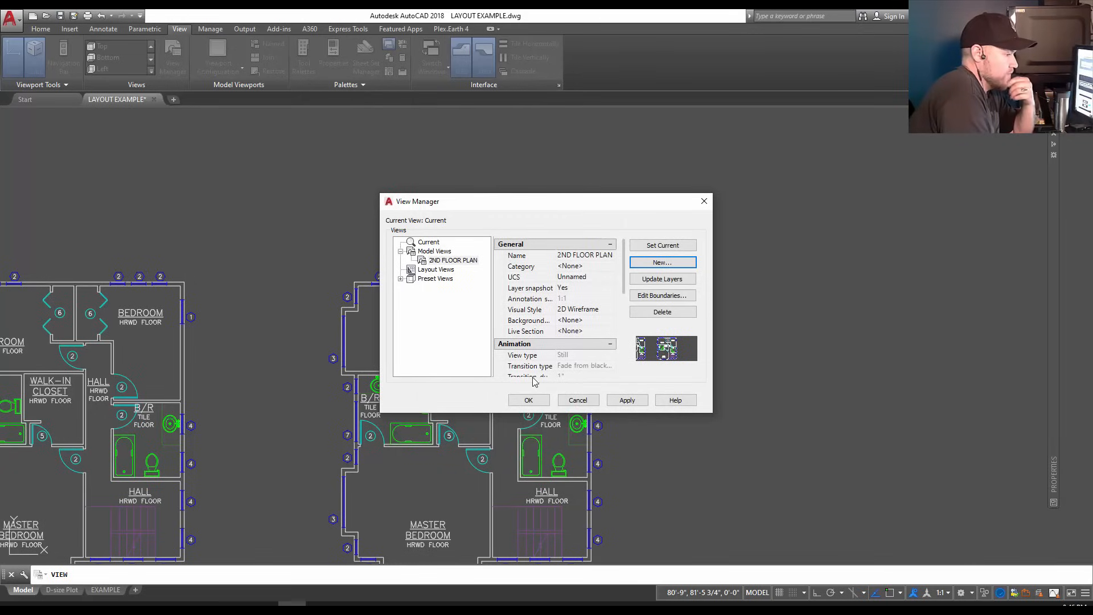
mouse_move(660, 262)
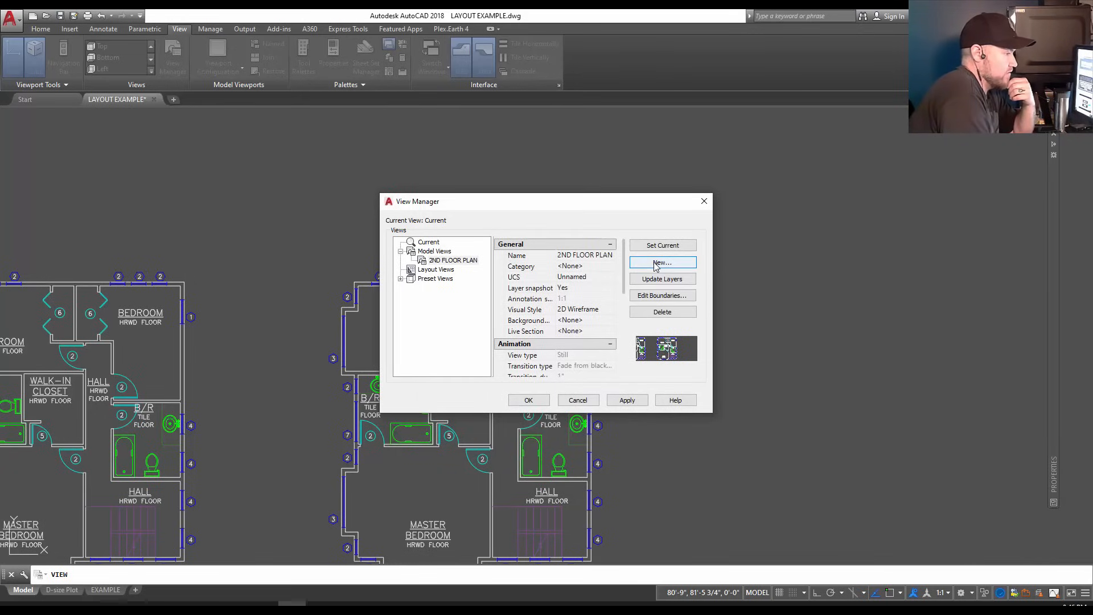
Create another named view MASTER BEDROOM set to a defined window boundary
click(661, 263)
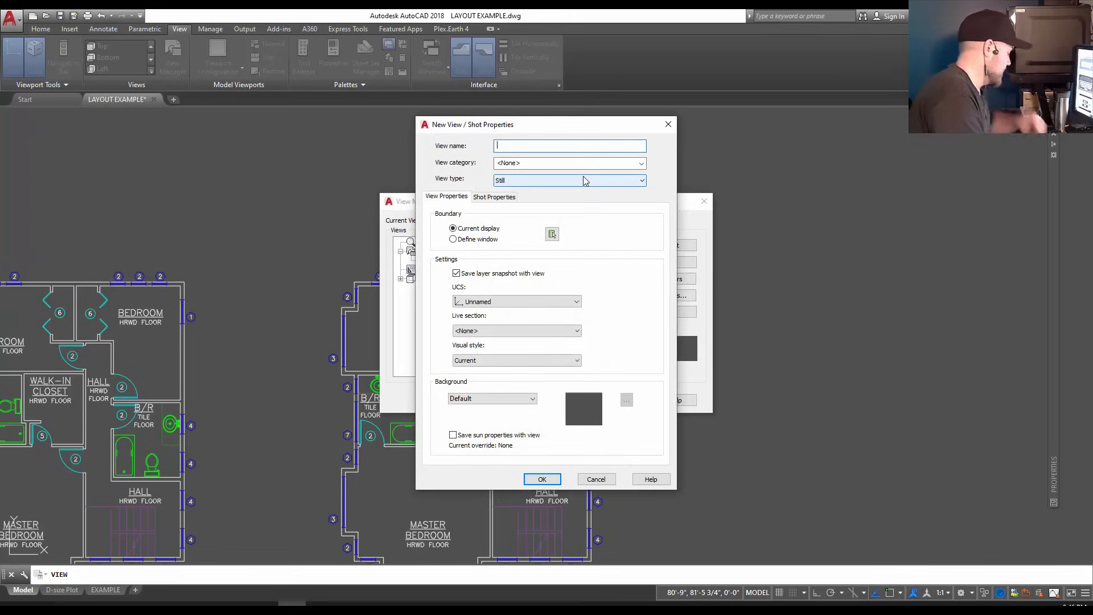
text(MASTER BED)
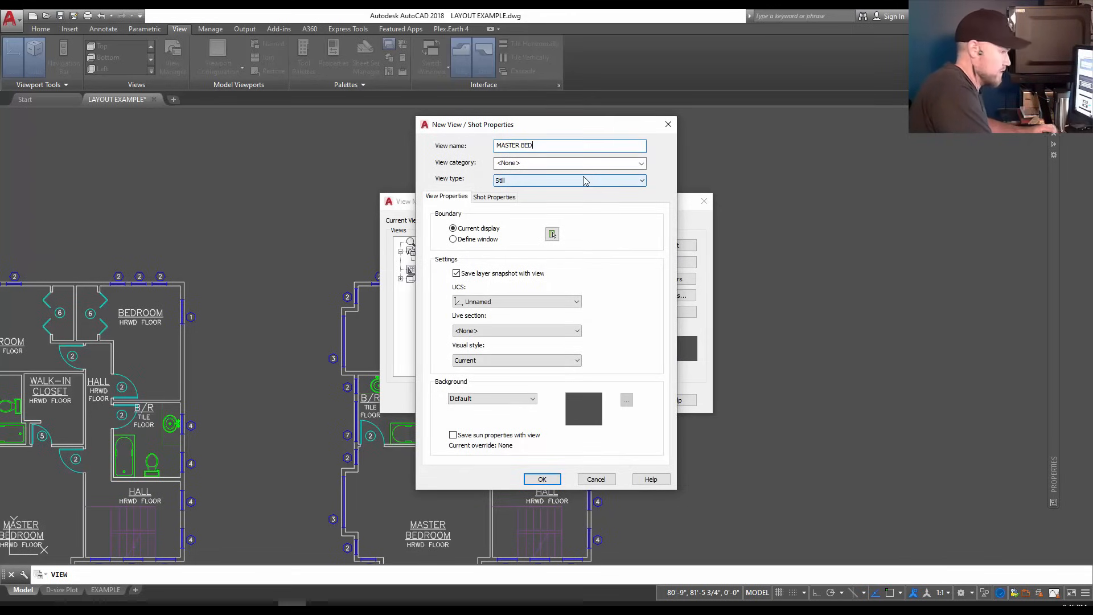
text(ROOM)
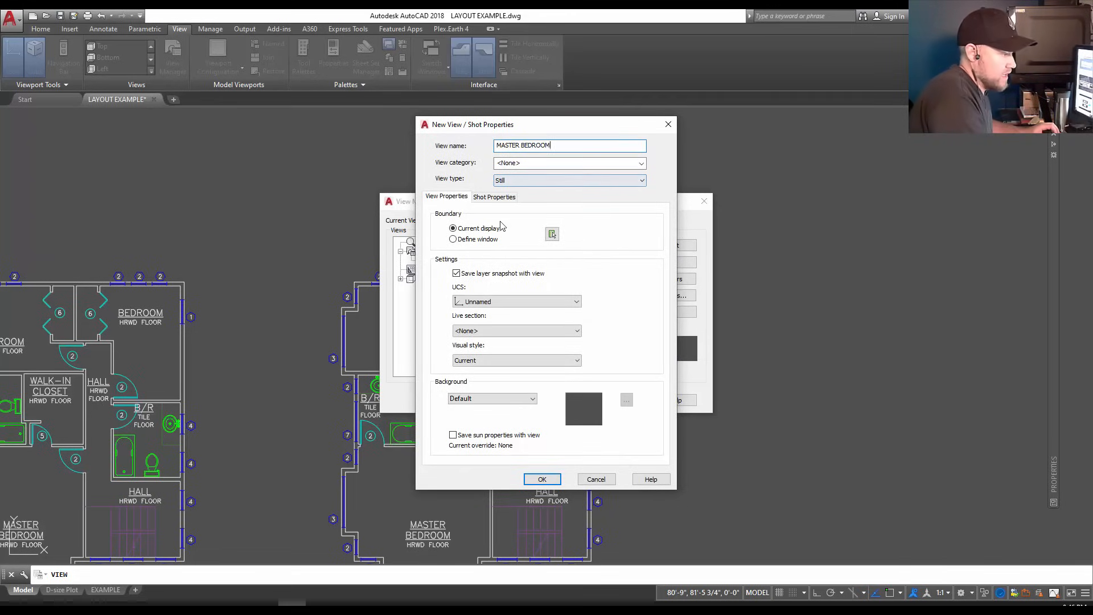
click(542, 479)
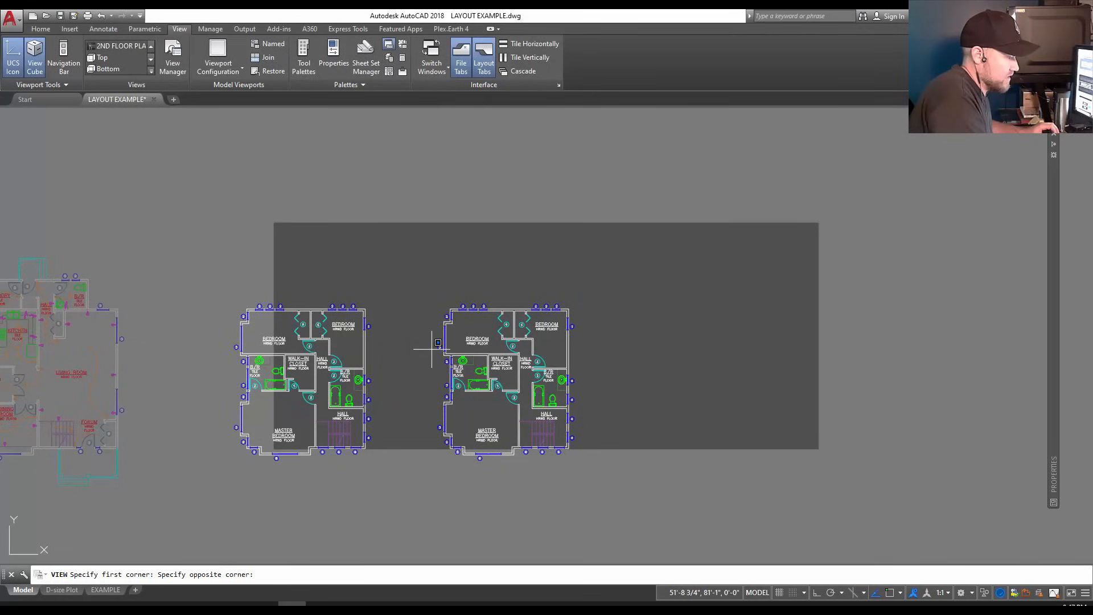
mouse_move(530, 456)
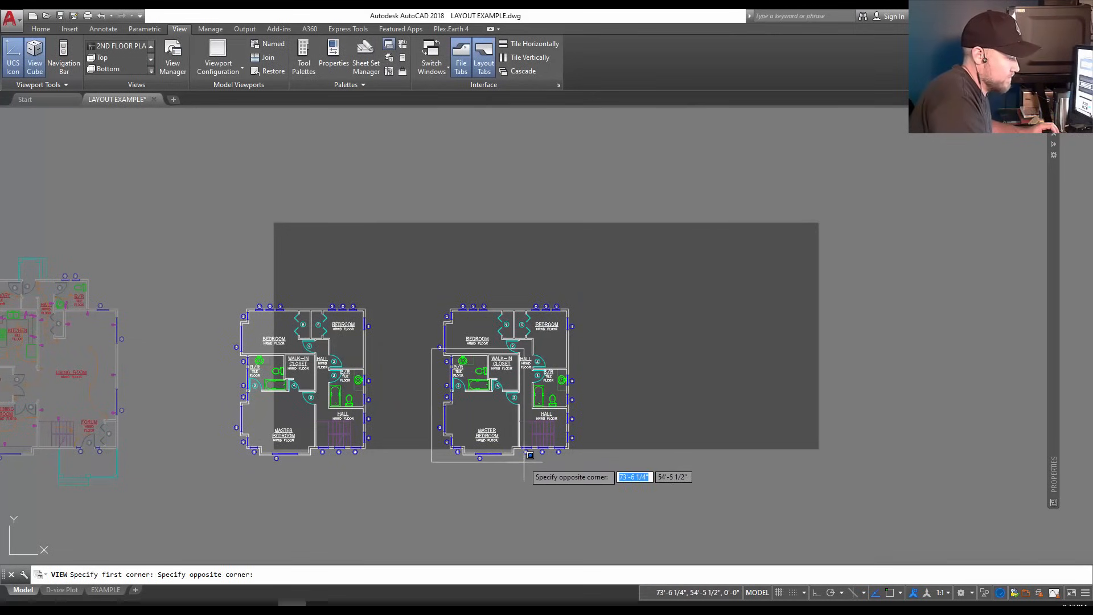
Window the master bedroom area, save the view, and close View Manager keeping both views
click(529, 454)
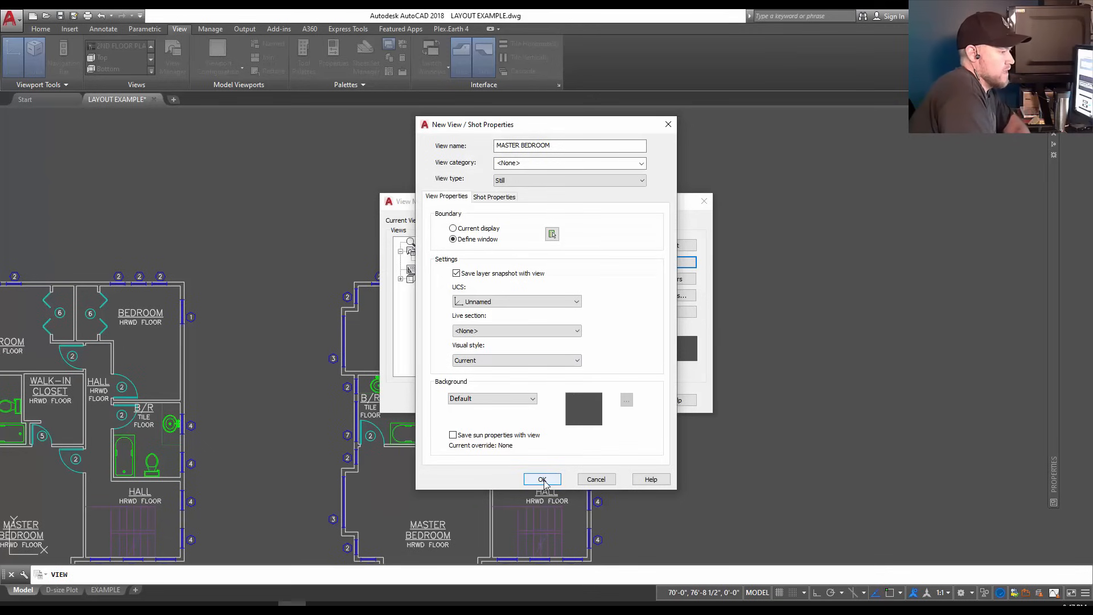
click(542, 480)
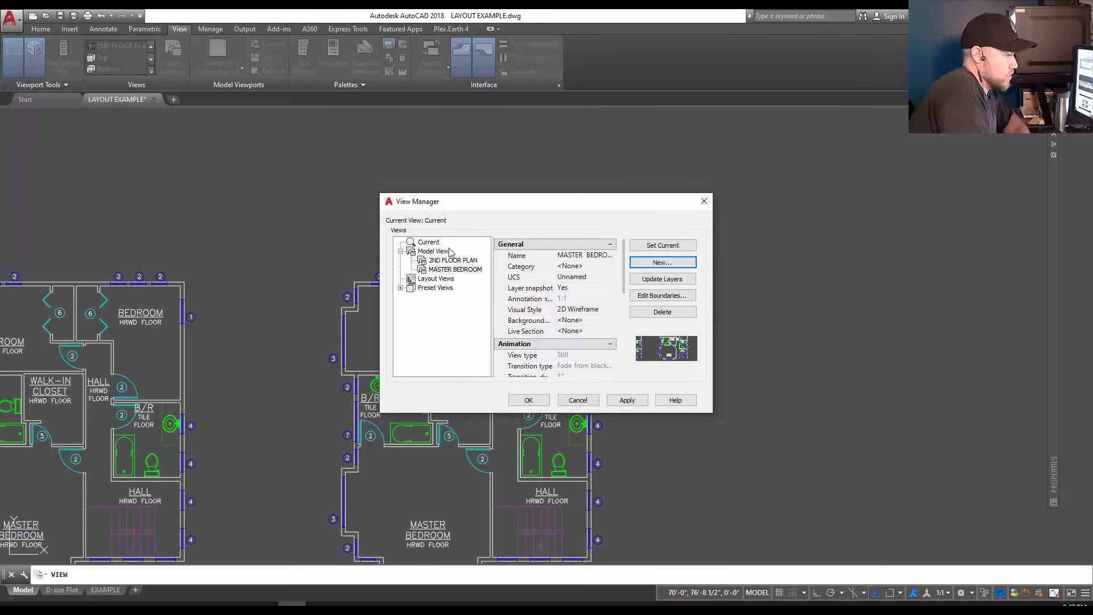
click(529, 400)
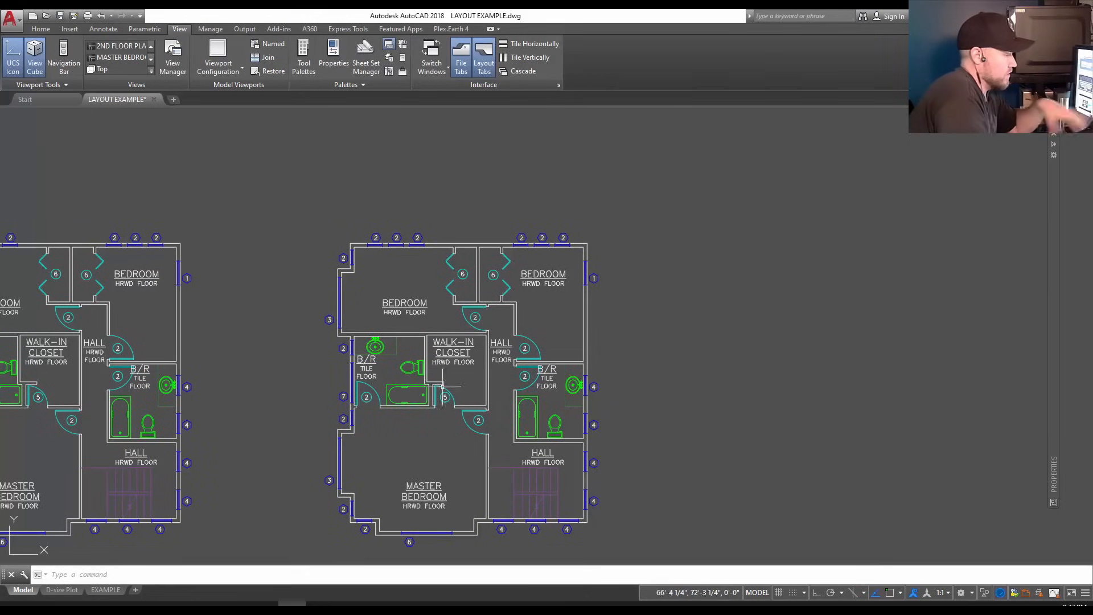
mouse_move(284, 408)
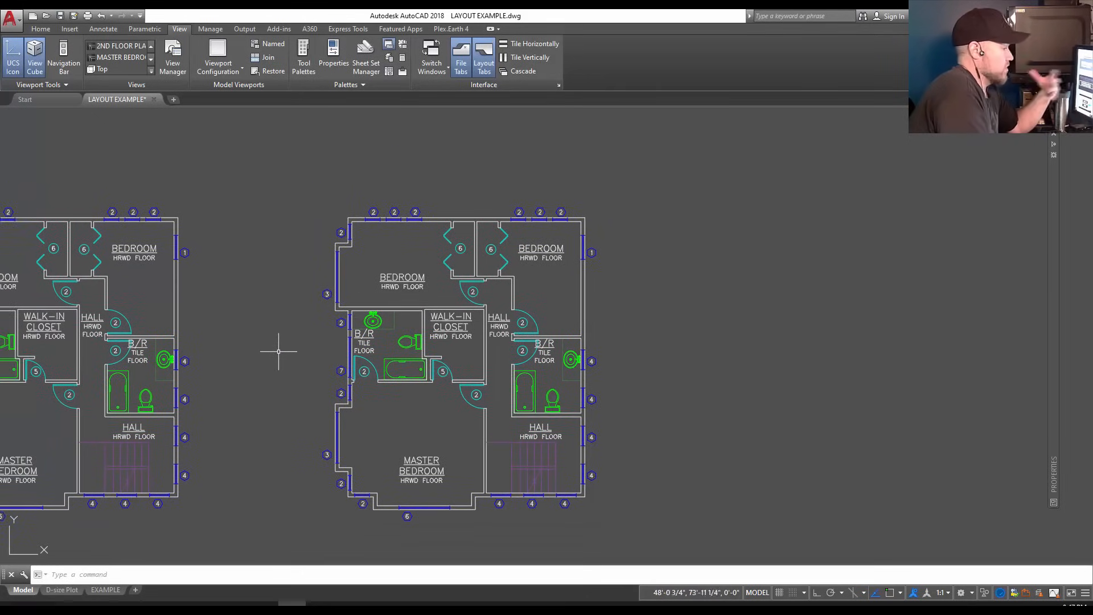
scroll(down, 3)
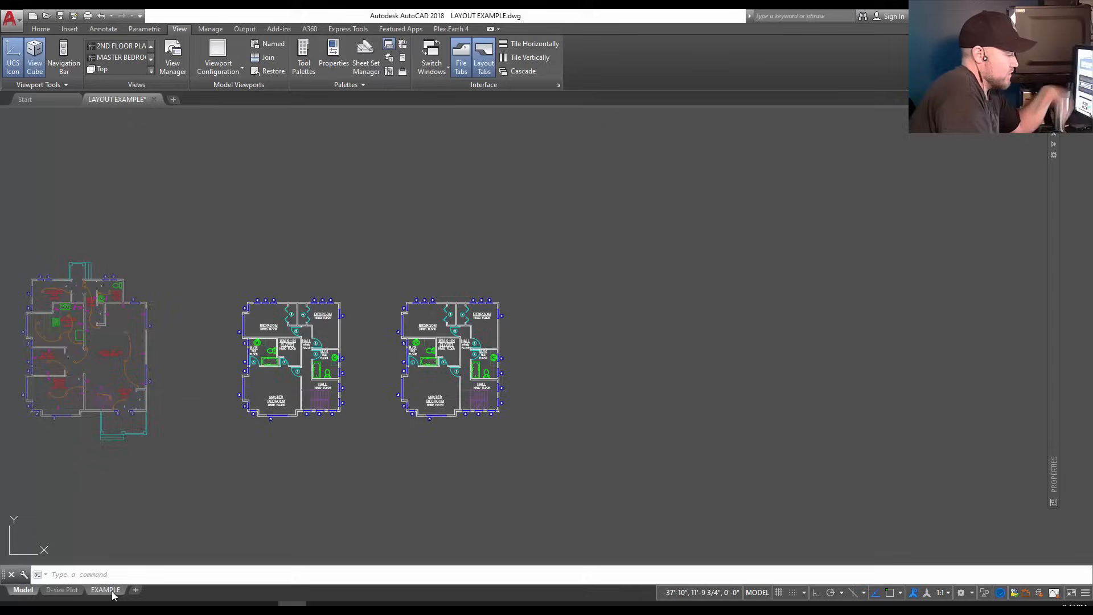
Return to the blank EXAMPLE sheet and bring up the Named Viewports dialog from the Layout ribbon
click(105, 590)
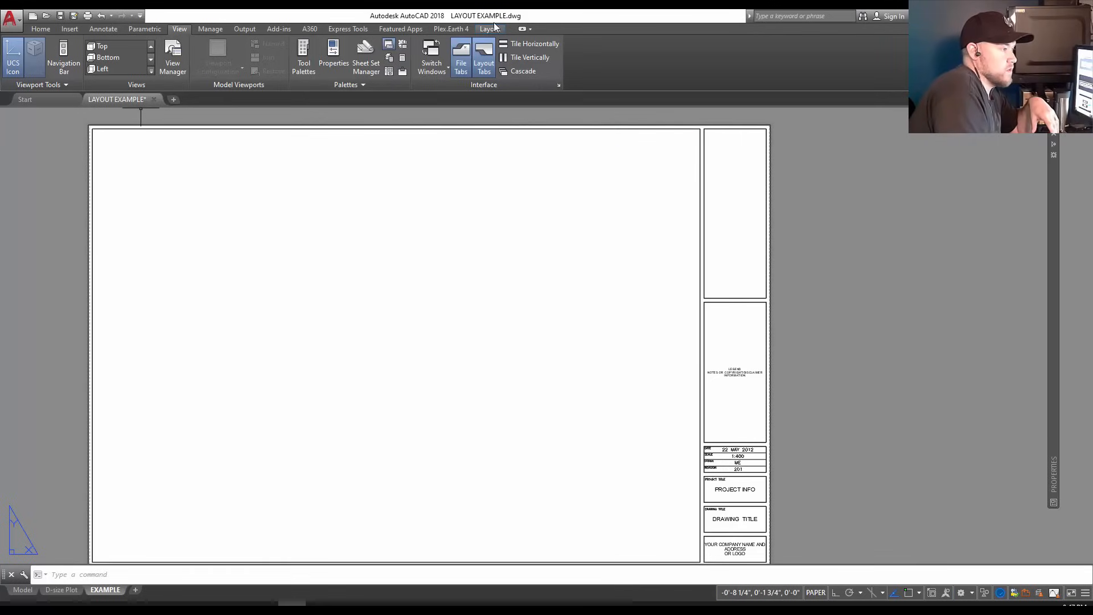
click(490, 28)
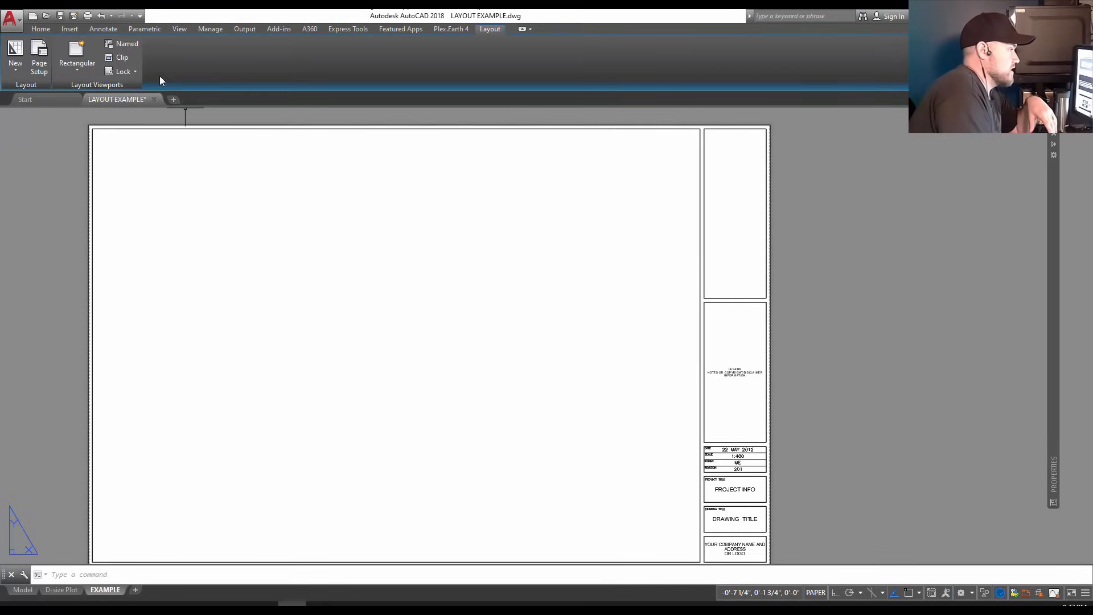
click(126, 44)
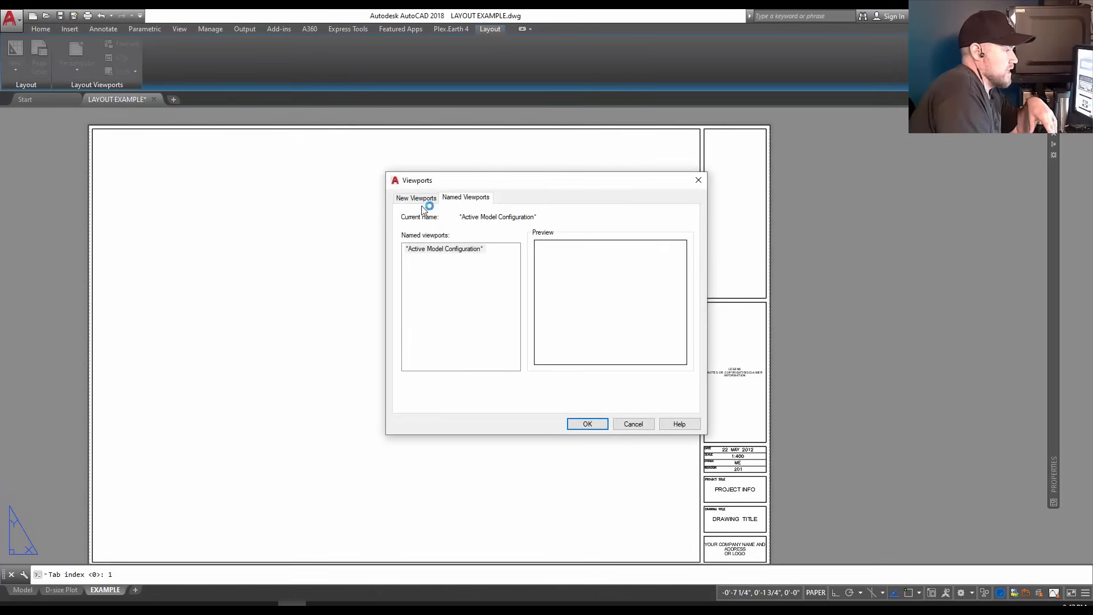
Create a Single viewport set to the saved 2ND FLOOR PLAN view and place it in the sheet's upper left
click(415, 197)
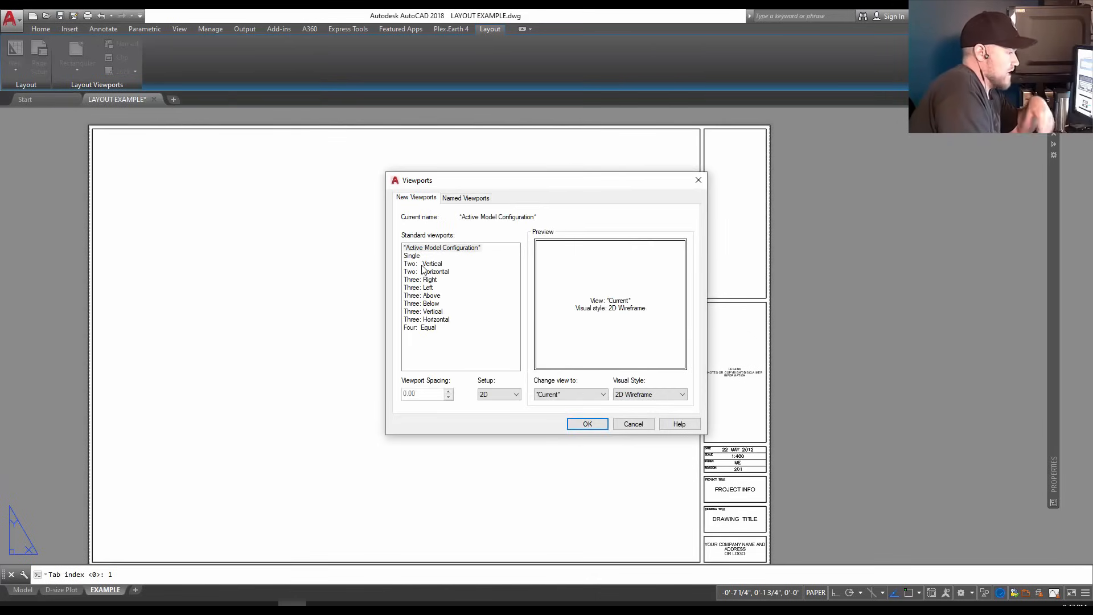
click(411, 255)
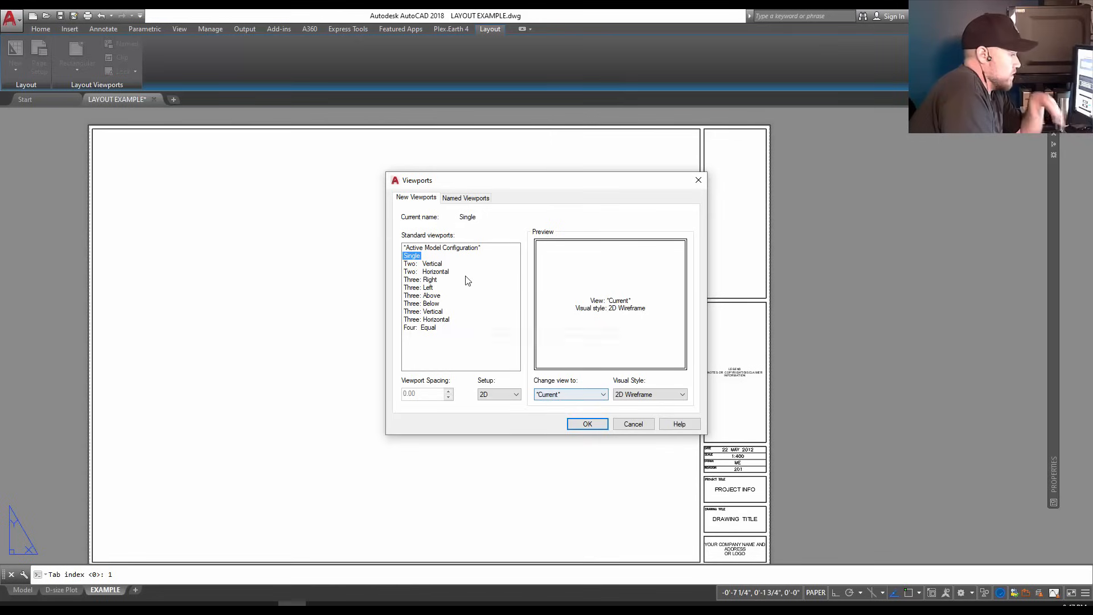
click(424, 271)
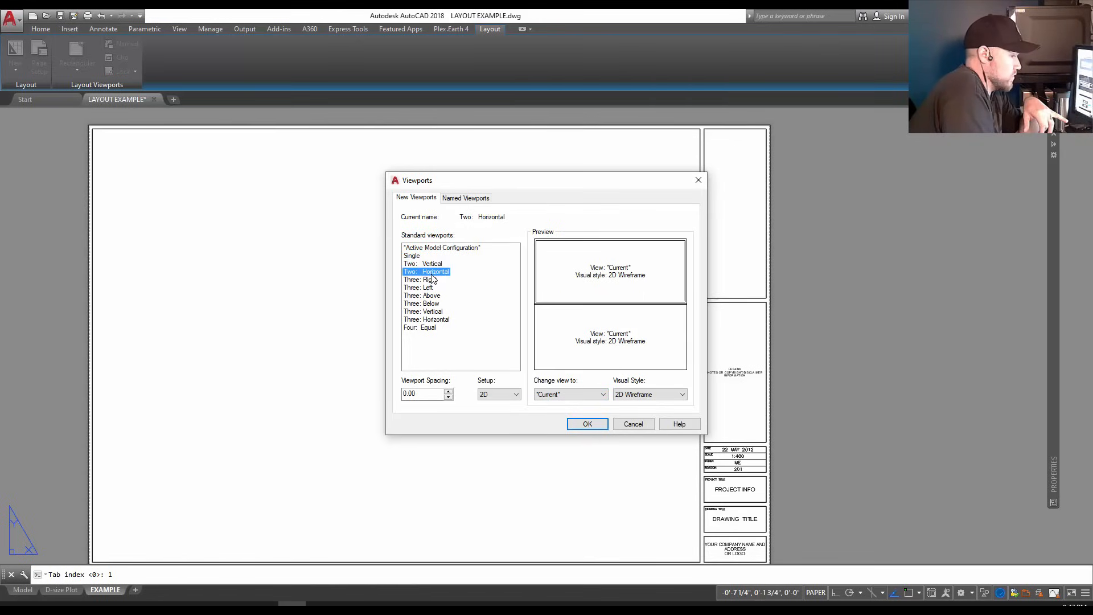
mouse_move(418, 260)
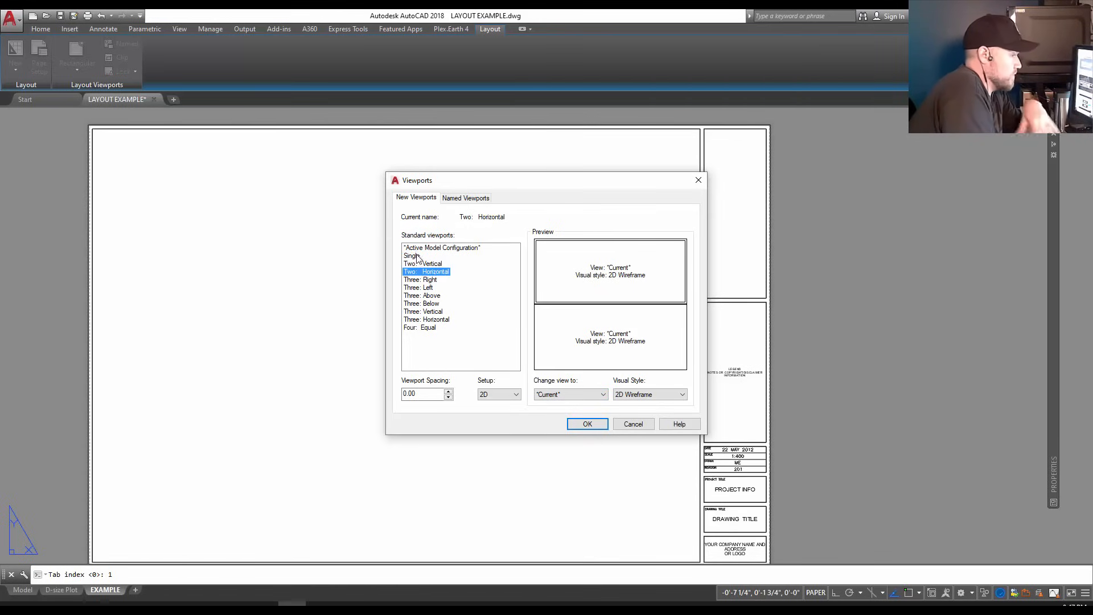
click(601, 394)
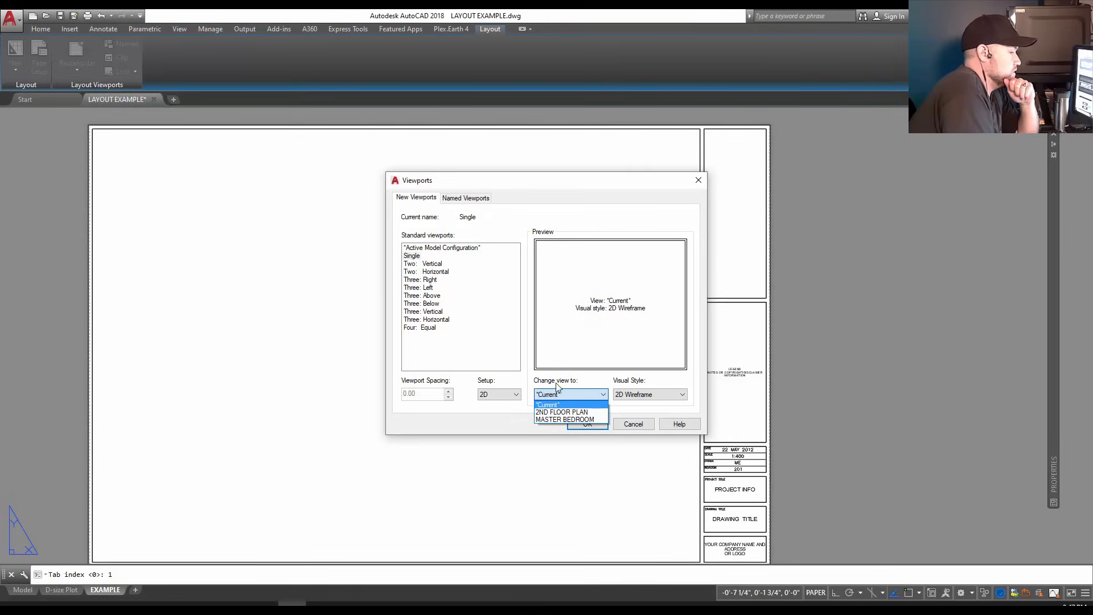
click(562, 411)
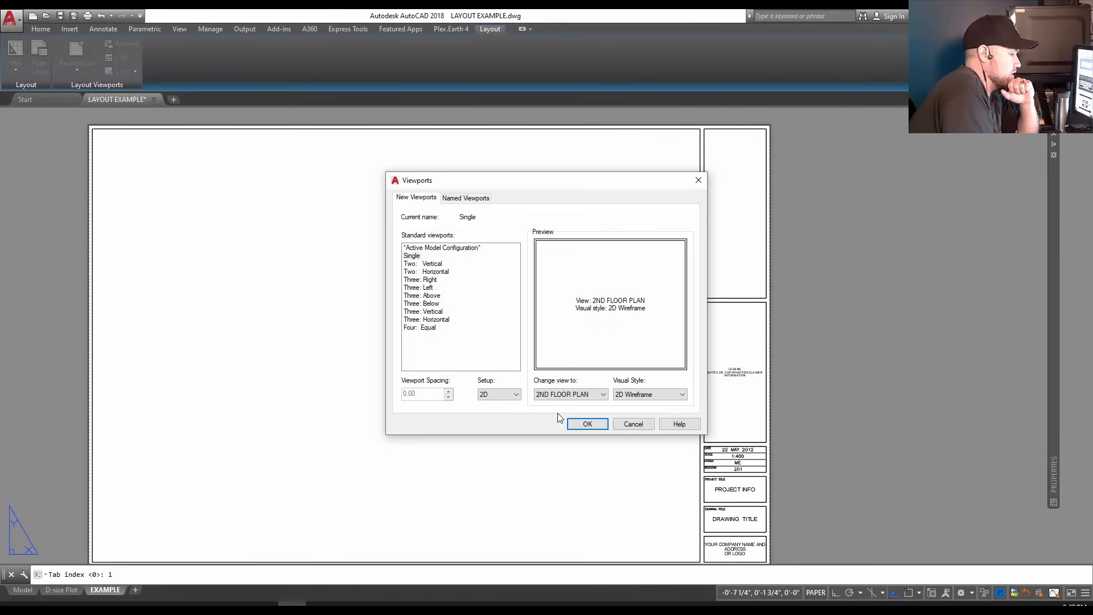
click(601, 394)
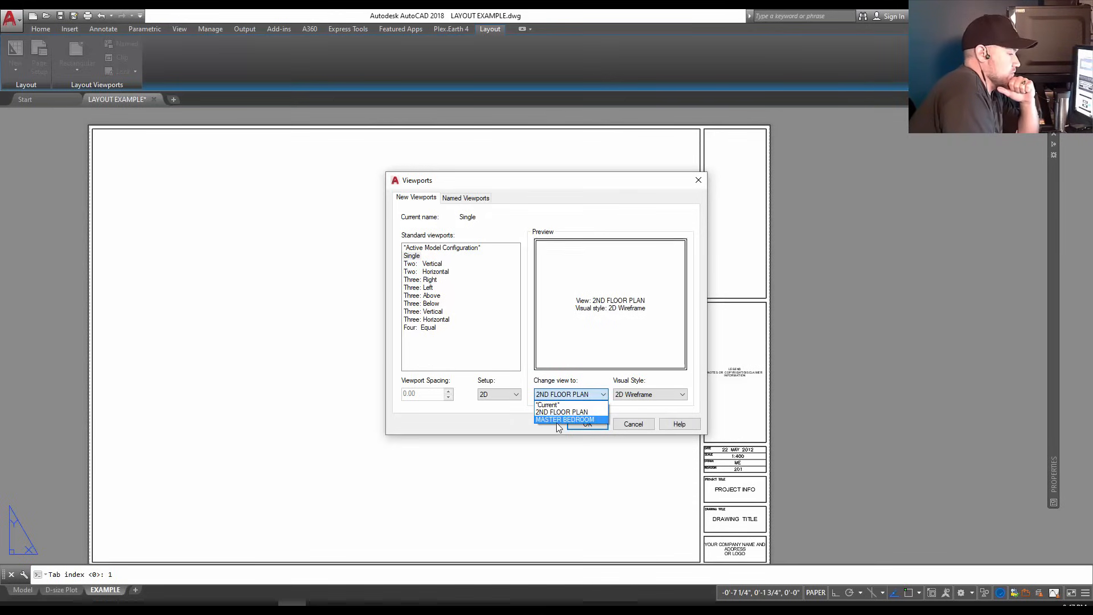
click(561, 411)
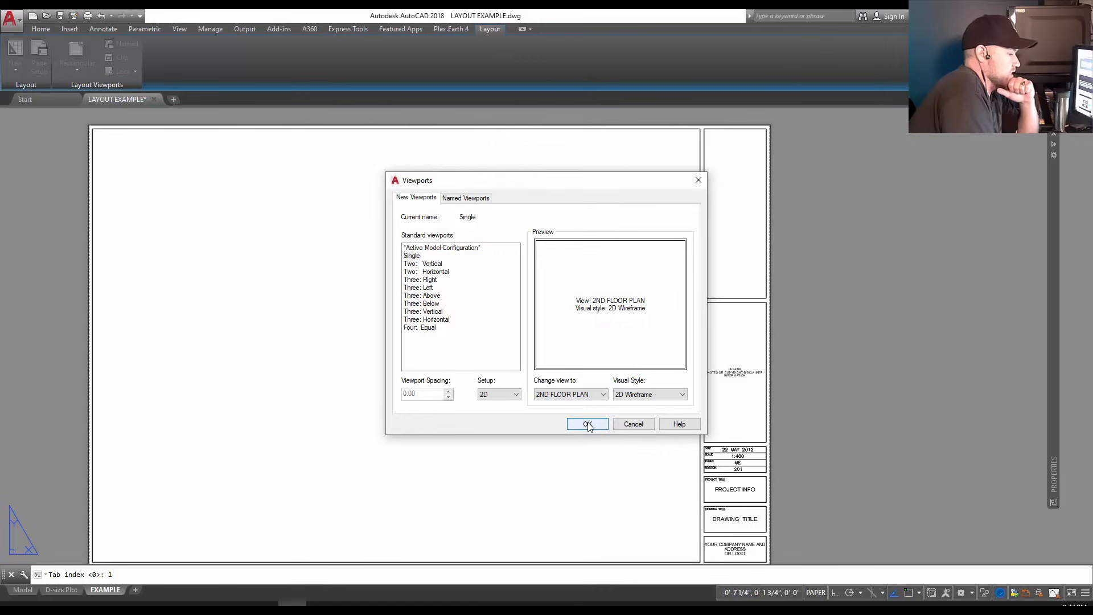
click(587, 424)
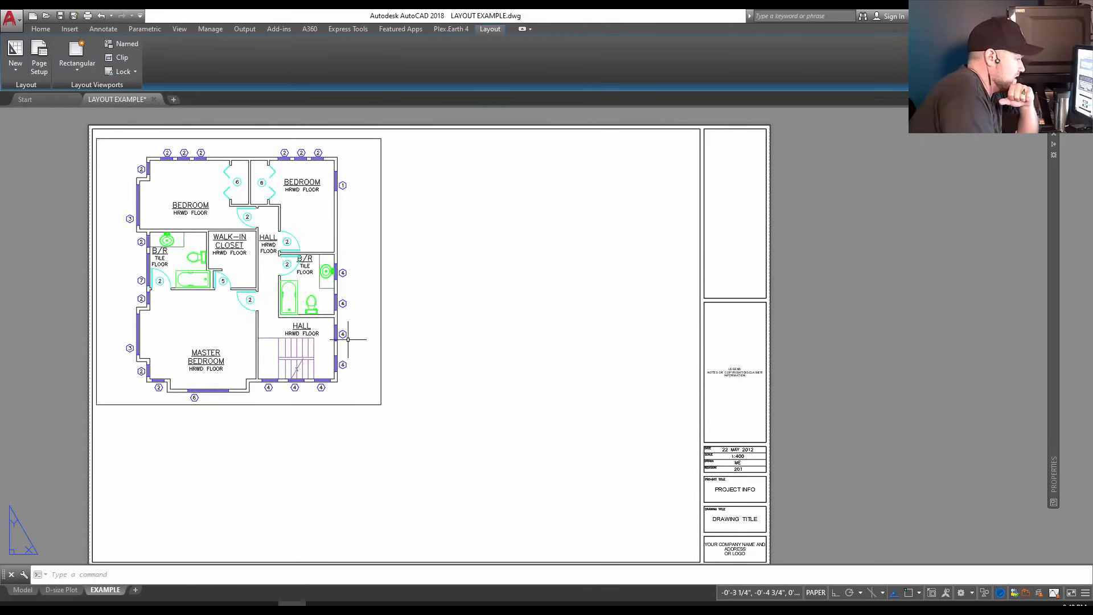
mouse_move(463, 353)
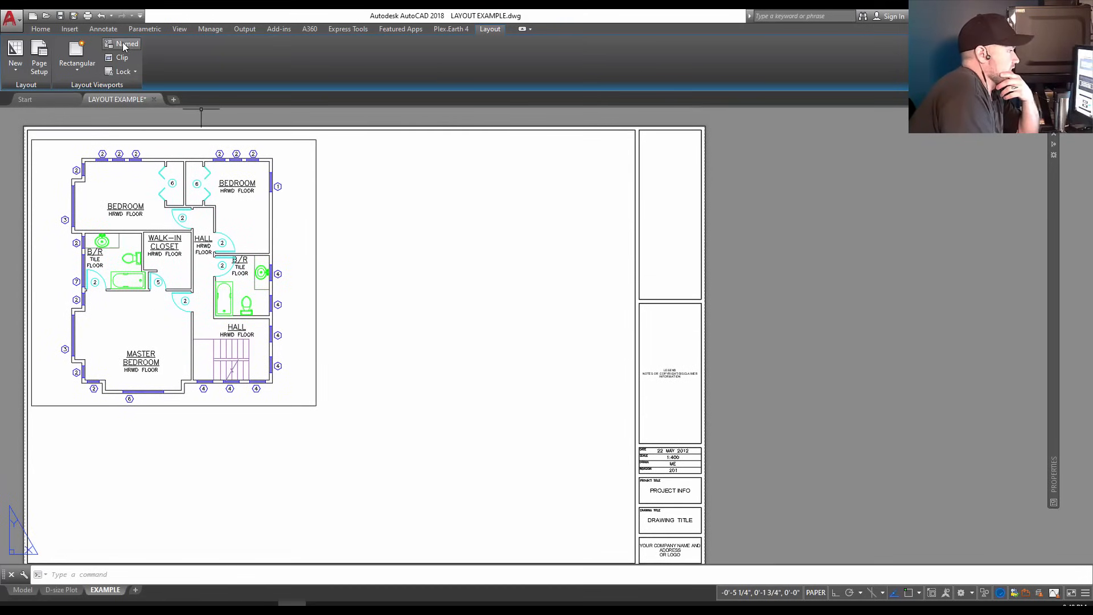
Create another Single viewport set to the MASTER BEDROOM view and place it beside the floor plan
click(125, 44)
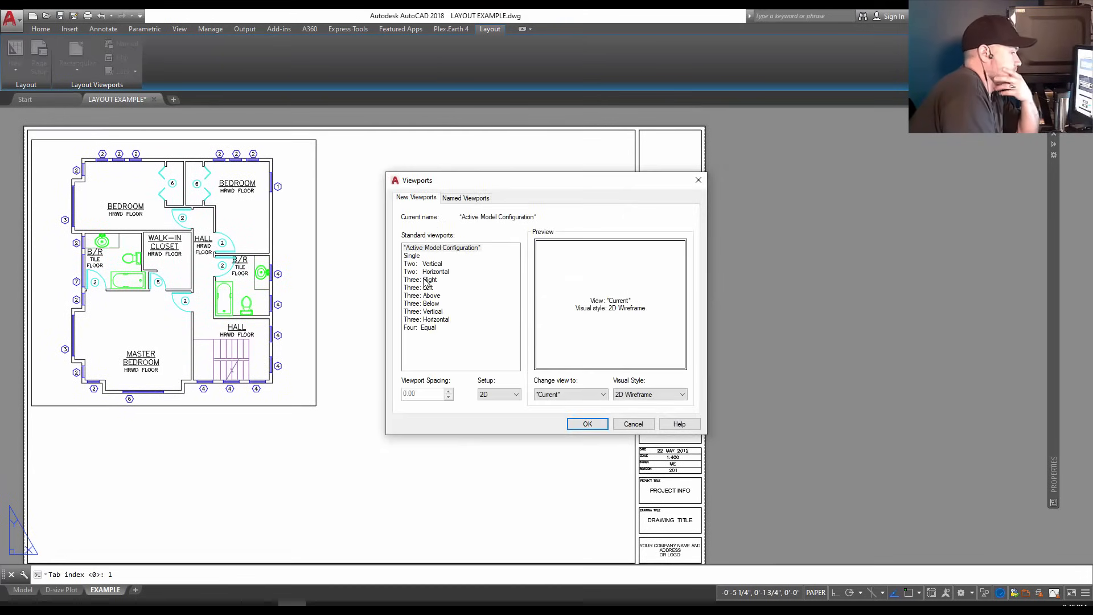
click(412, 255)
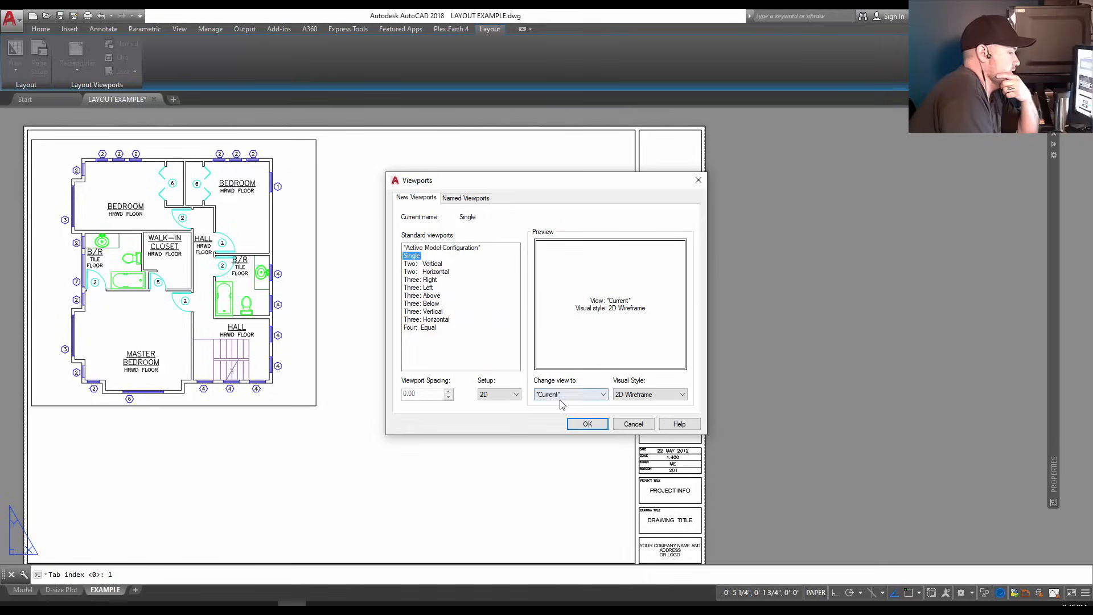
click(570, 394)
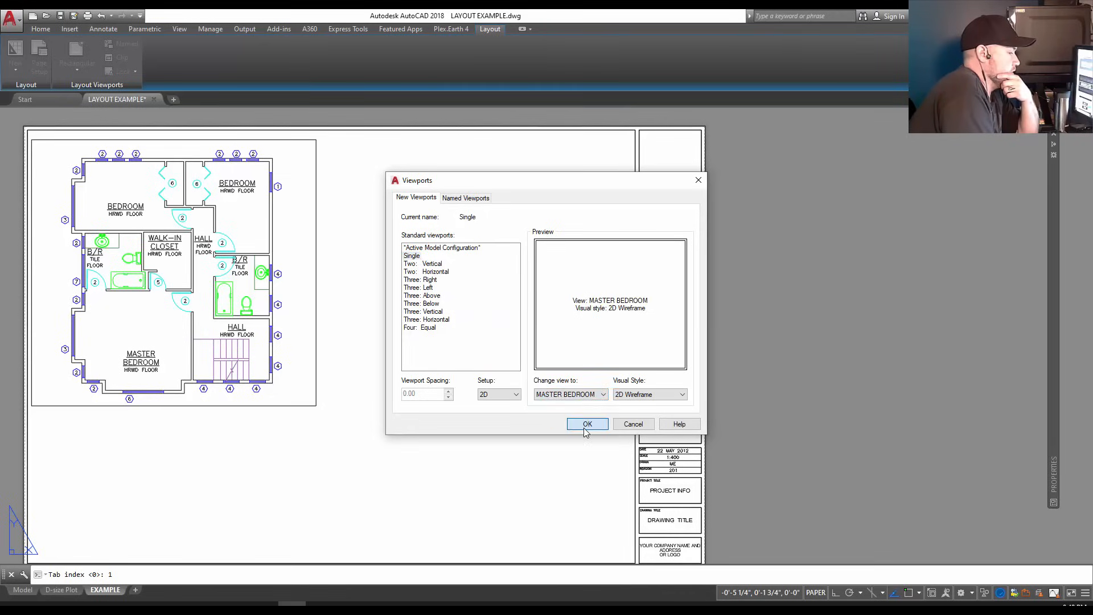
click(587, 424)
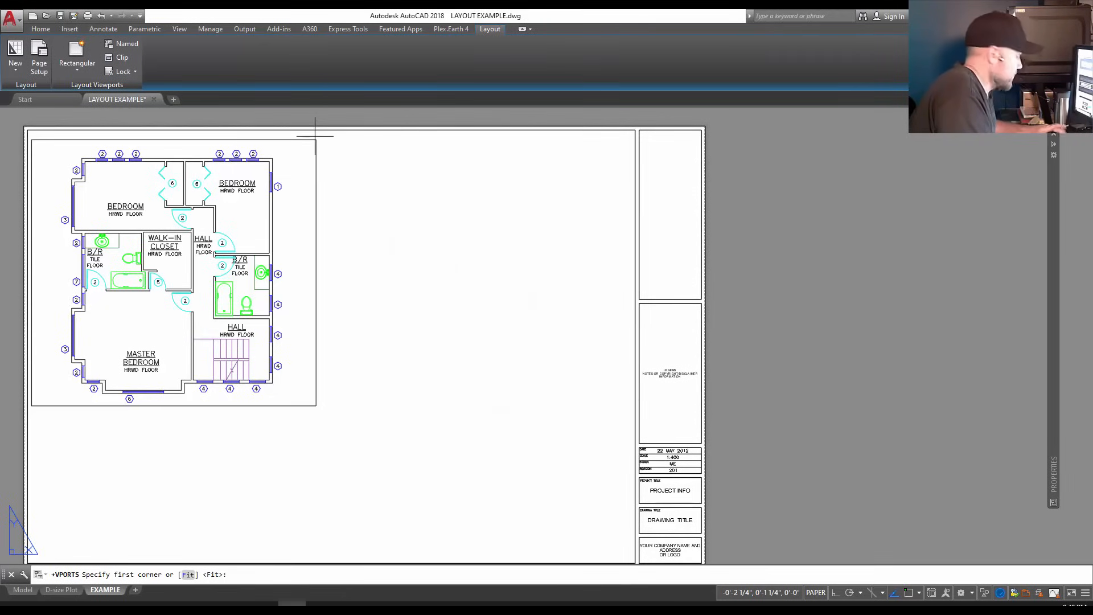
click(316, 141)
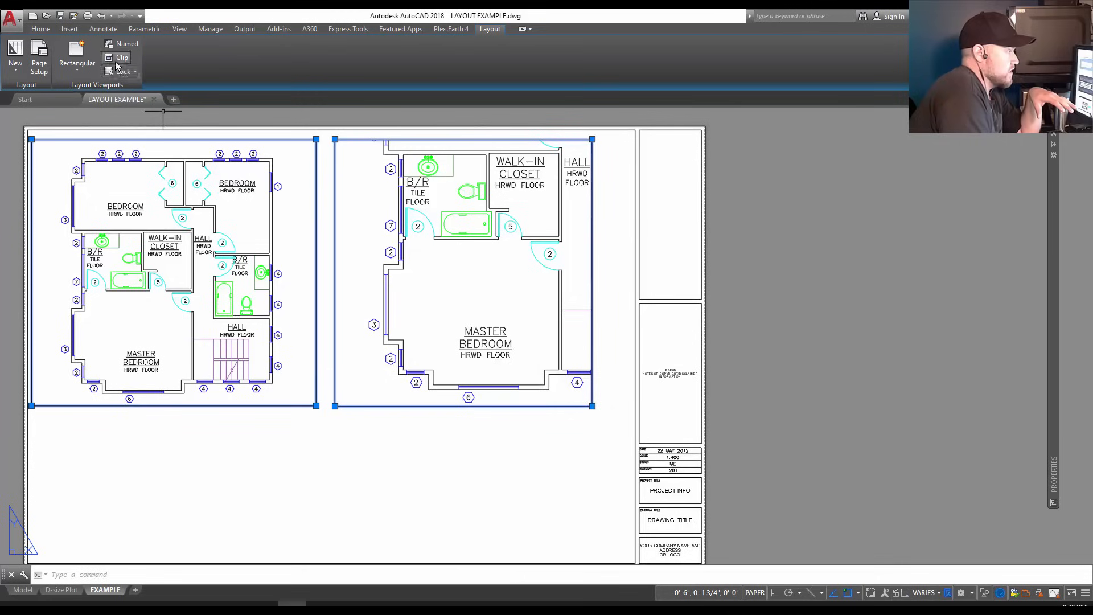
Select both viewports and set Display Locked to Yes
click(123, 71)
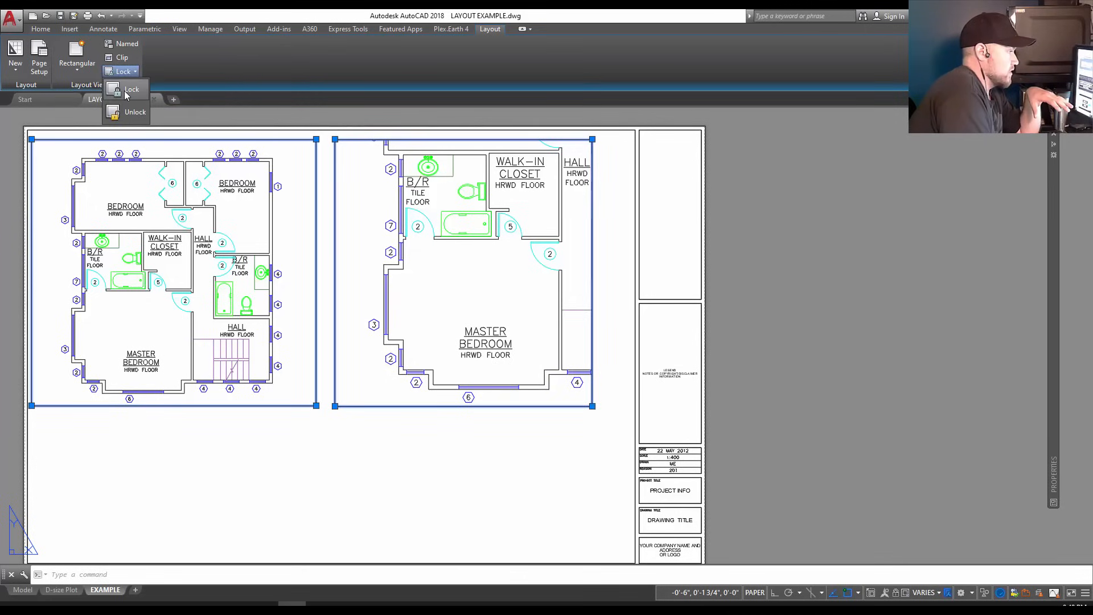
mouse_move(305, 343)
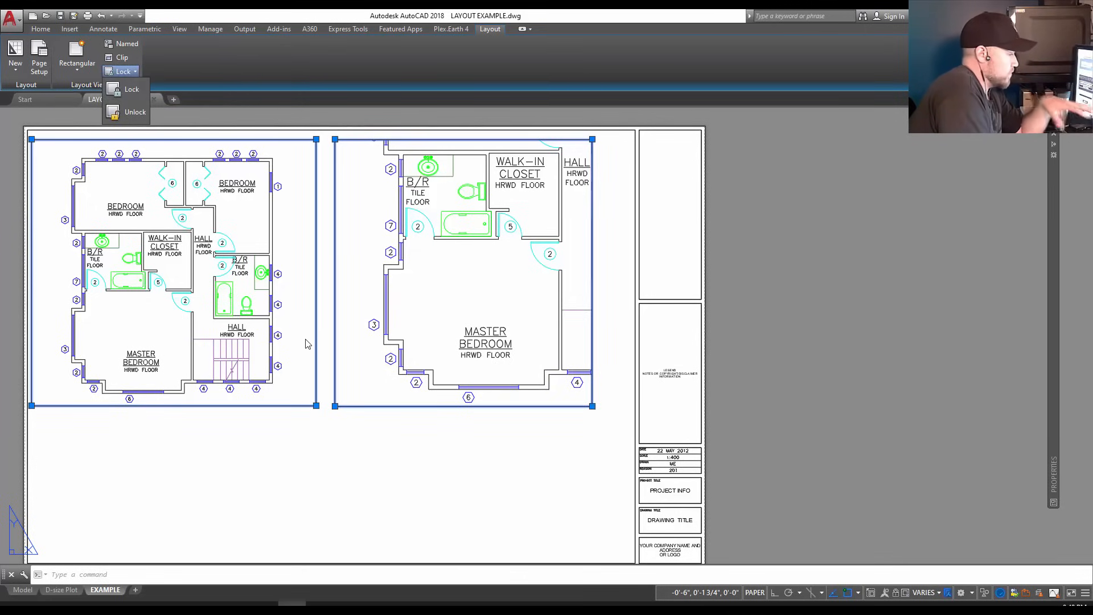
right_click(306, 344)
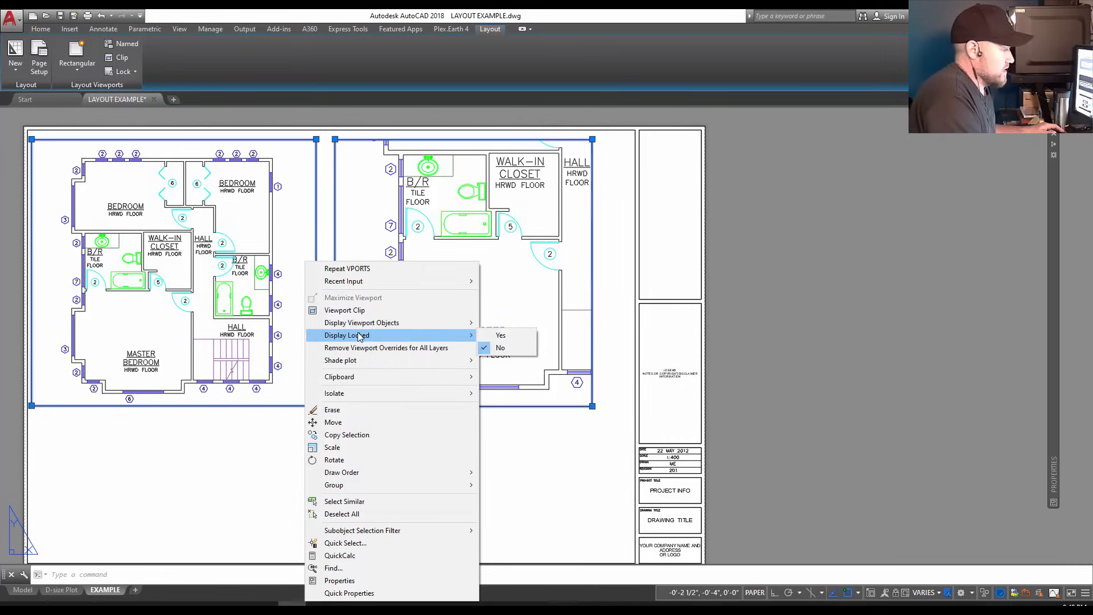
mouse_move(500, 347)
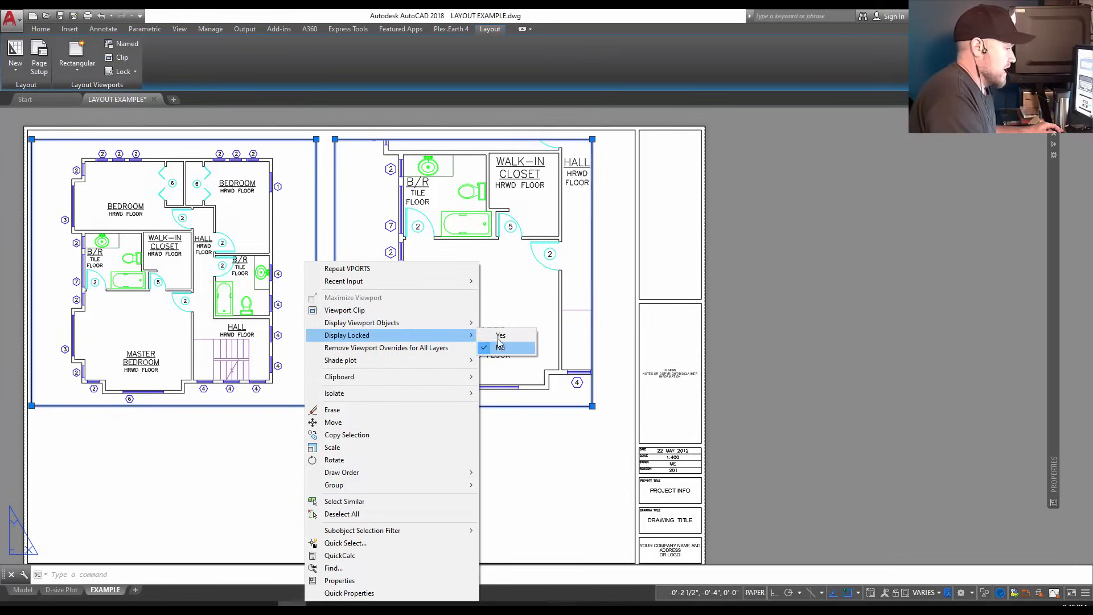
click(500, 347)
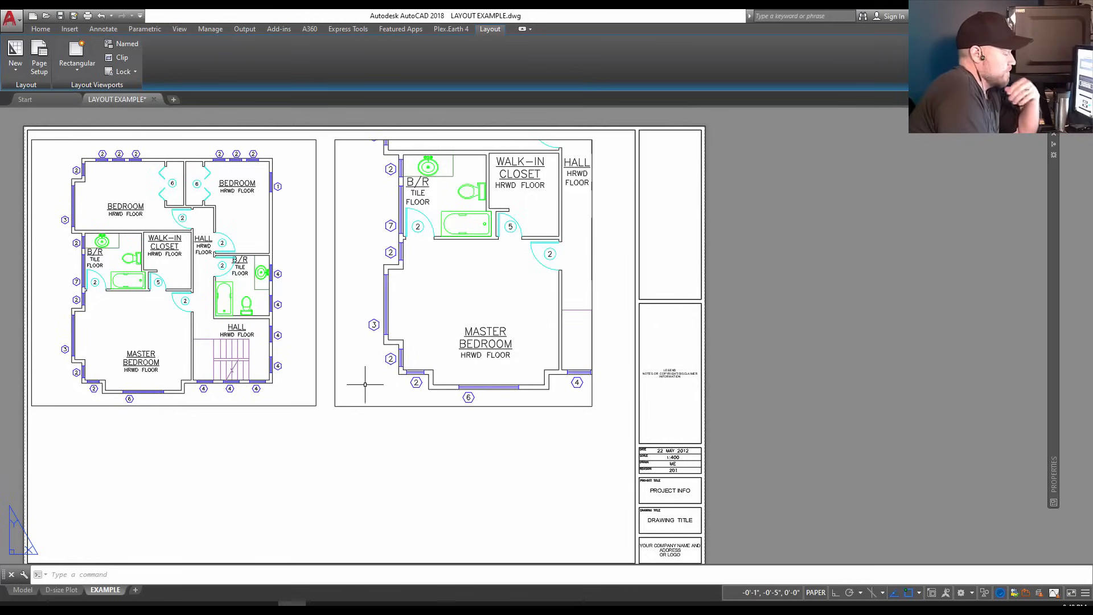
mouse_move(361, 375)
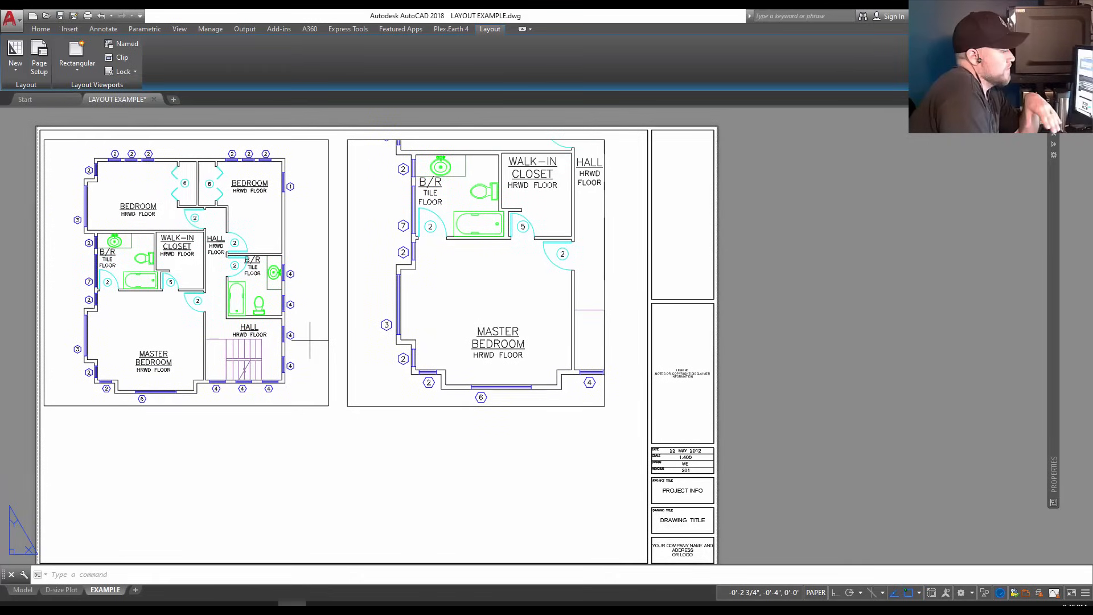
Verify the master bedroom viewport stays locked, then deselect it
double_click(157, 318)
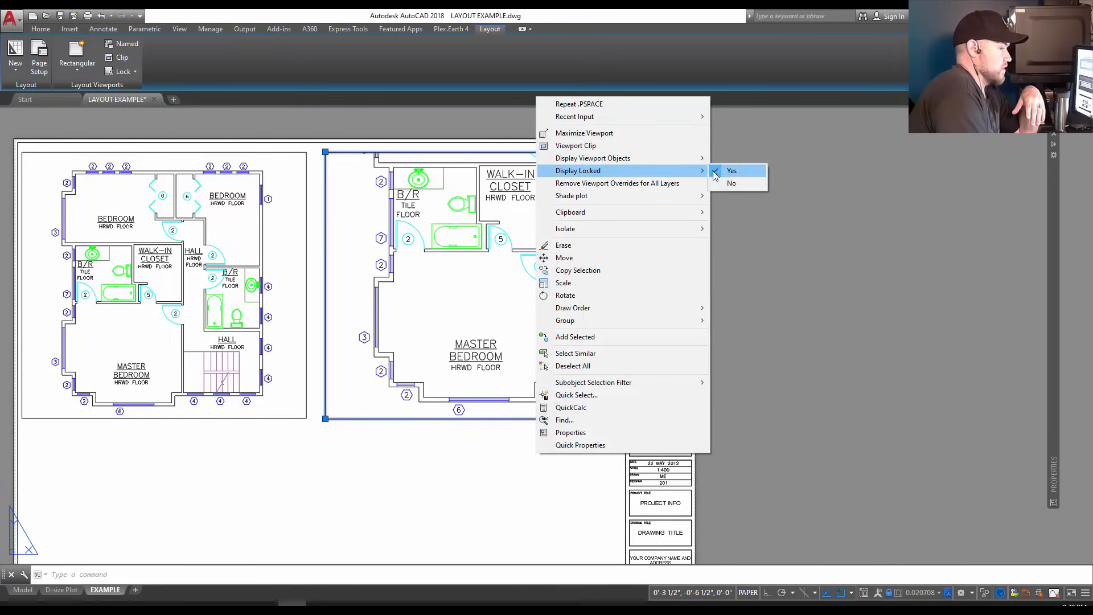
click(732, 171)
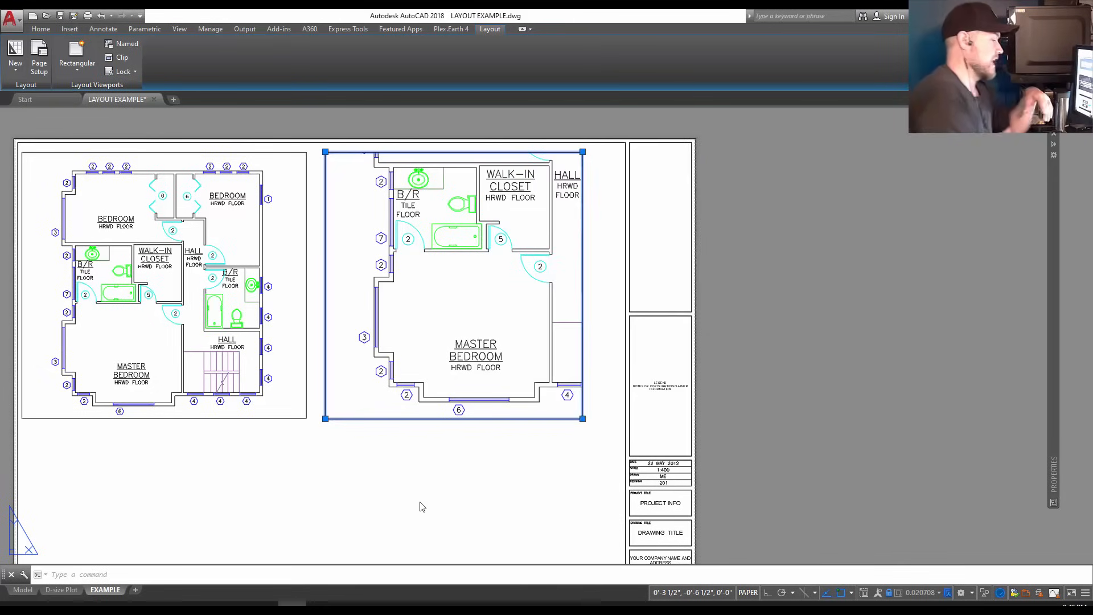
click(399, 490)
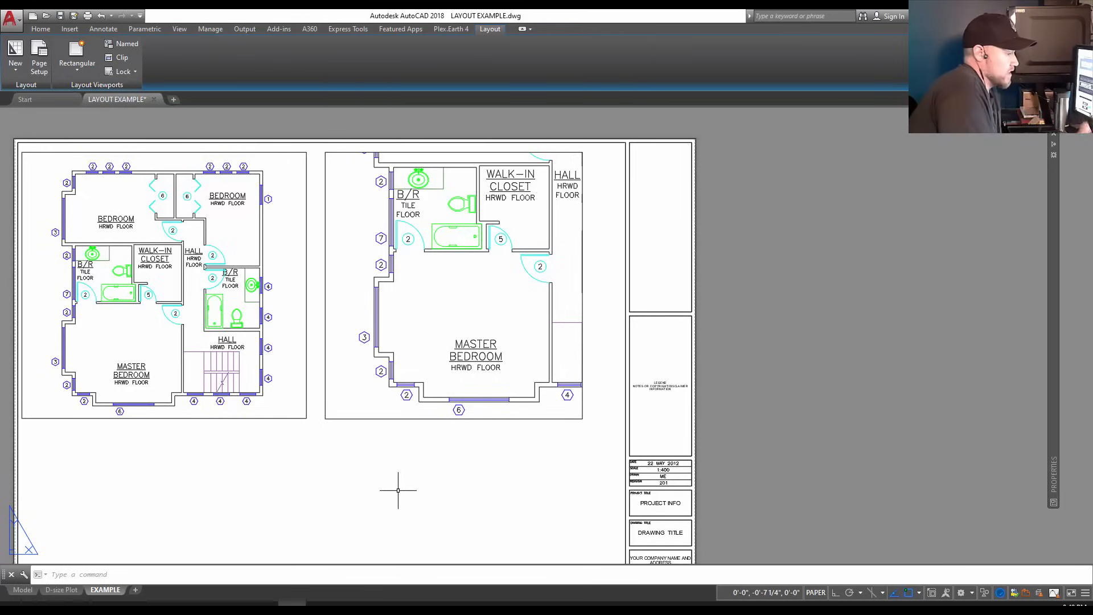
mouse_move(299, 533)
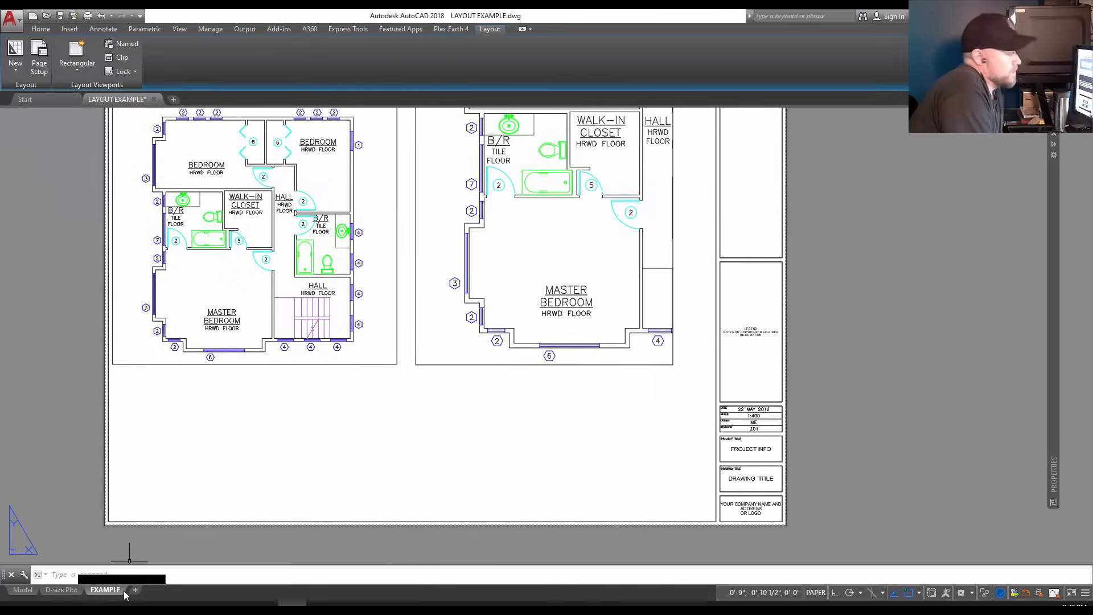
mouse_move(105, 589)
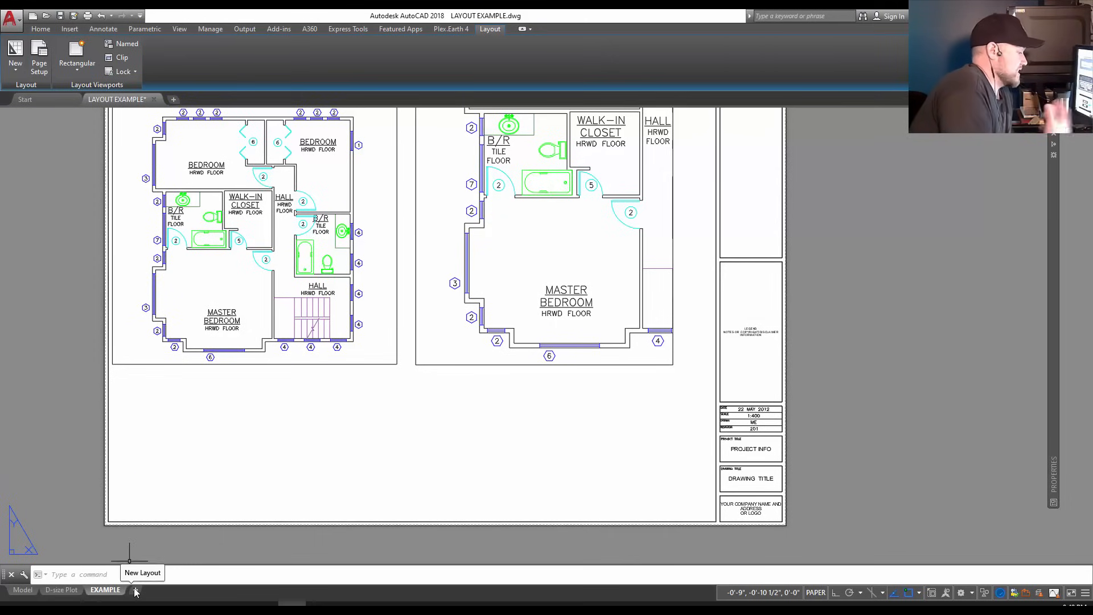
mouse_move(121, 600)
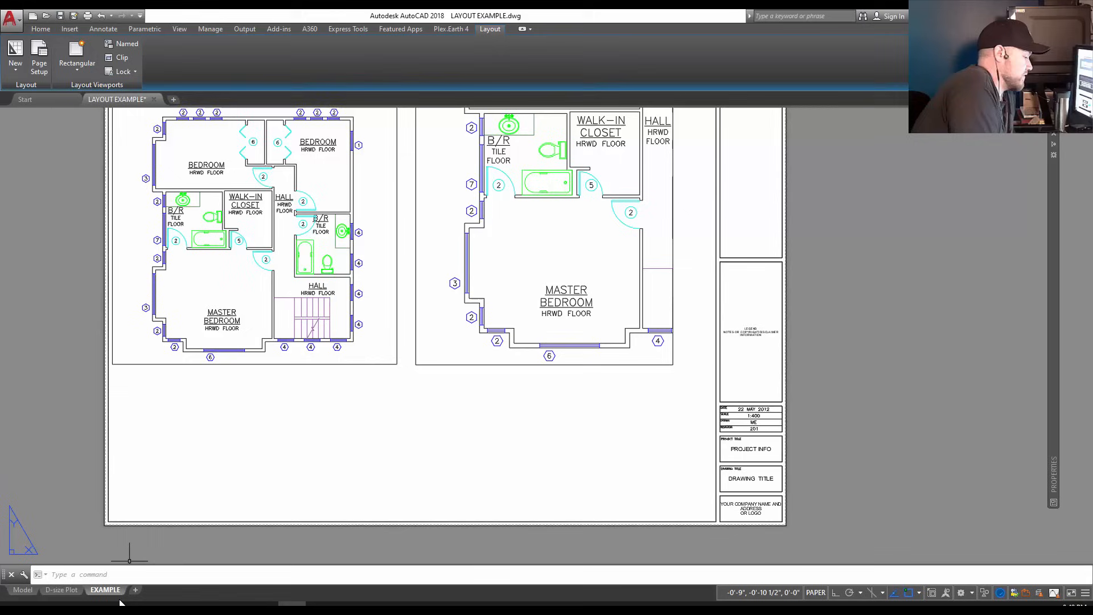
right_click(104, 590)
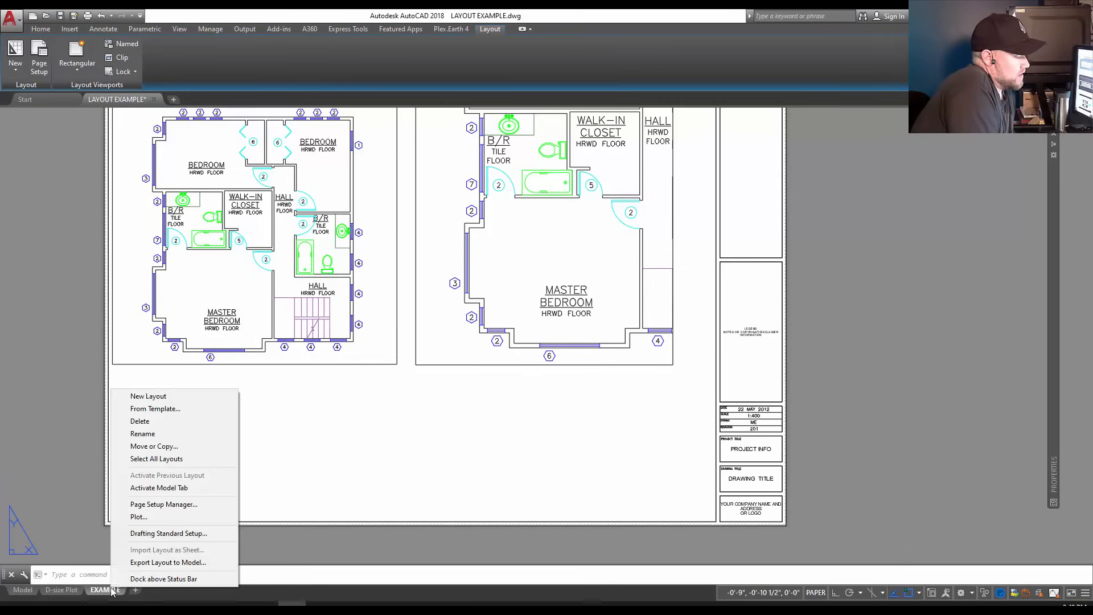
mouse_move(154, 408)
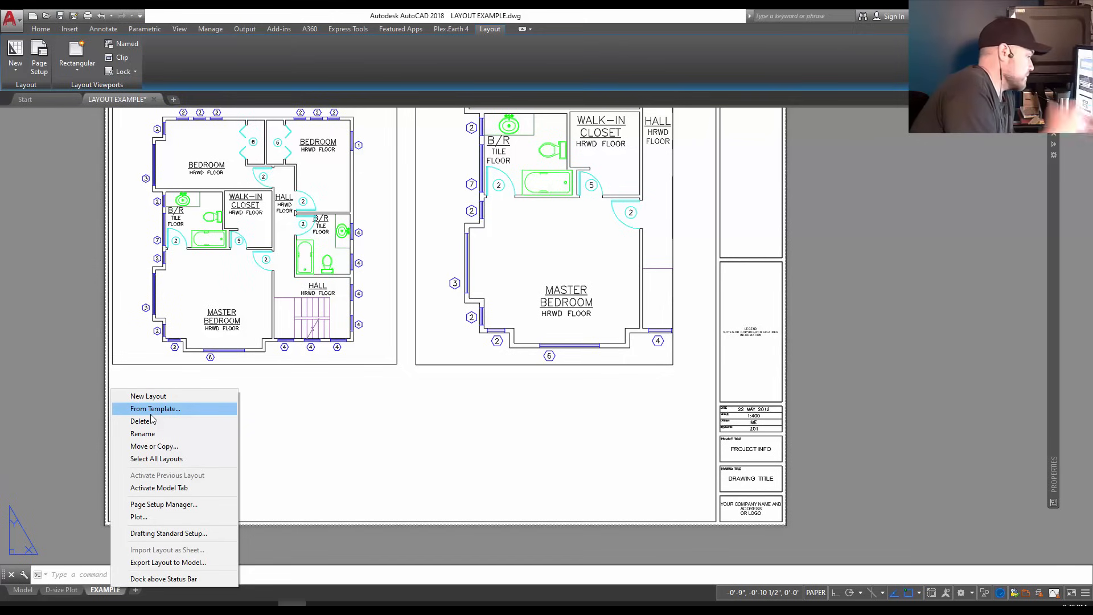
click(154, 409)
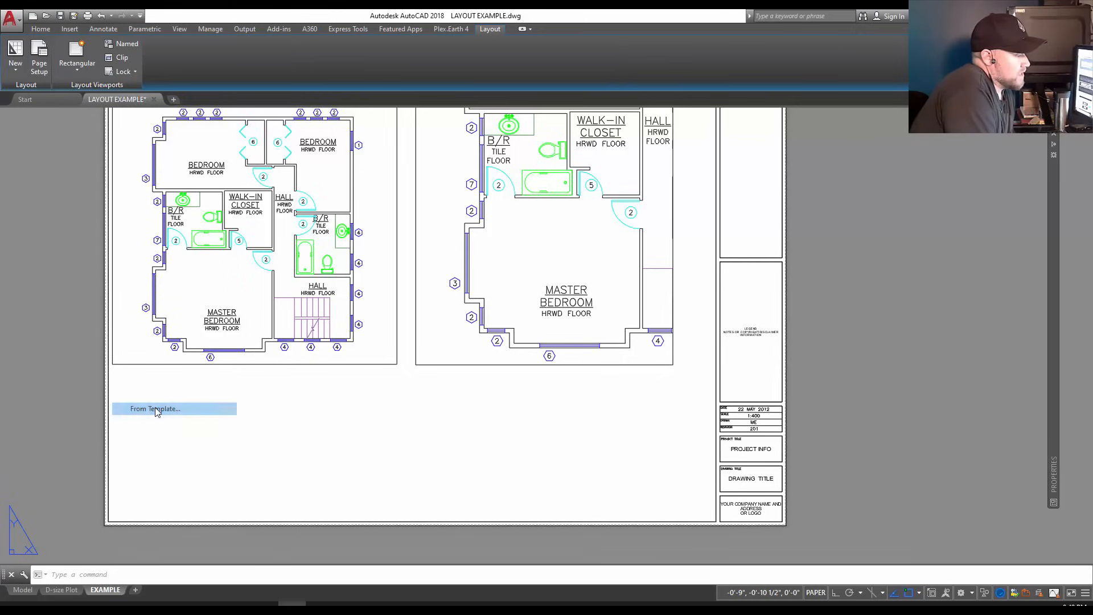
click(155, 408)
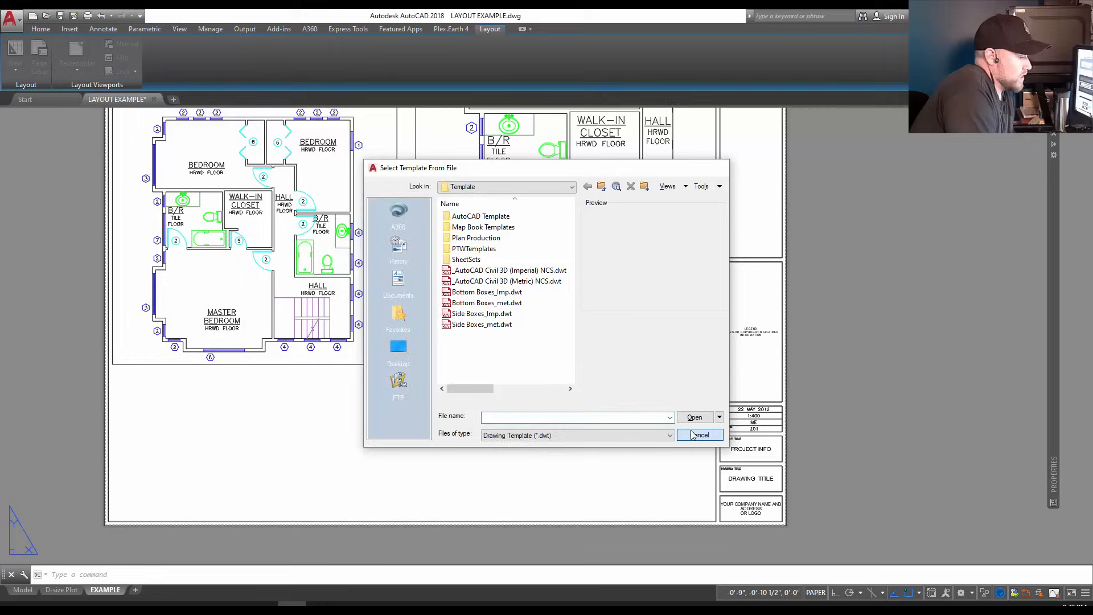
click(698, 435)
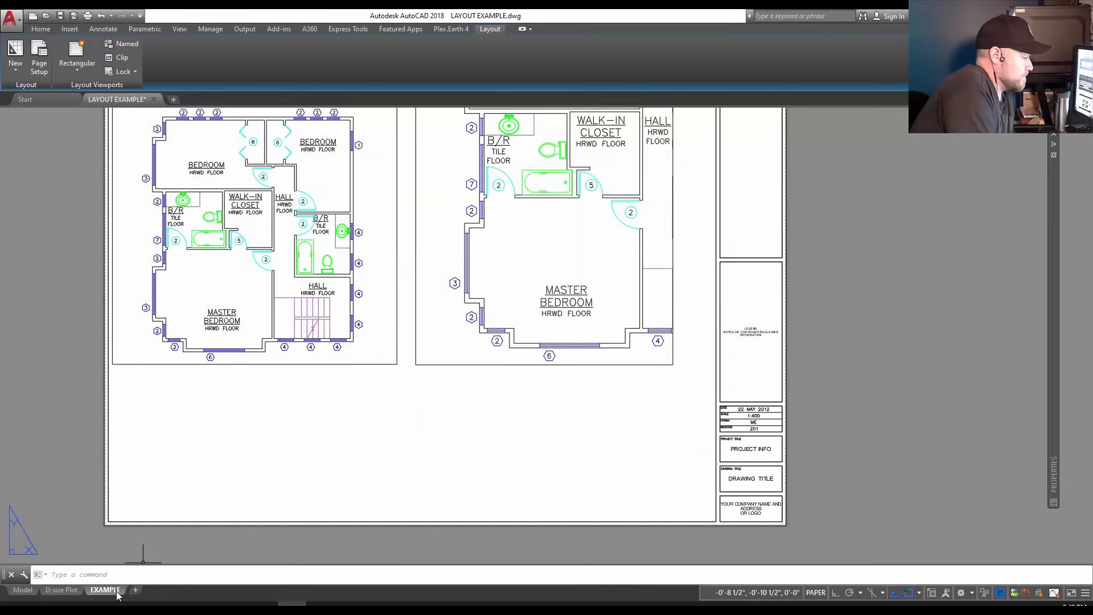
mouse_move(105, 590)
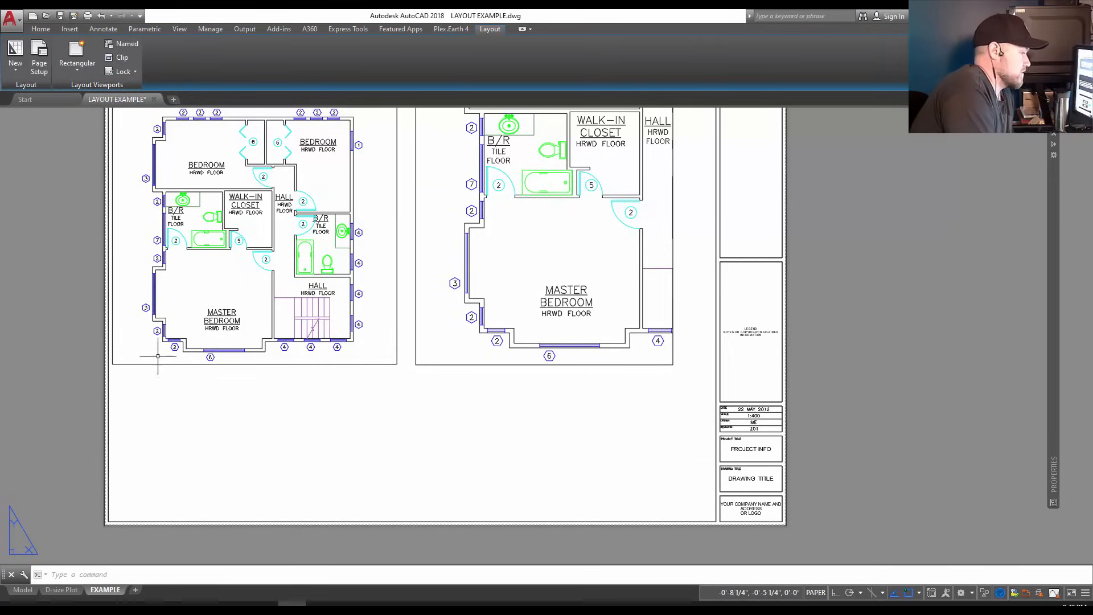
mouse_move(380, 174)
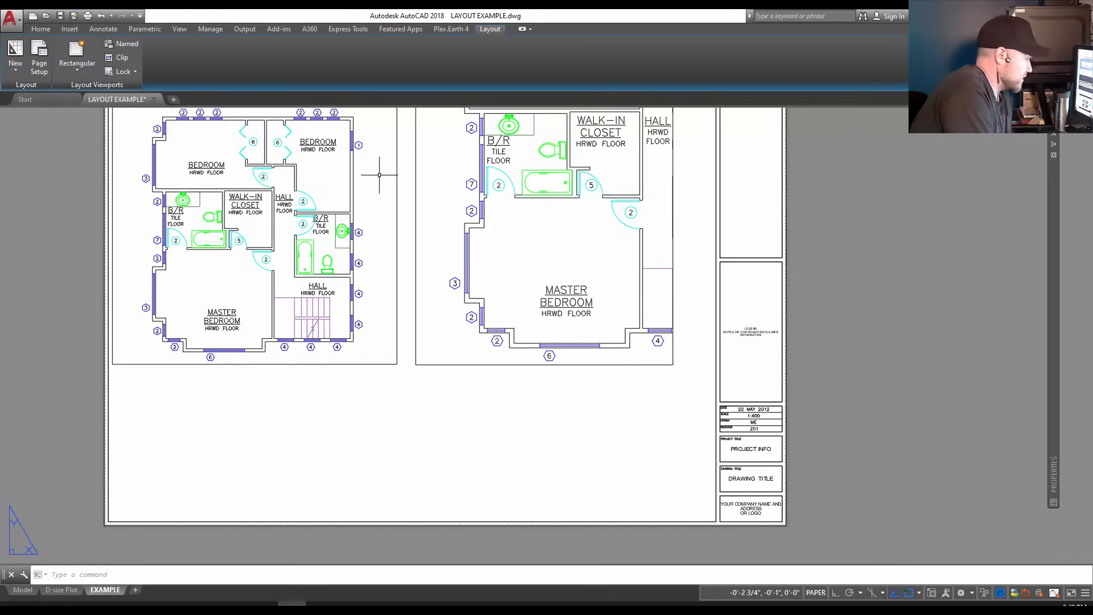
mouse_move(474, 351)
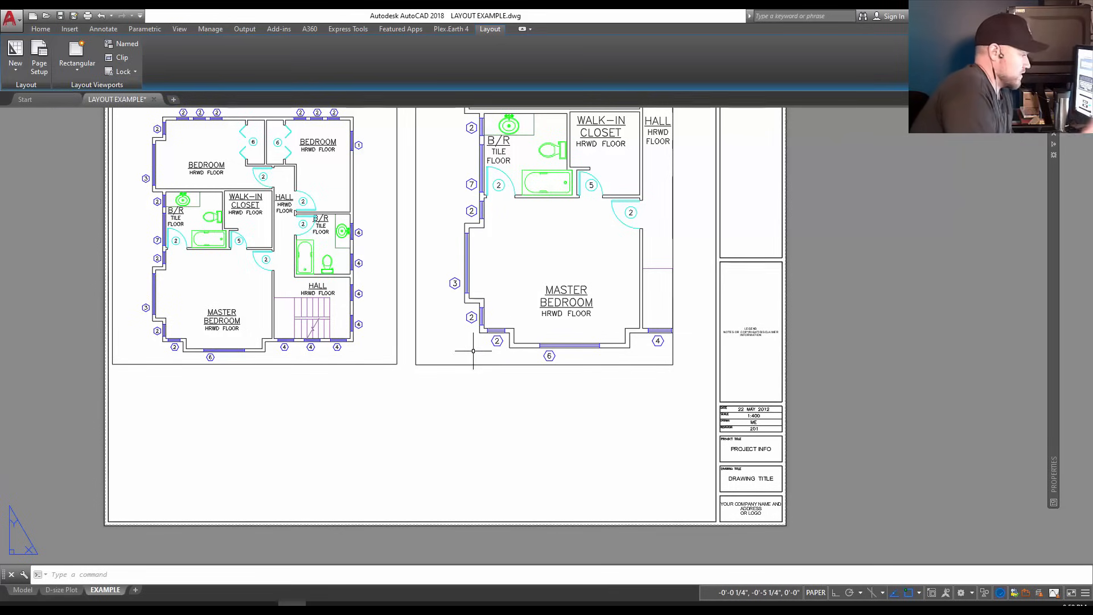
mouse_move(244, 505)
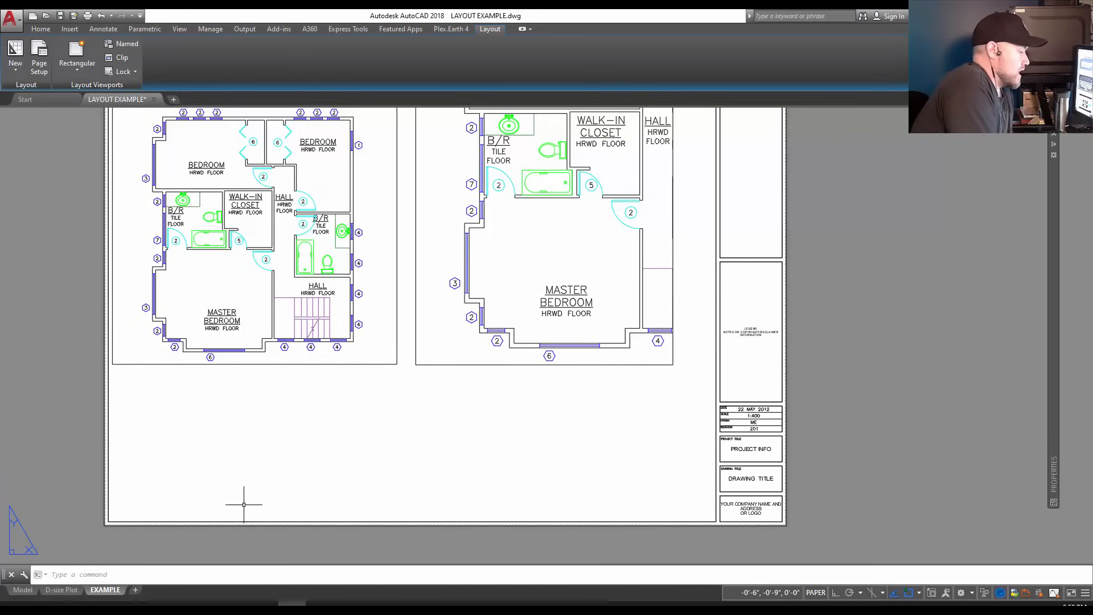
mouse_move(105, 590)
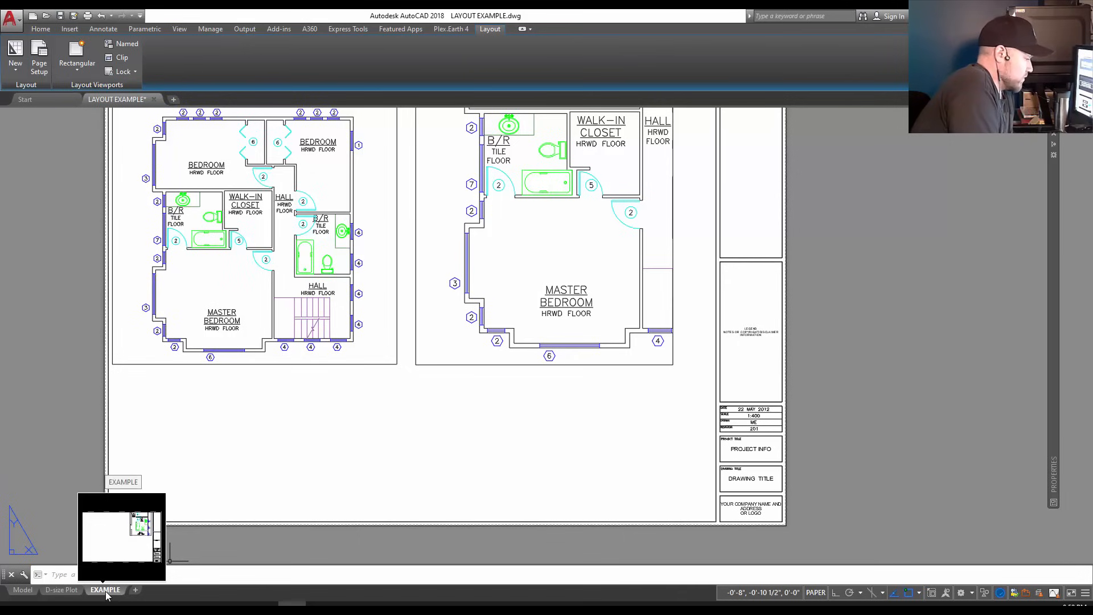
Start a layout From Template and load Side Boxes_Imp.dwt from the _CAD folder
right_click(104, 589)
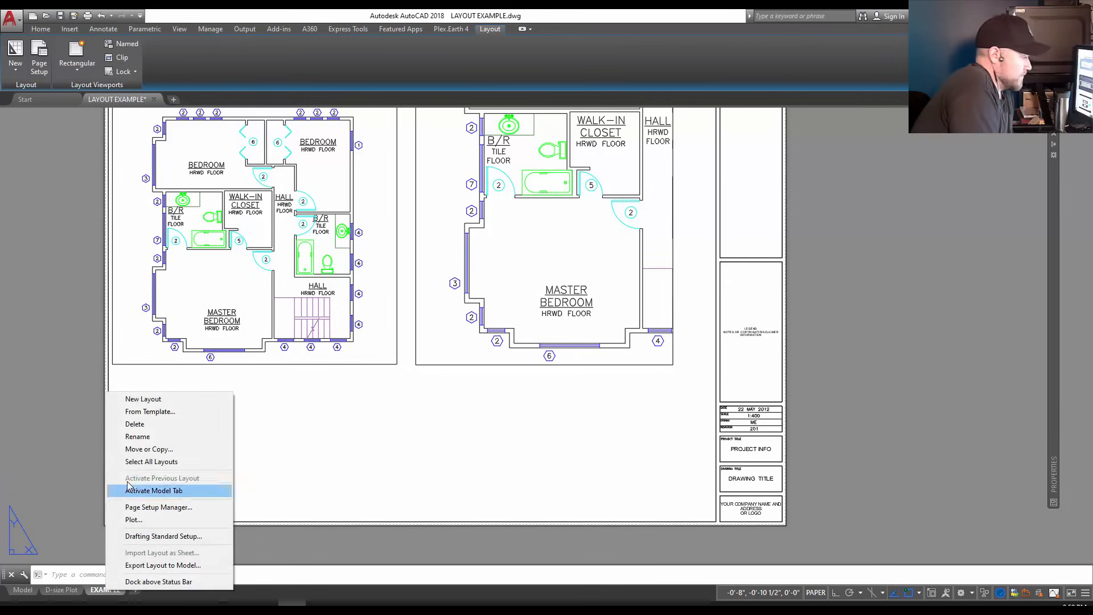
mouse_move(149, 411)
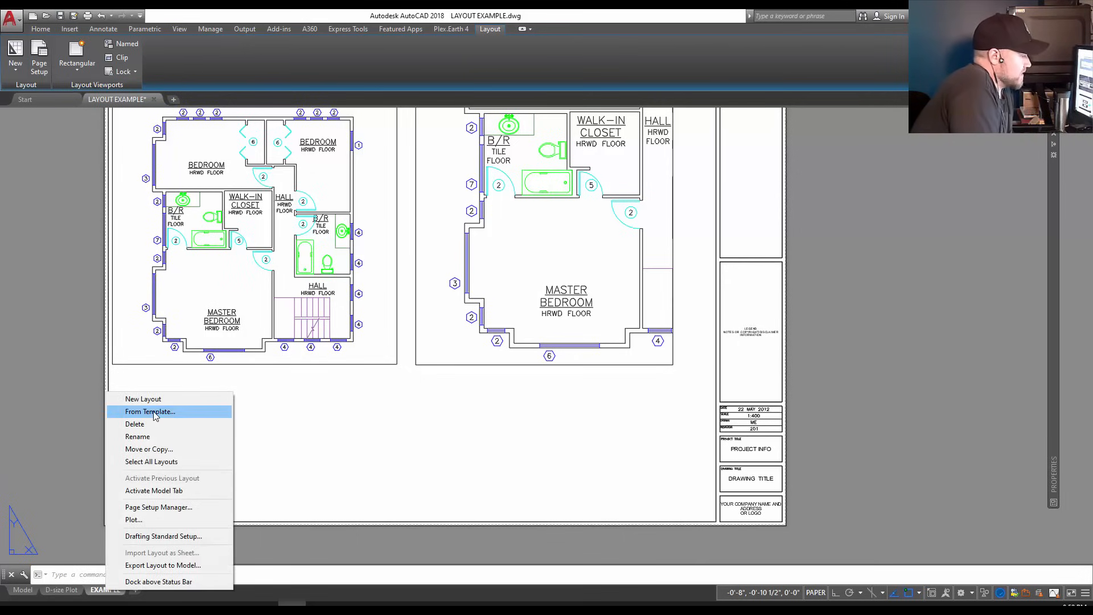
click(149, 411)
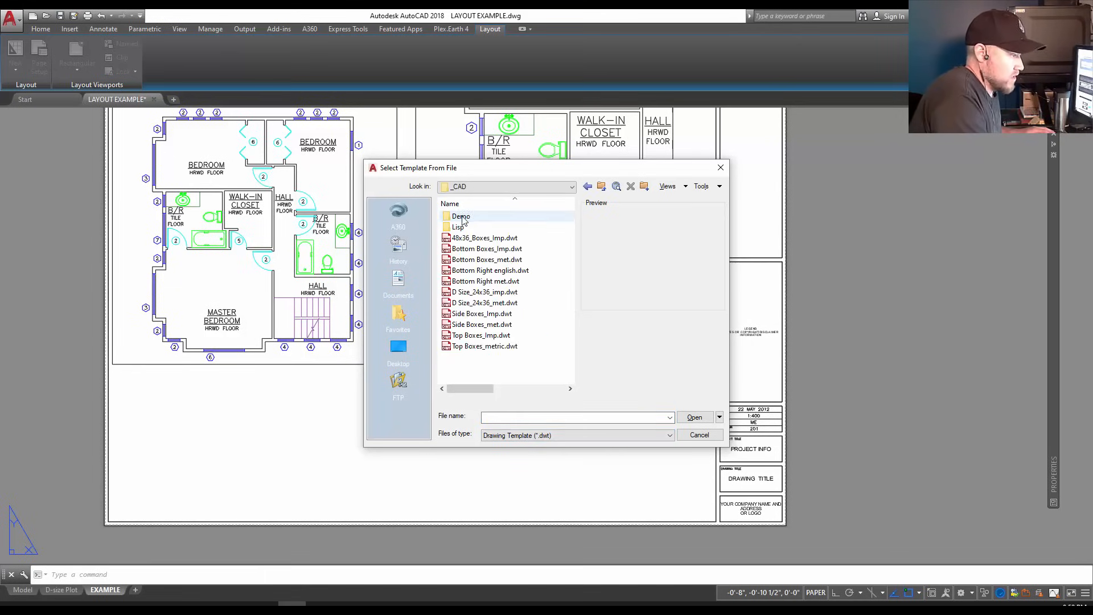
mouse_move(480, 335)
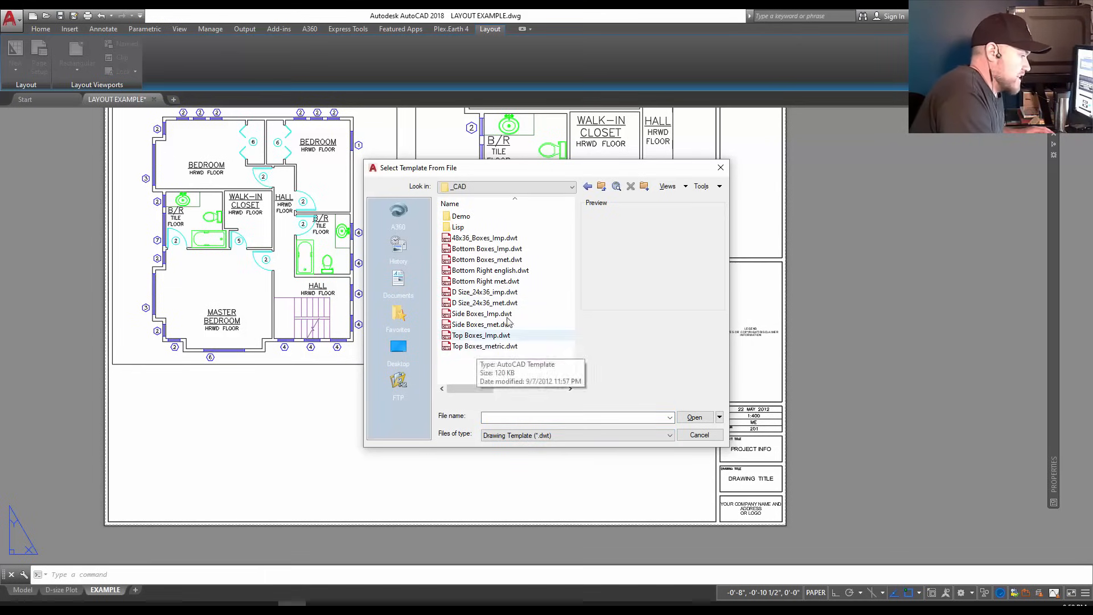
click(490, 271)
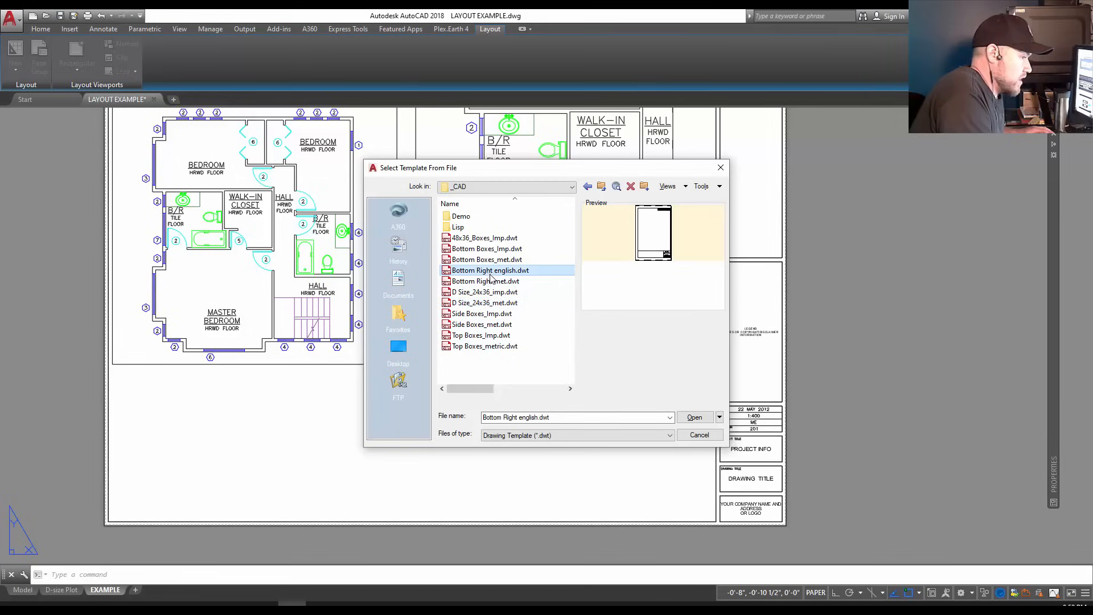
click(484, 303)
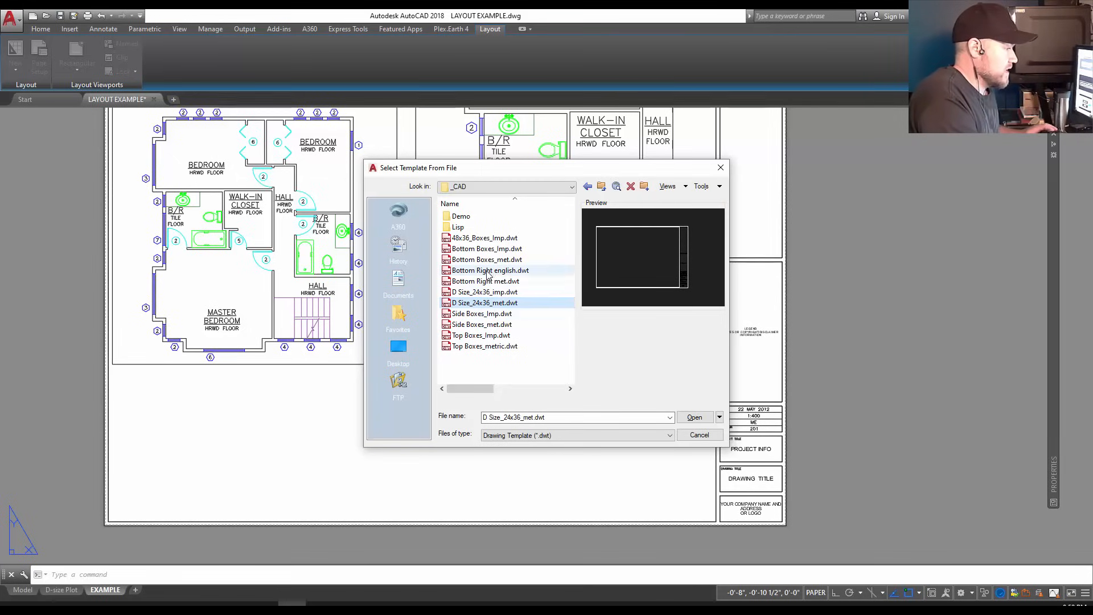
click(481, 324)
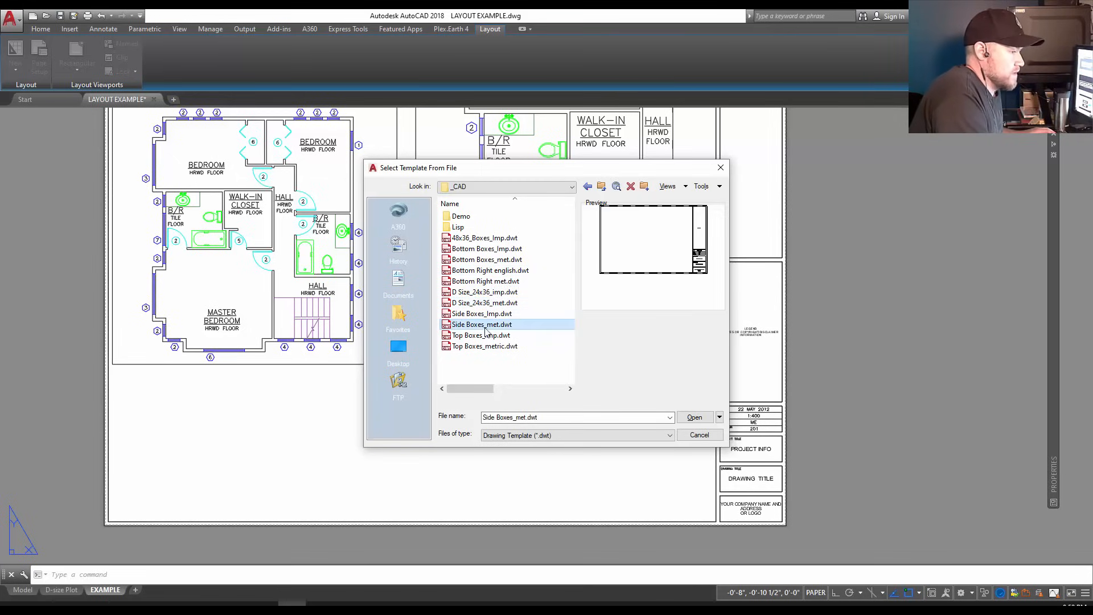
click(480, 313)
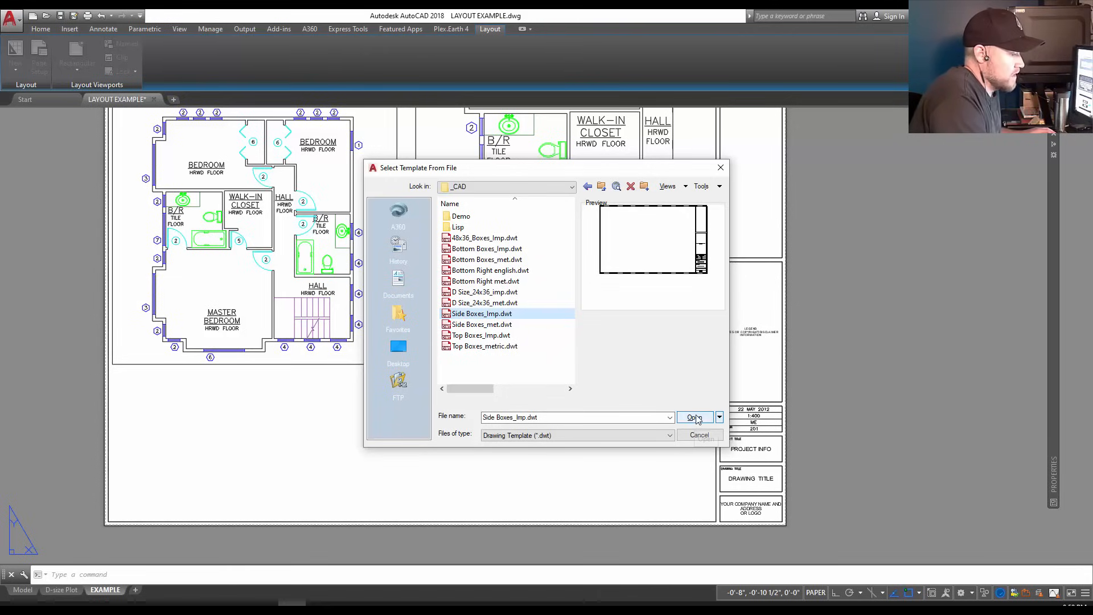
click(693, 417)
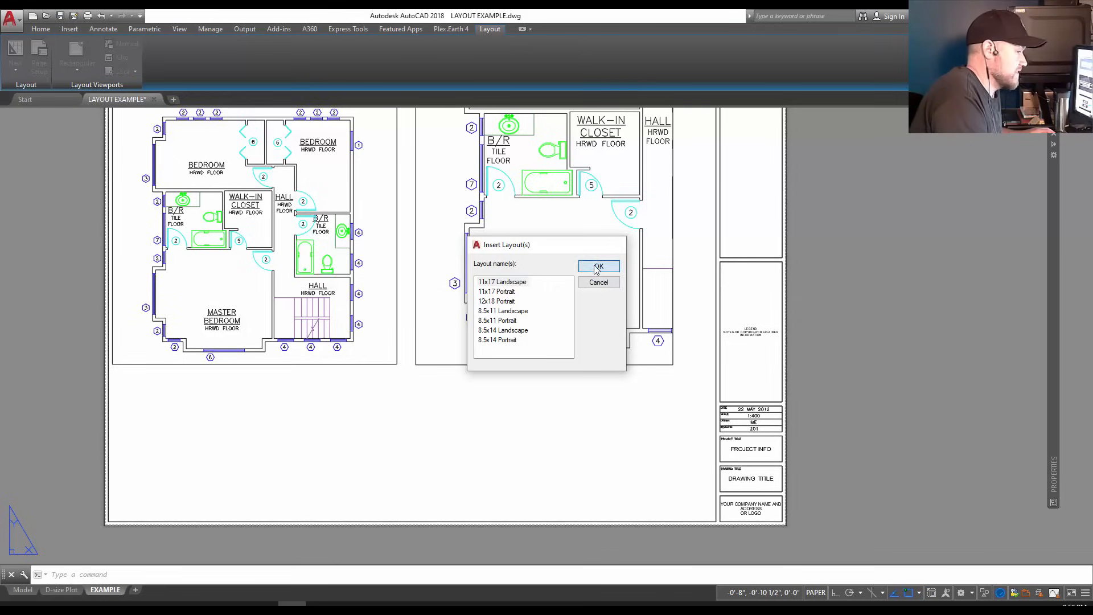
Insert the 11x17 Landscape layout and switch to its new tab
click(598, 267)
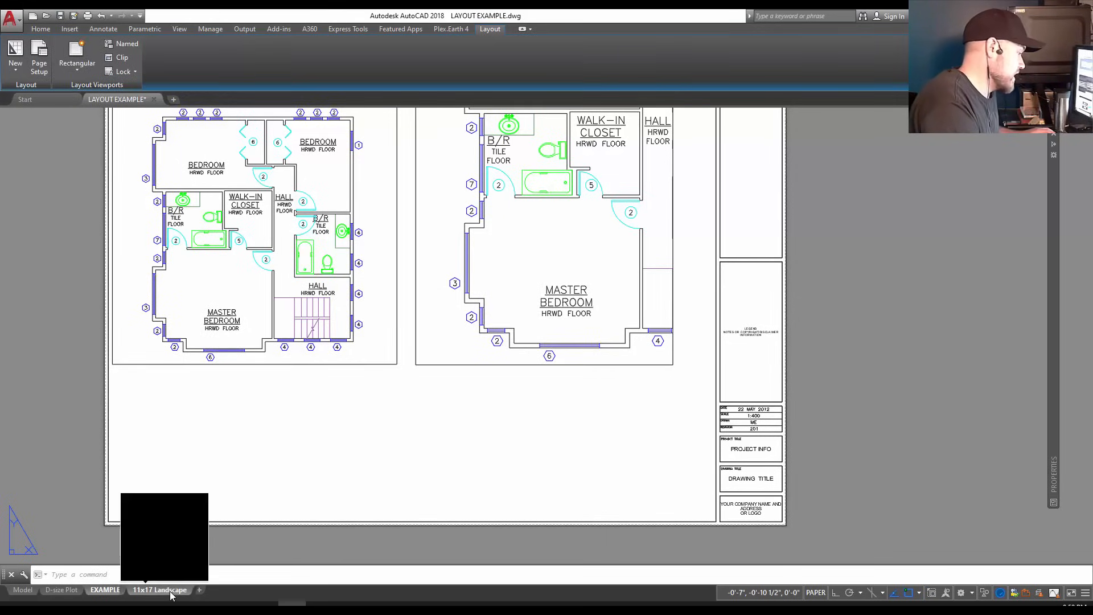
click(159, 590)
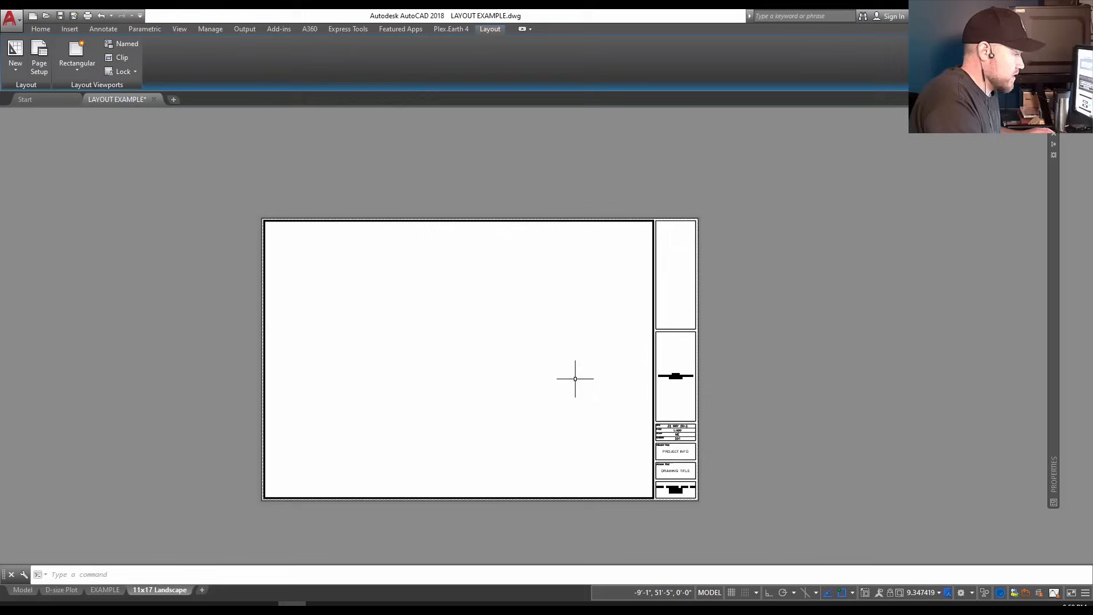
mouse_move(457, 319)
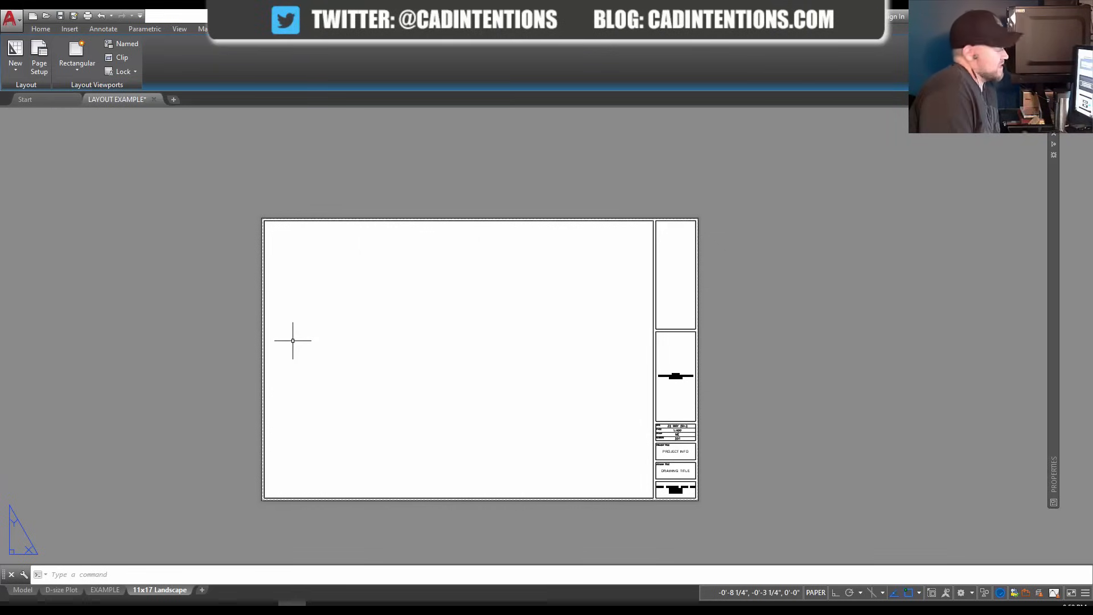
mouse_move(297, 342)
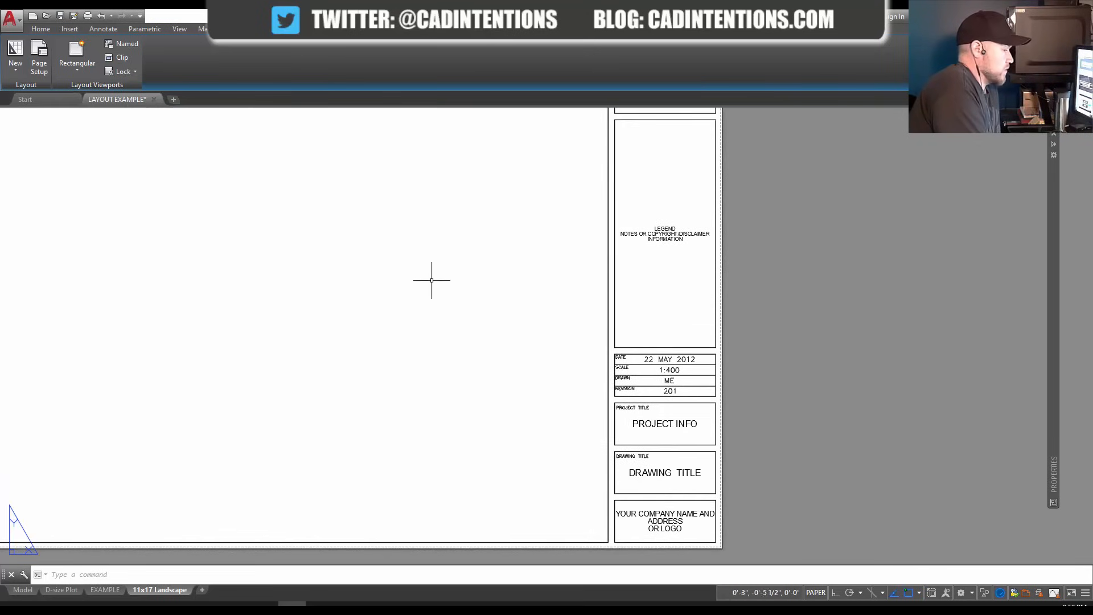
mouse_move(328, 325)
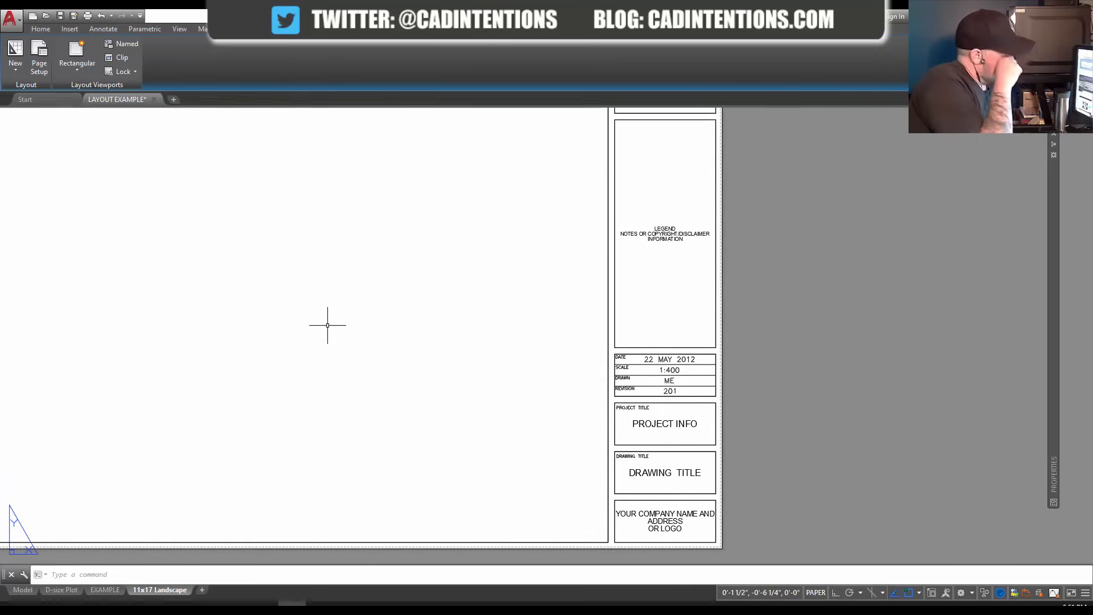